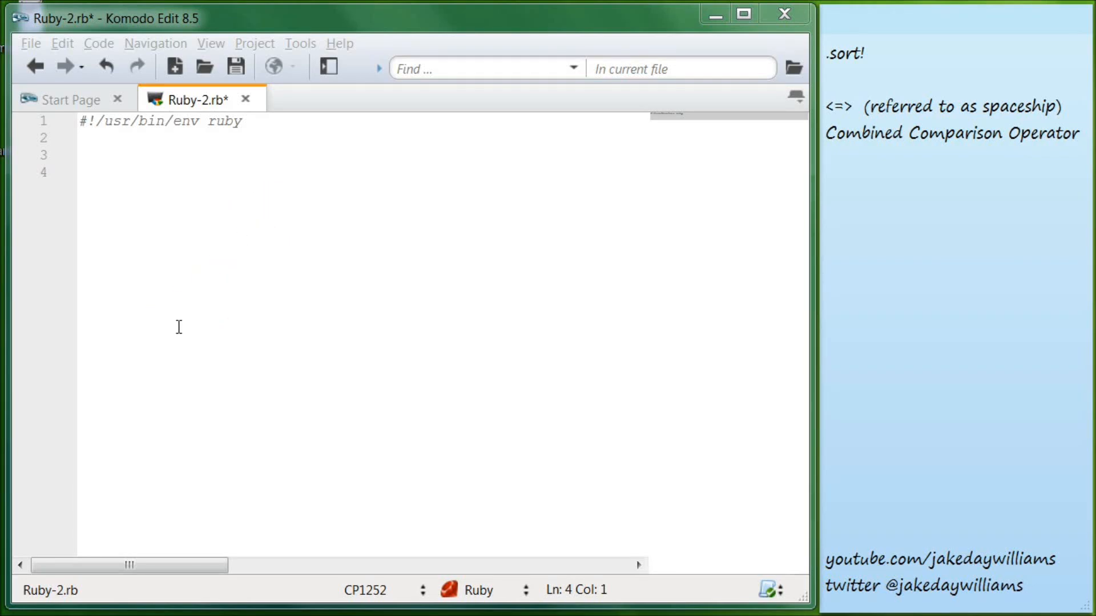
- Start a books array on line 3 with the first title "Demon Haunted WOrld"
left_click(151, 334)
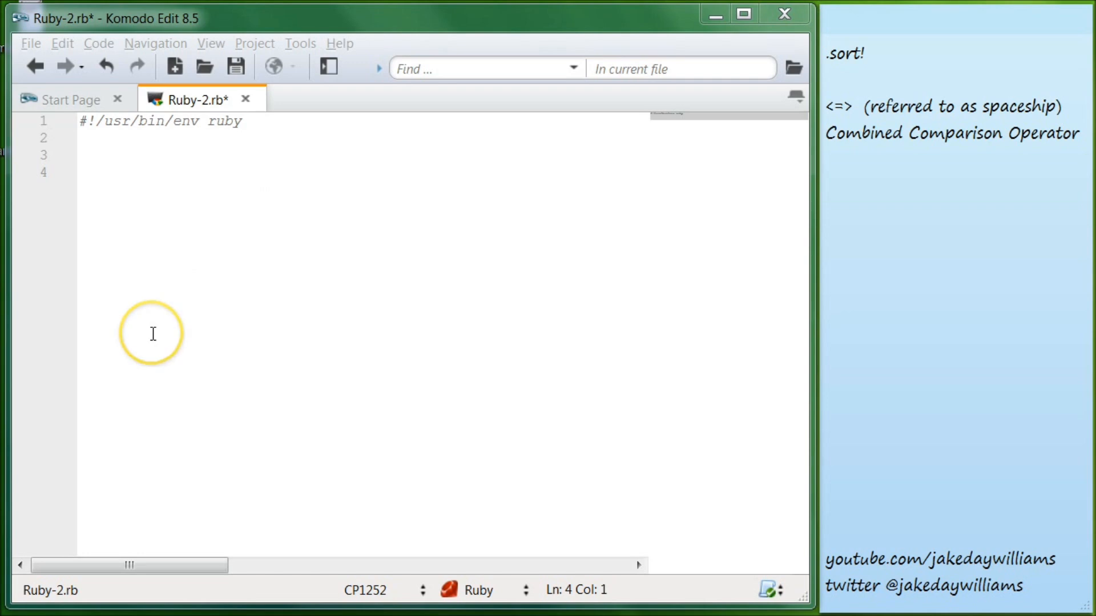
mouse_move(53, 370)
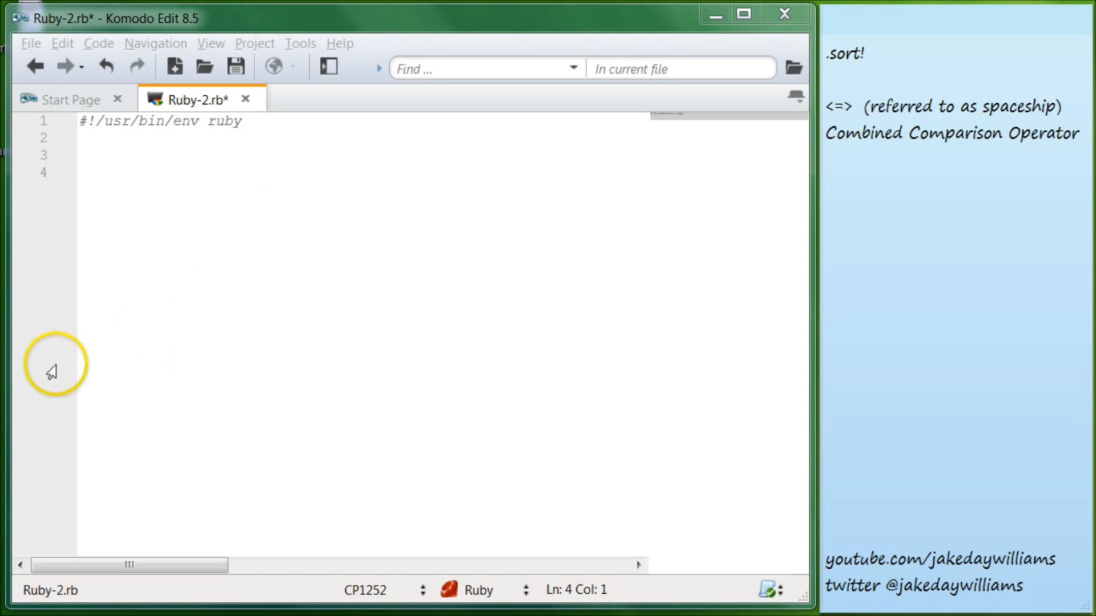
mouse_move(152, 333)
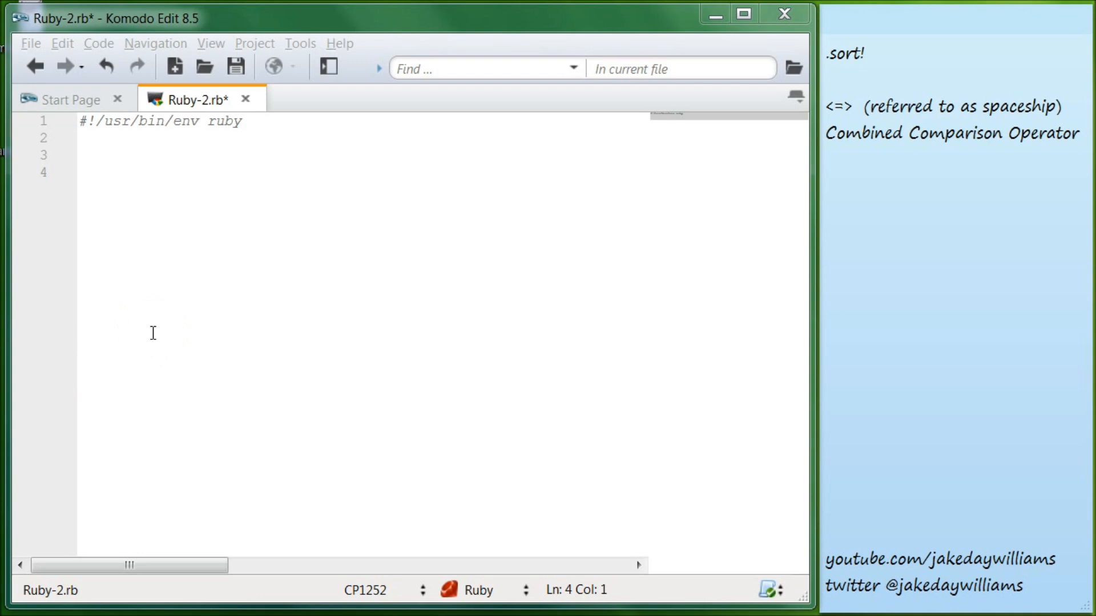
mouse_move(157, 220)
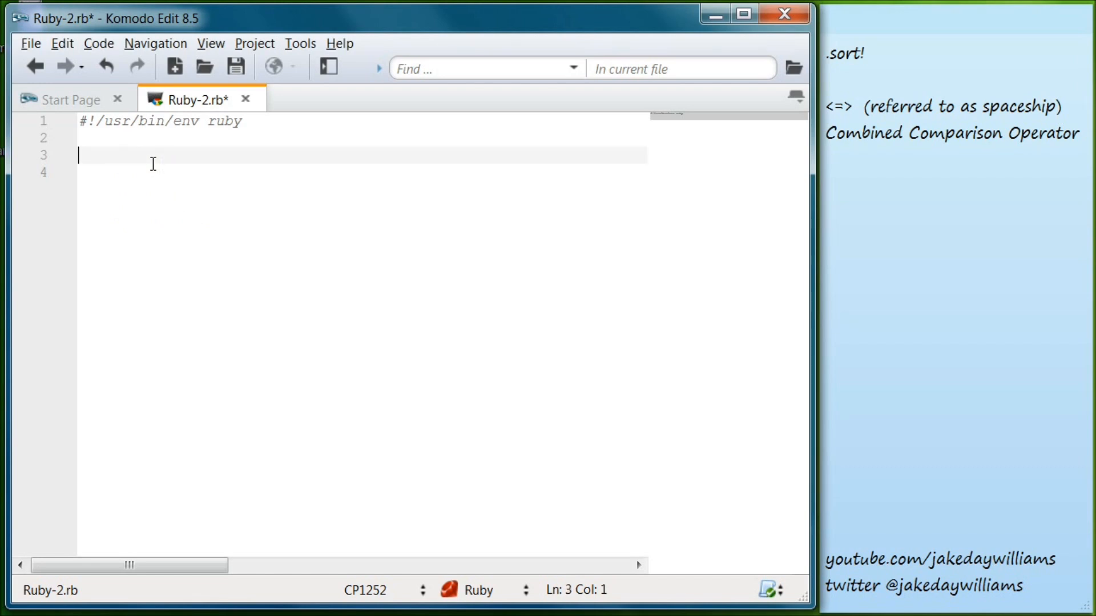
type("book")
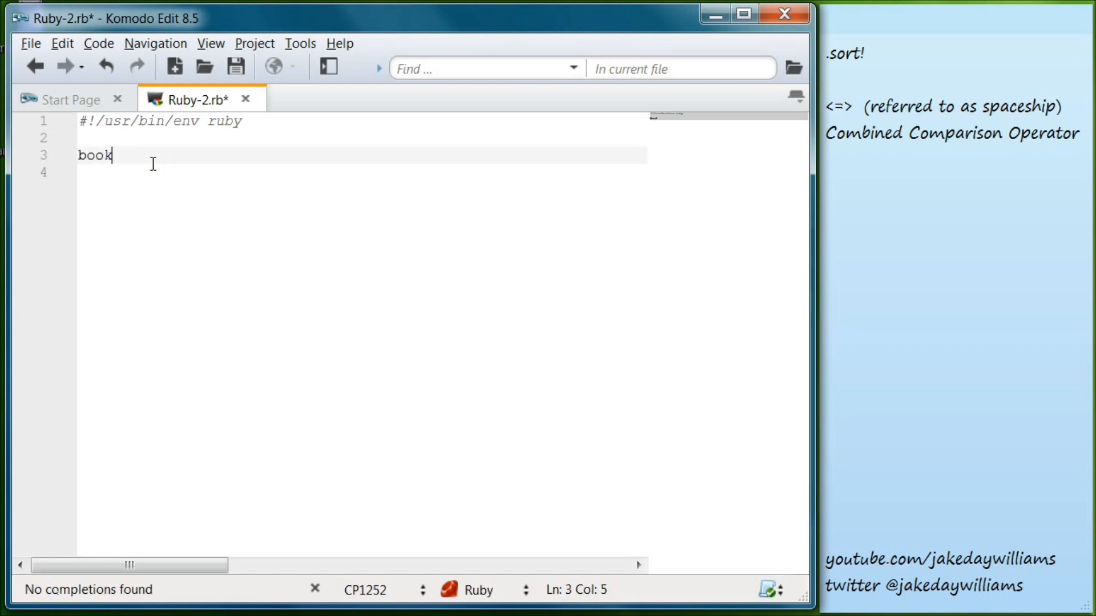
type("s =")
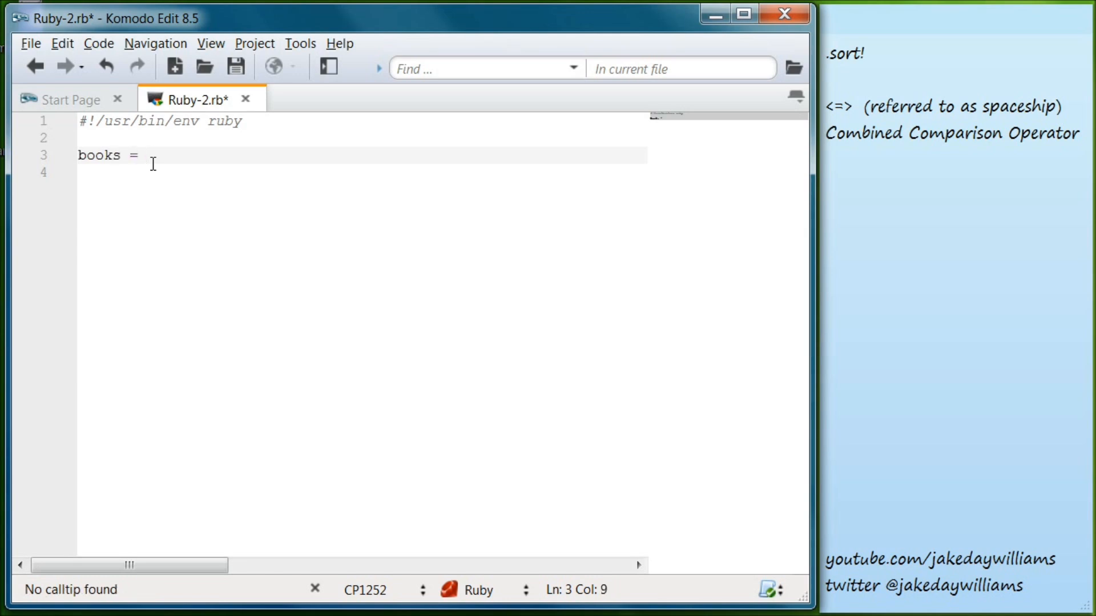
type("[")
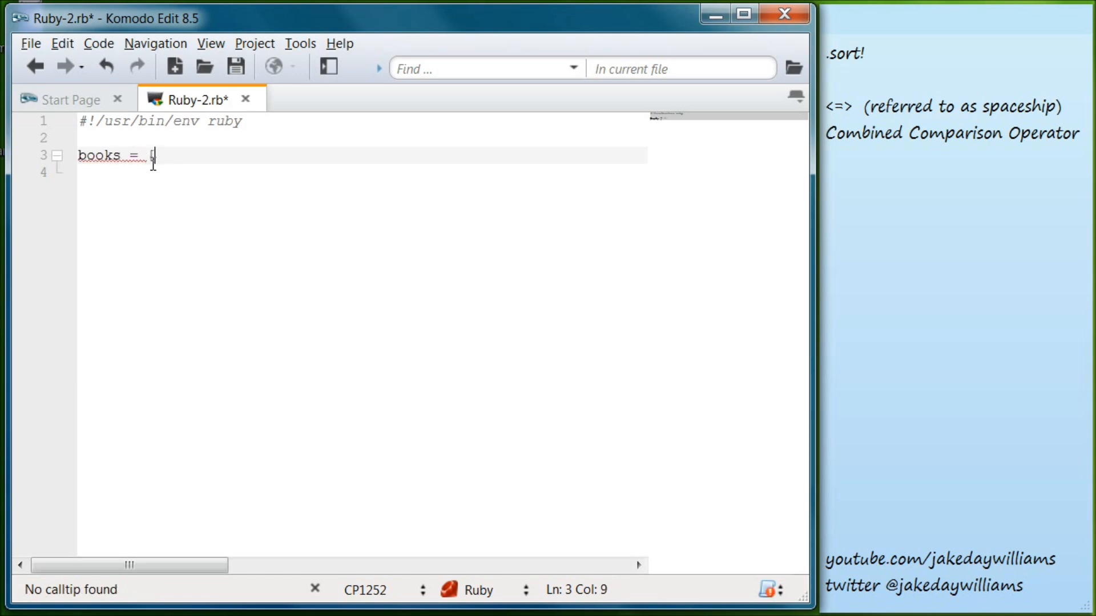
type("]")
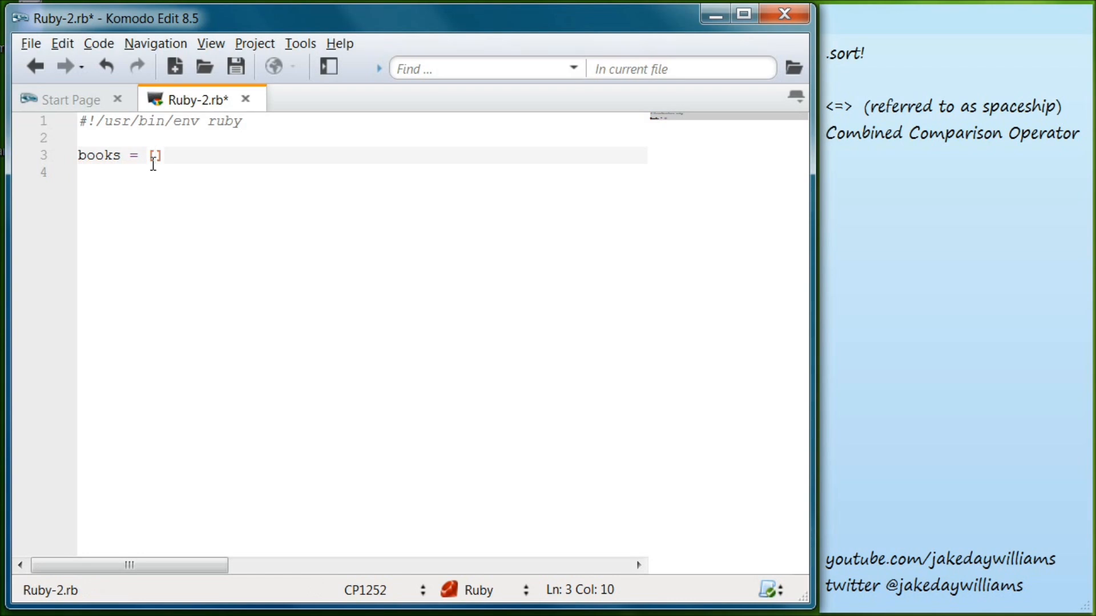
type("\"Demon")
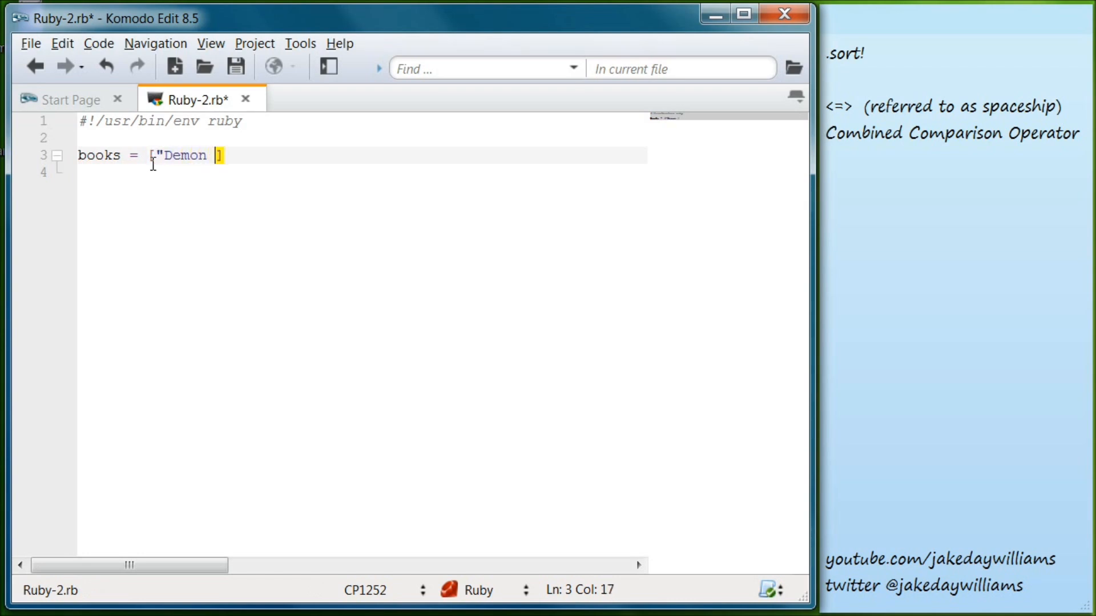
type("Haunted")
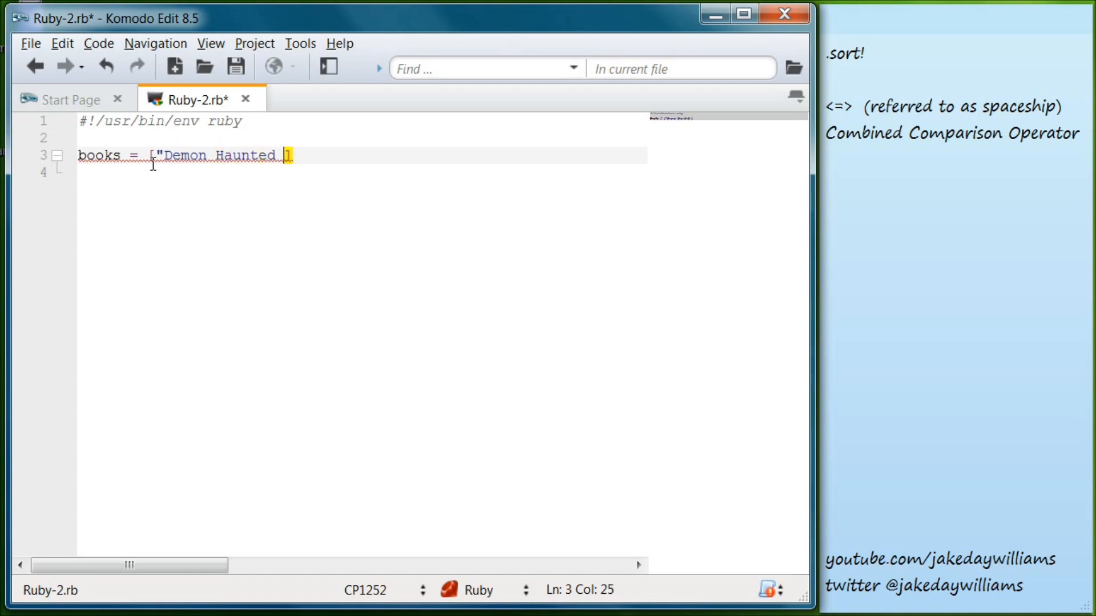
type("WOrld")
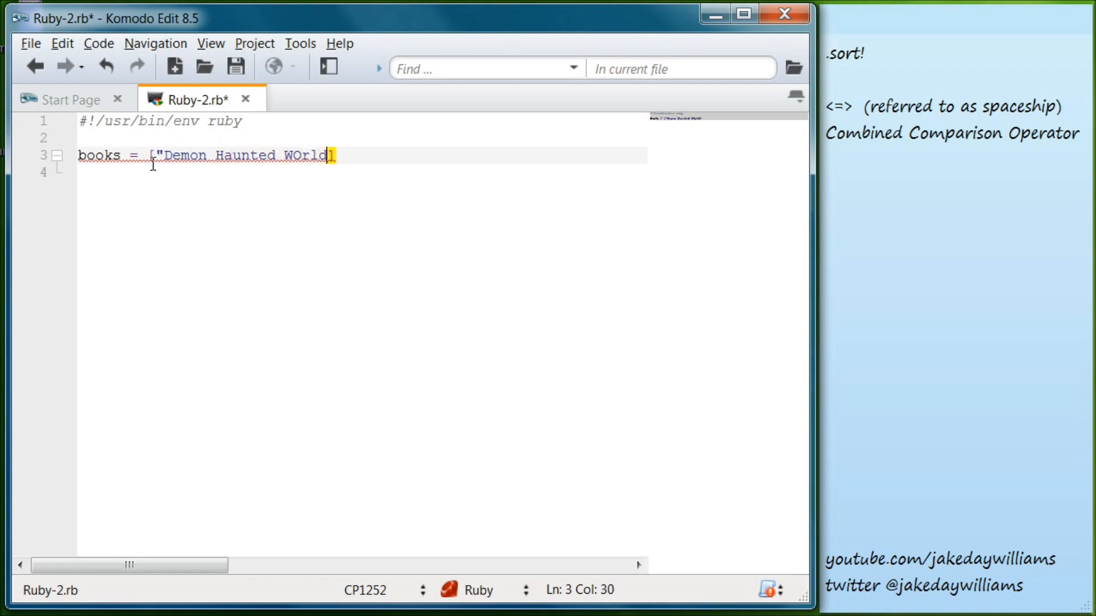
type("\",")
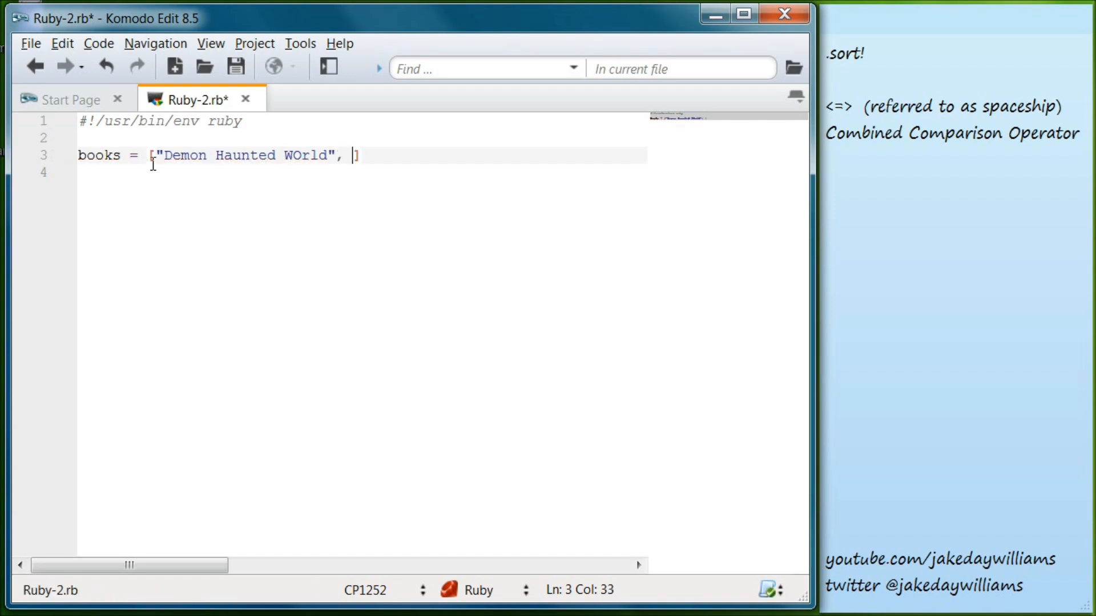
- Add the second title "A Short History of Nearly Everything" to the array
type("\"")
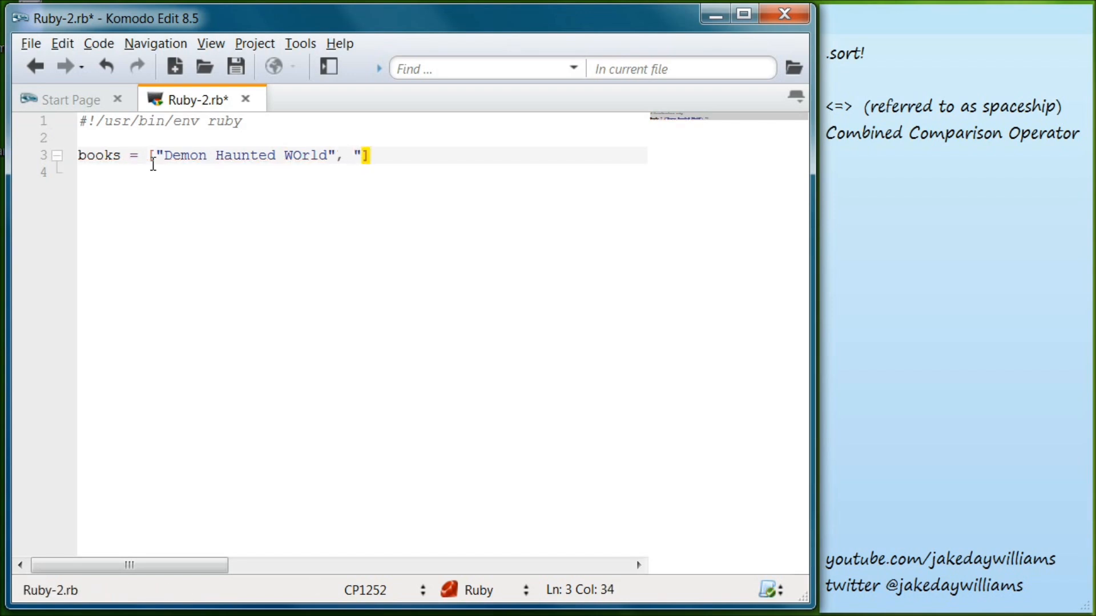
type("A s")
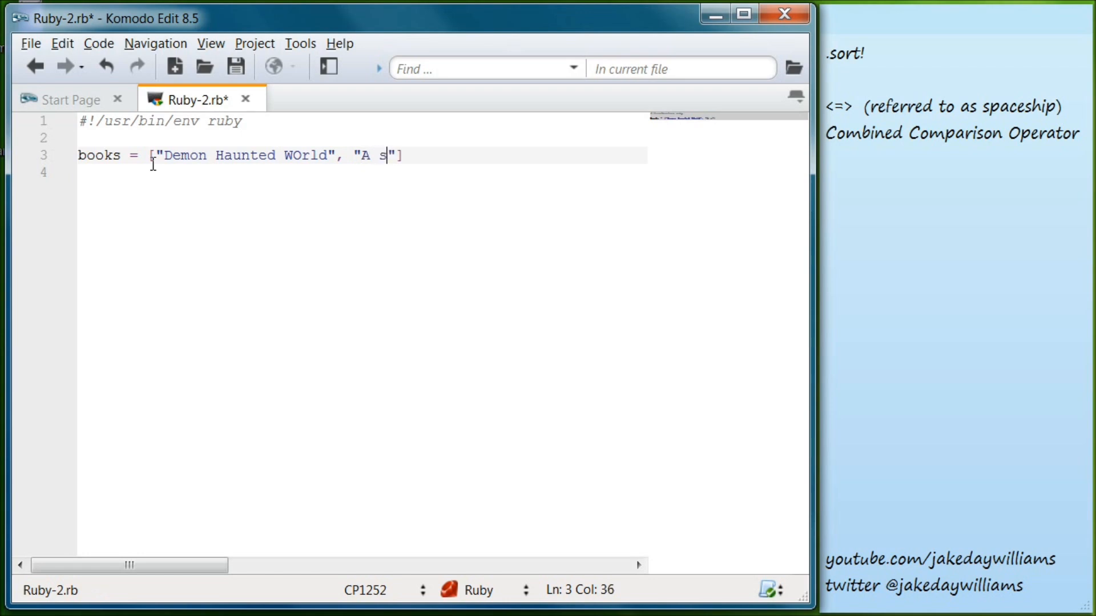
type("hort")
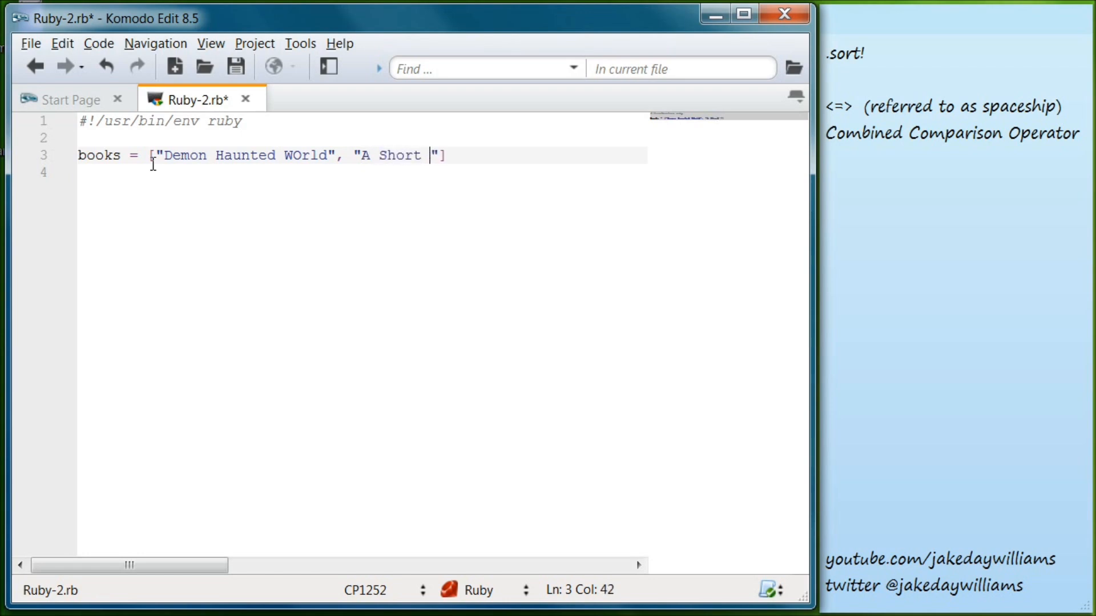
type("Historu")
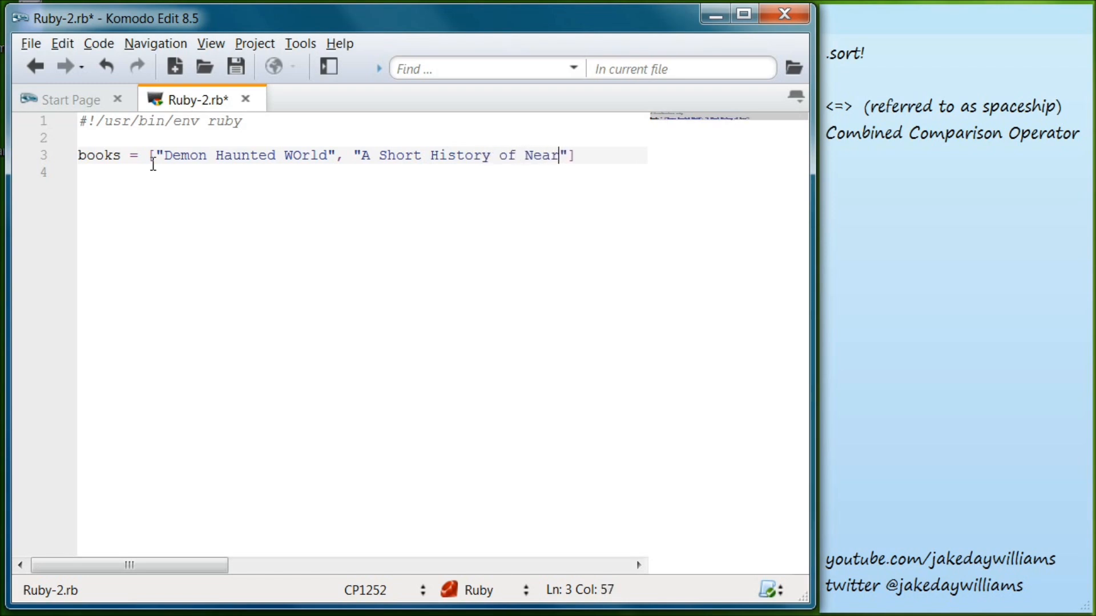
type("ly")
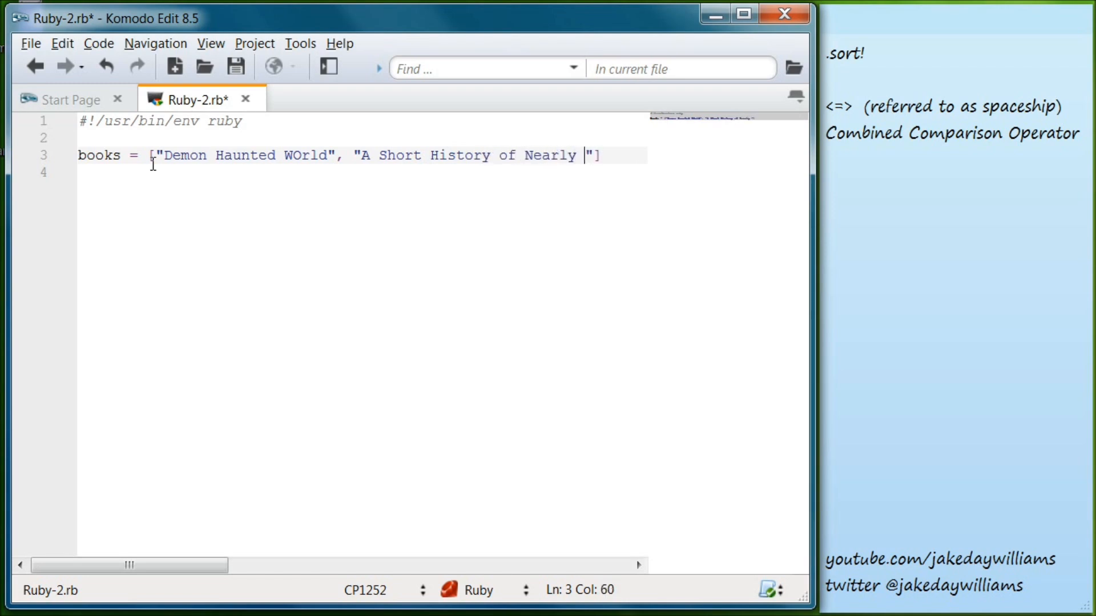
type("E")
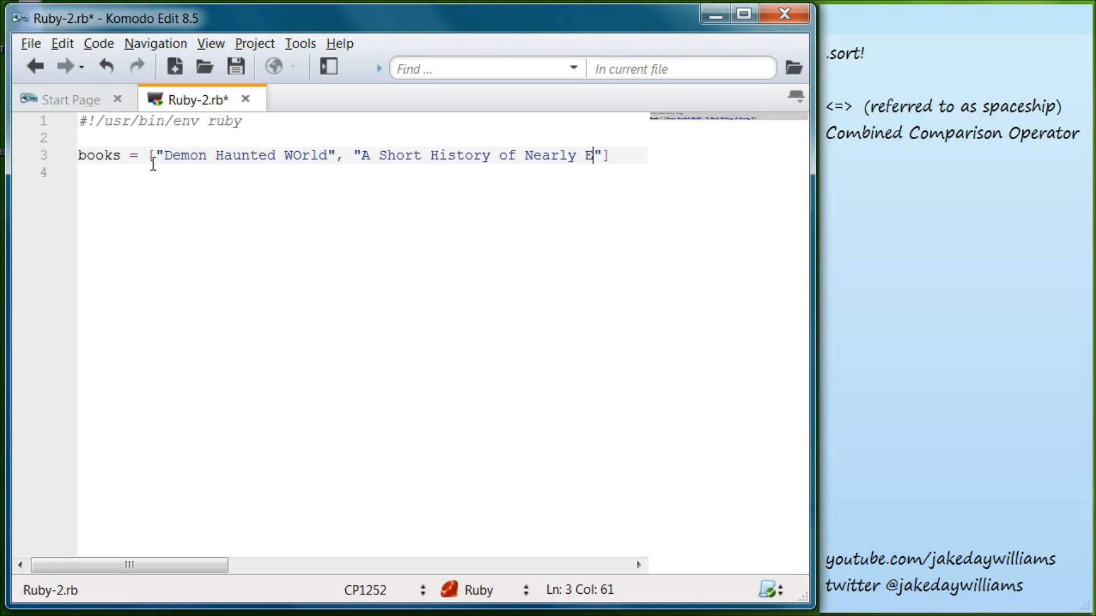
type("verything")
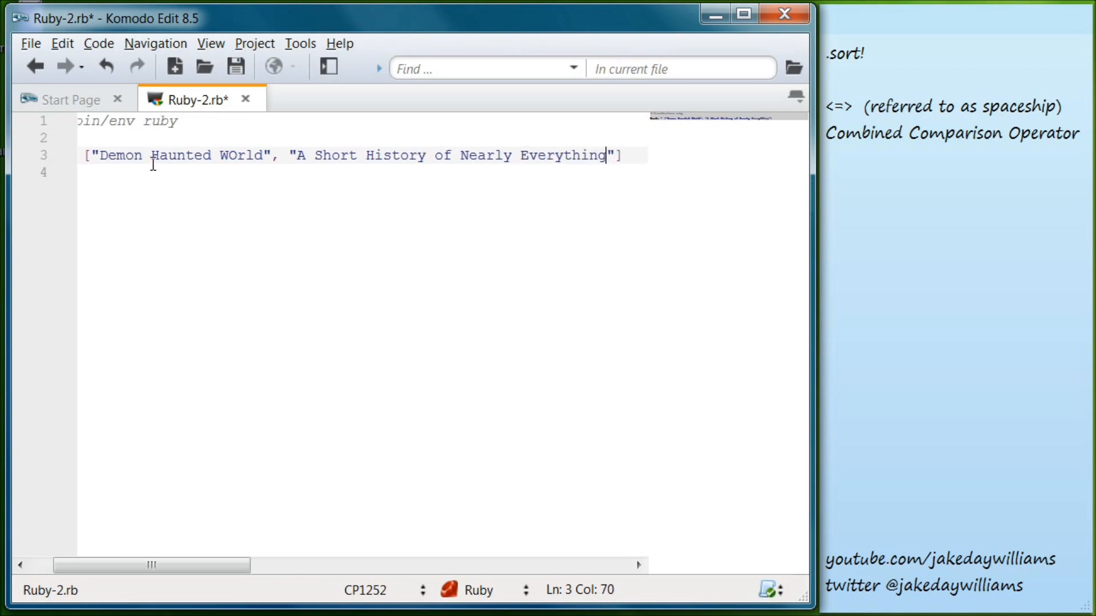
key("Right")
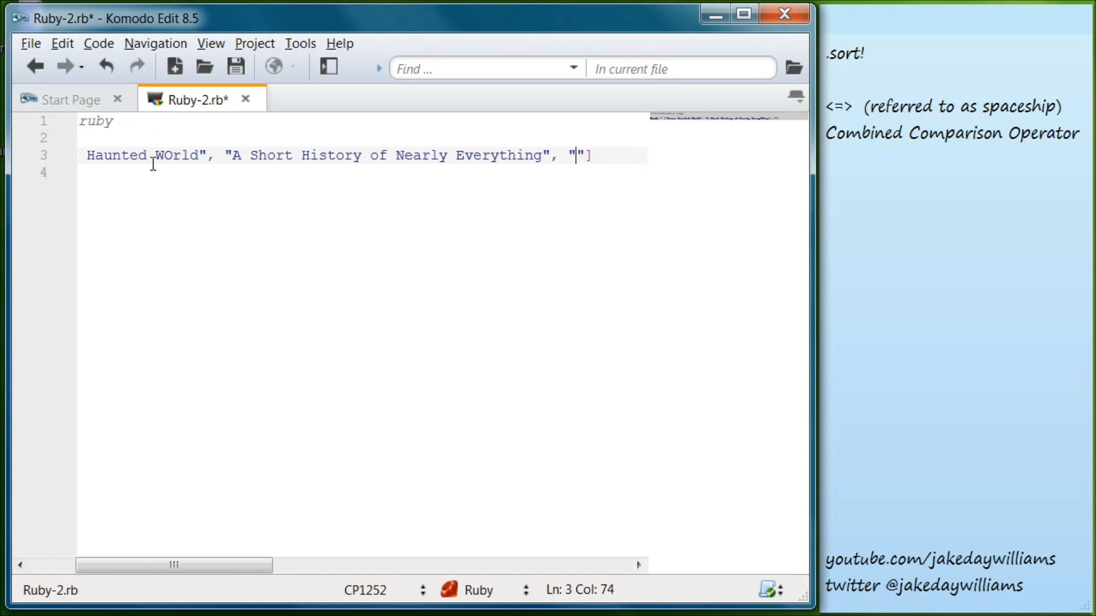
- Finish the array with "Basic Economics" and "The Rational Optimist"
type("Bars")
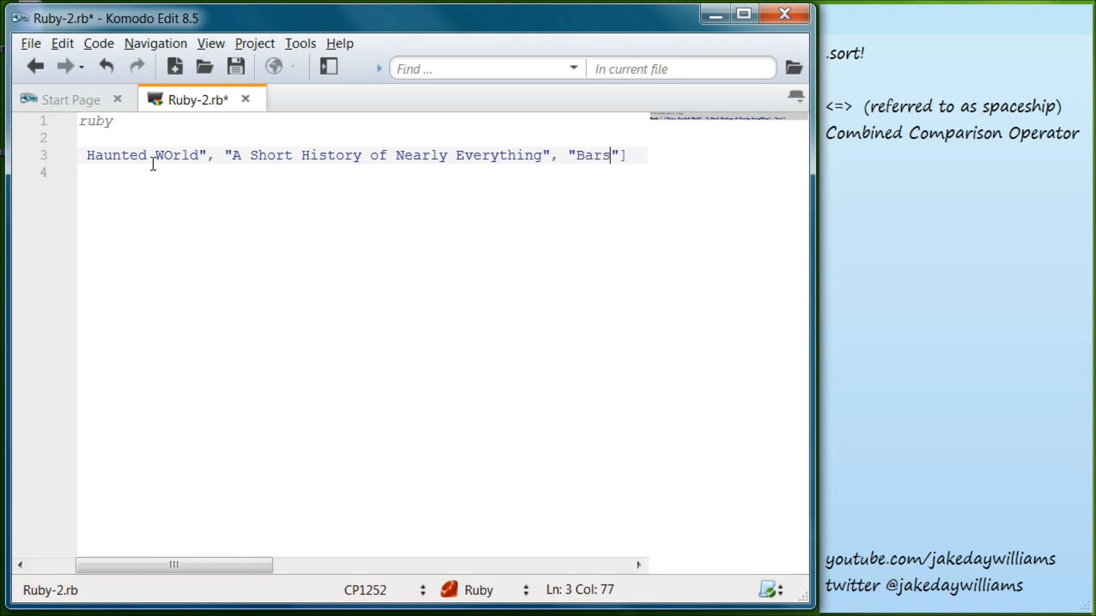
type("Basic Economi")
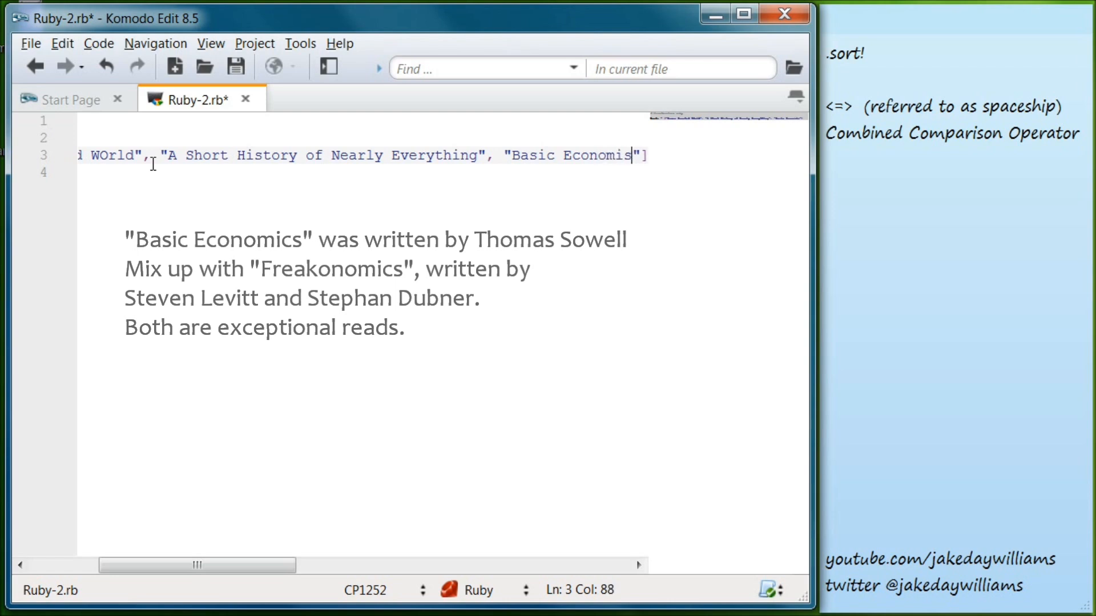
type("cs")
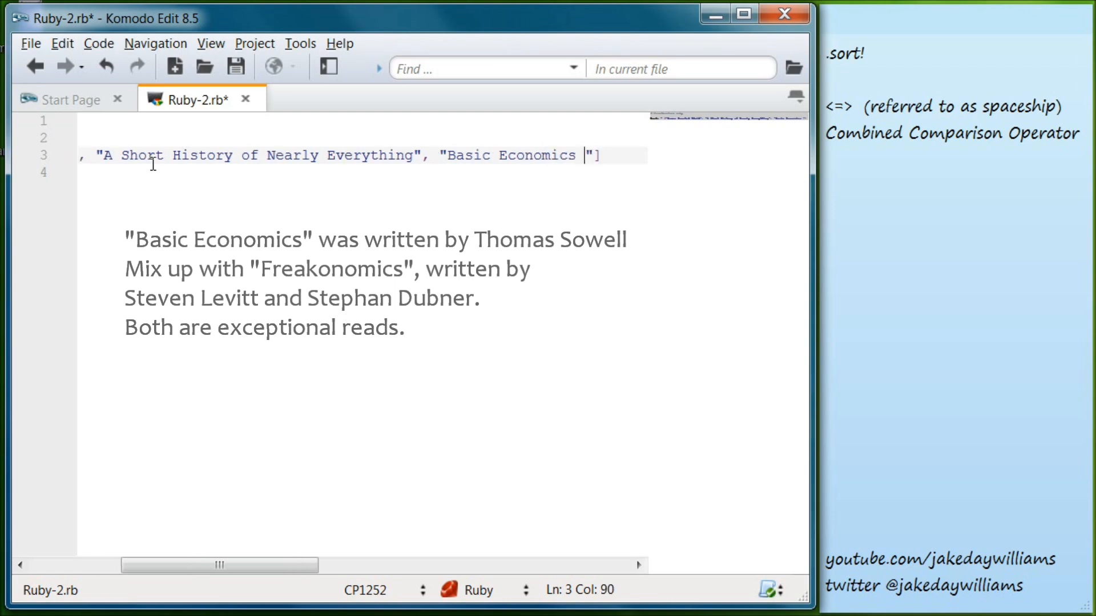
key("Backspace")
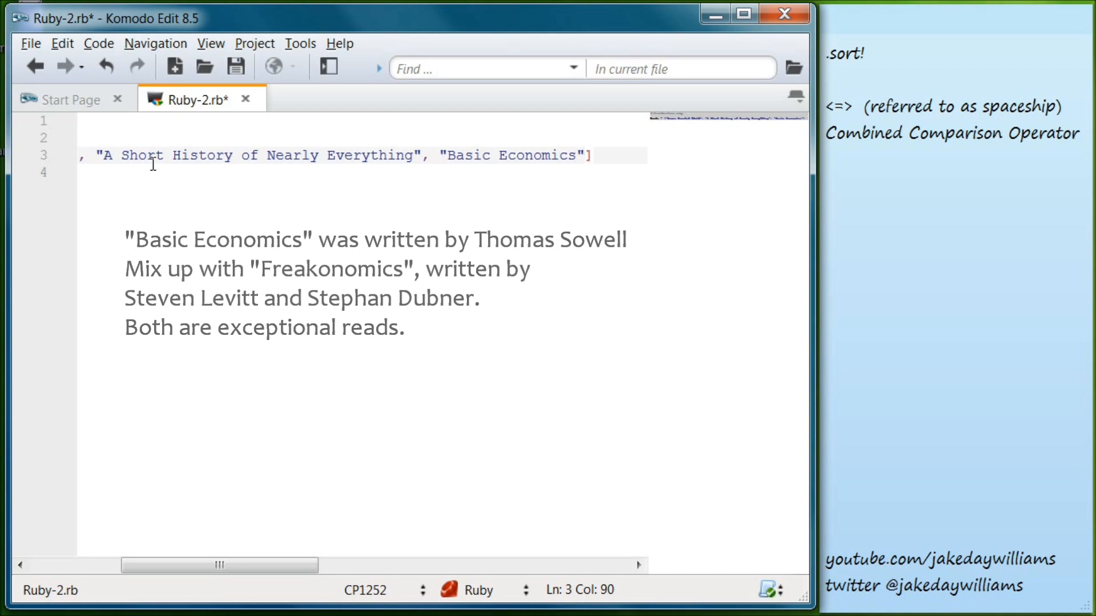
type(", \"\"")
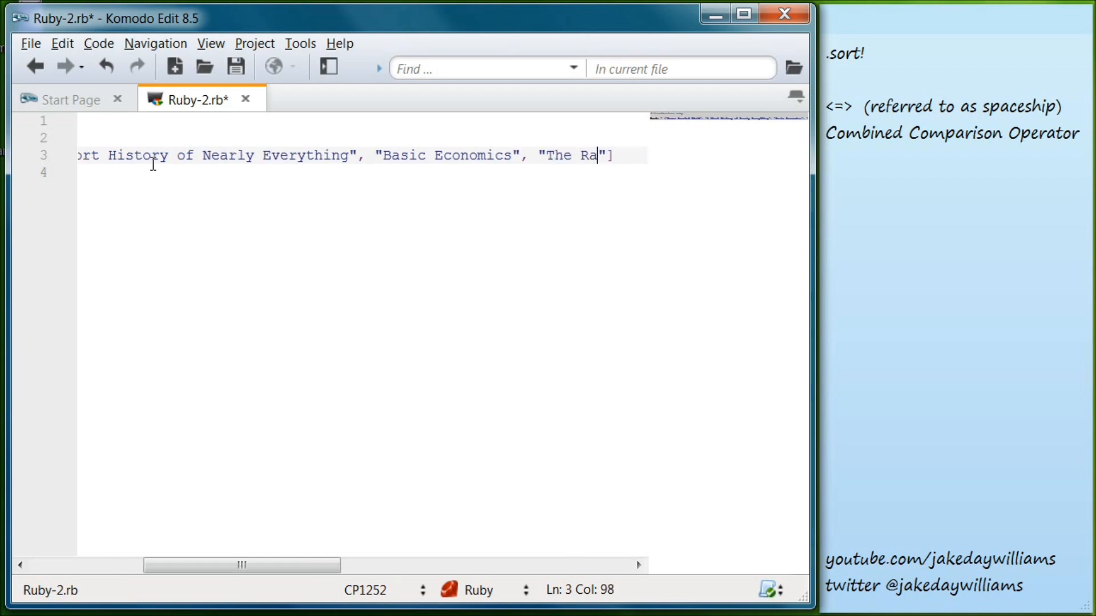
type("tional")
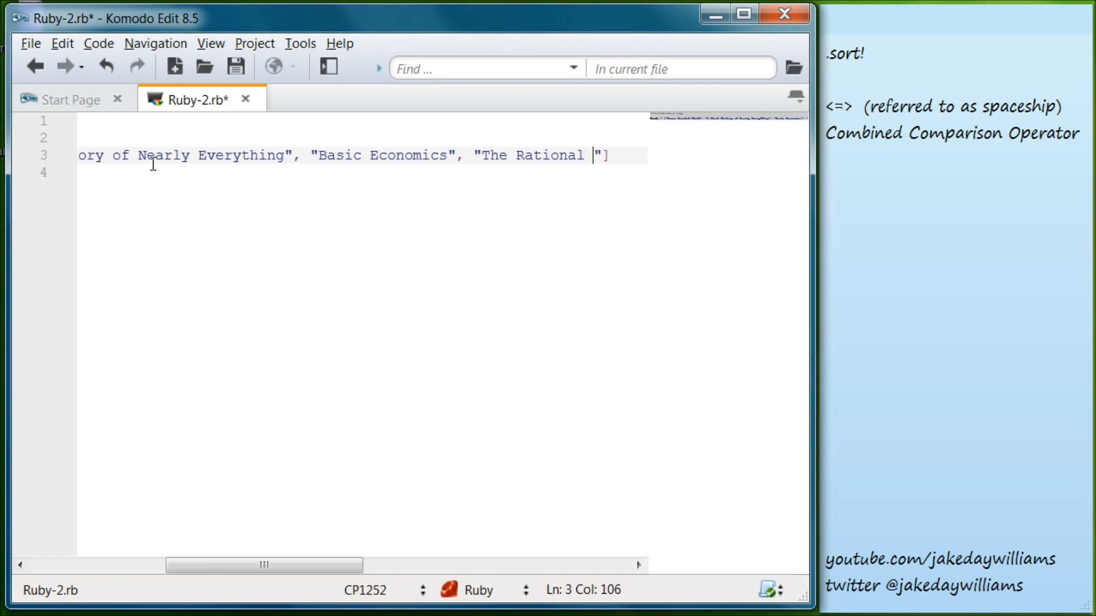
type("Optimist")
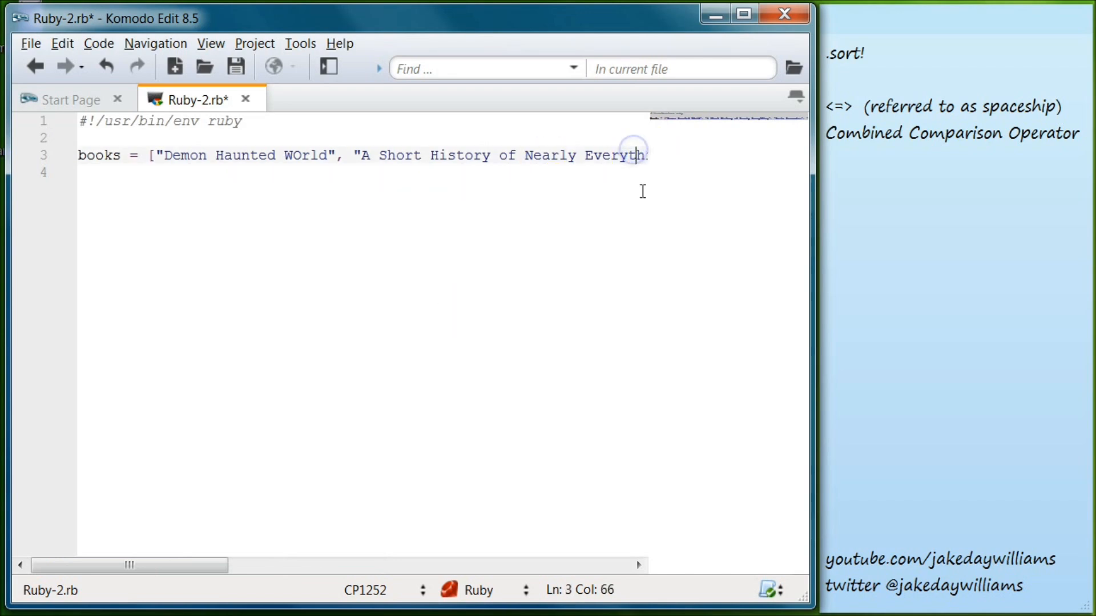
- Write books.sort! on line 5 and puts books on line 7
type("ing\", \"Basic Economics\"")
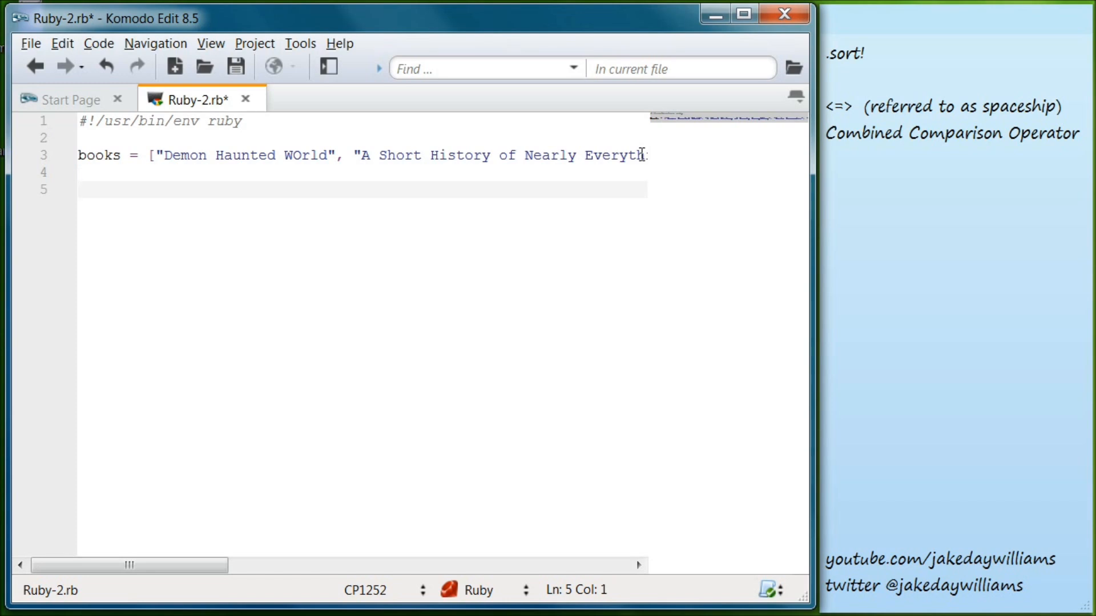
type("bpook")
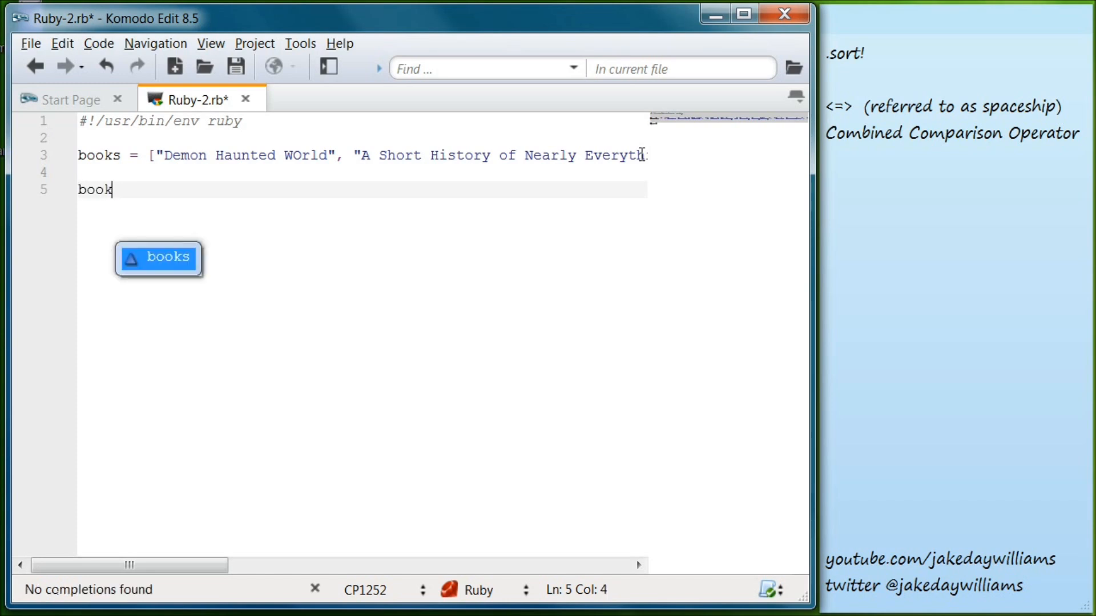
type("s.sory")
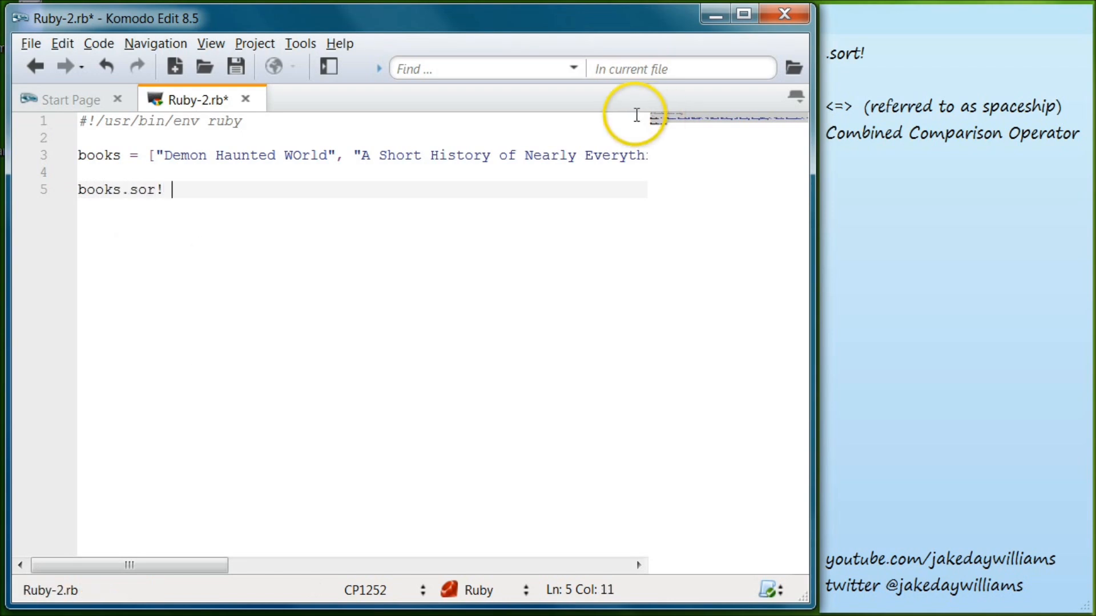
key("BackSpace")
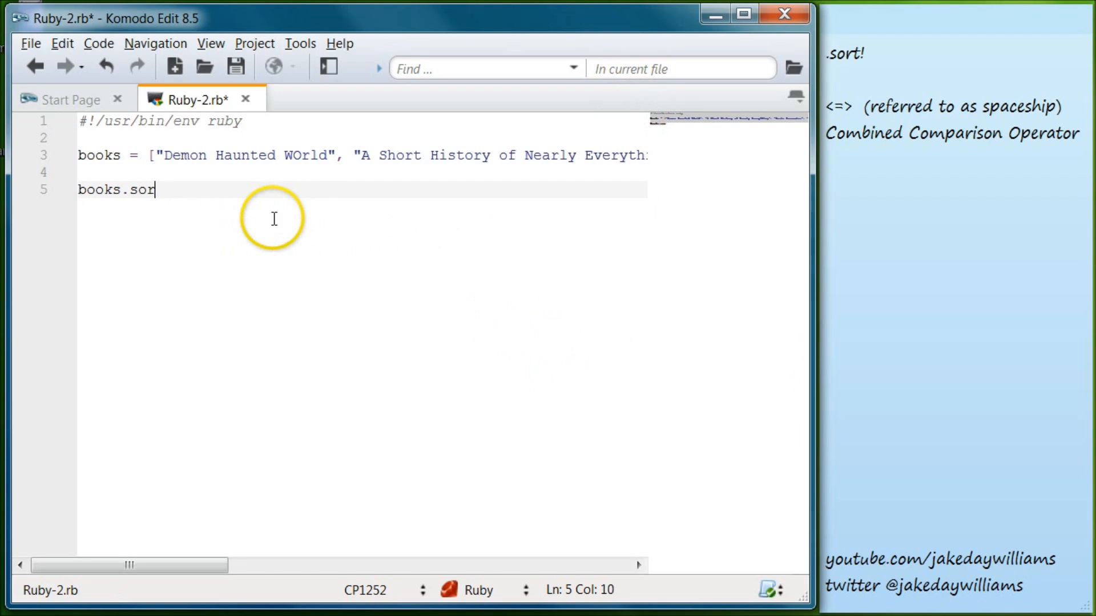
type("t!")
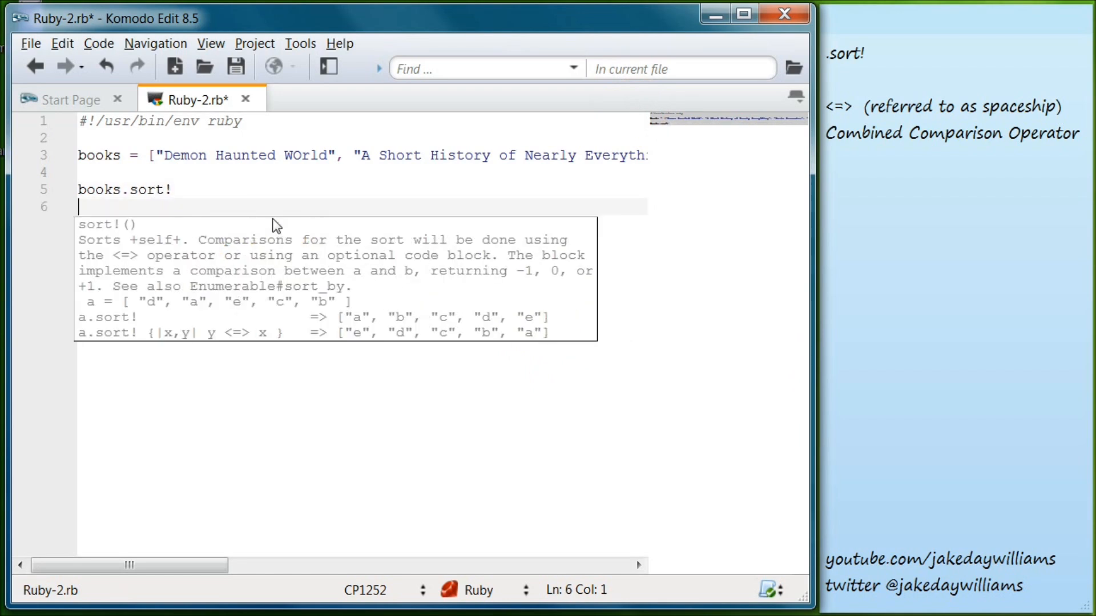
type("puts books")
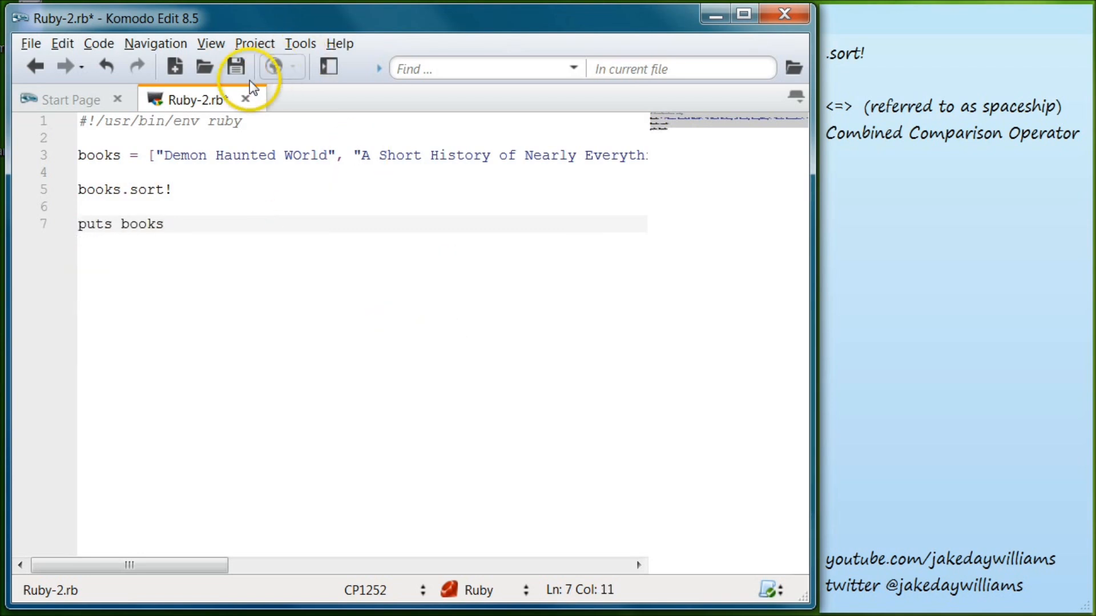
- Save the script as cco2.rb in Desktop\Ruby Day and bring up a Ruby command prompt
left_click(232, 66)
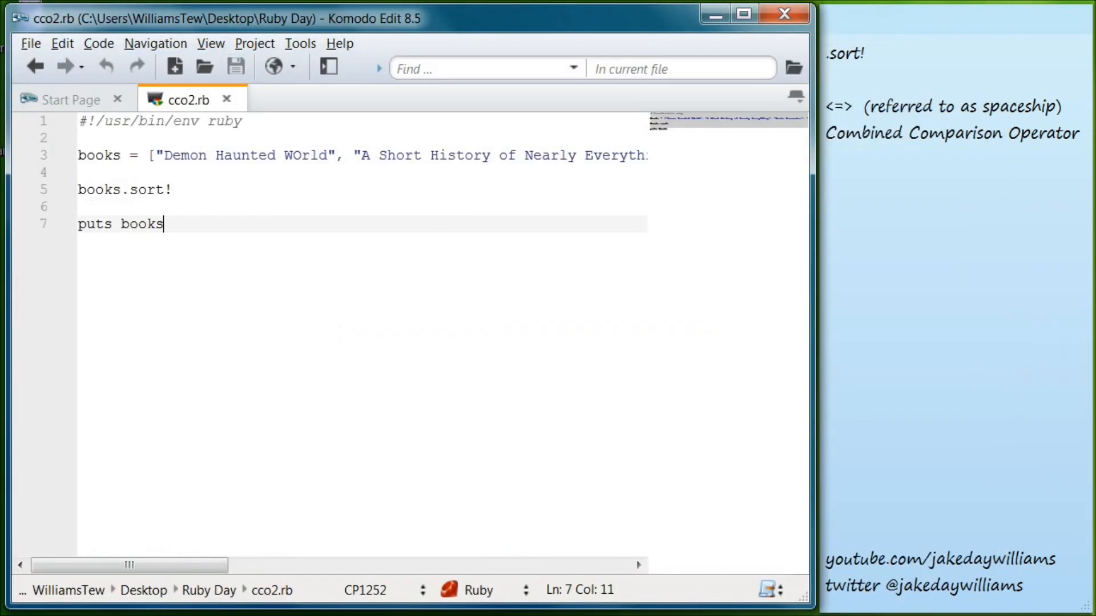
left_click(11, 612)
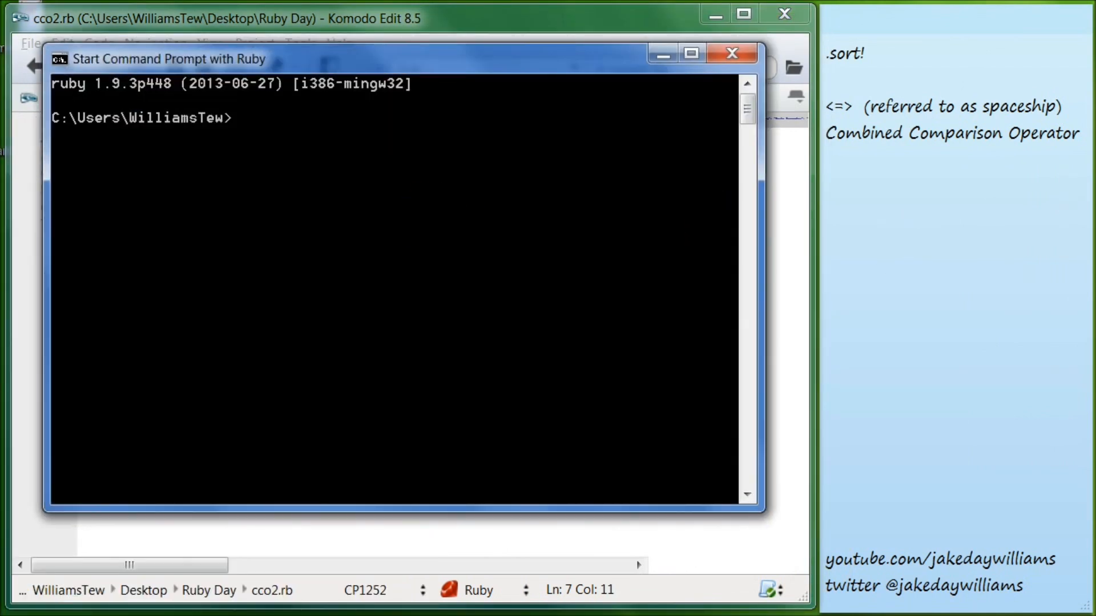
mouse_move(548, 159)
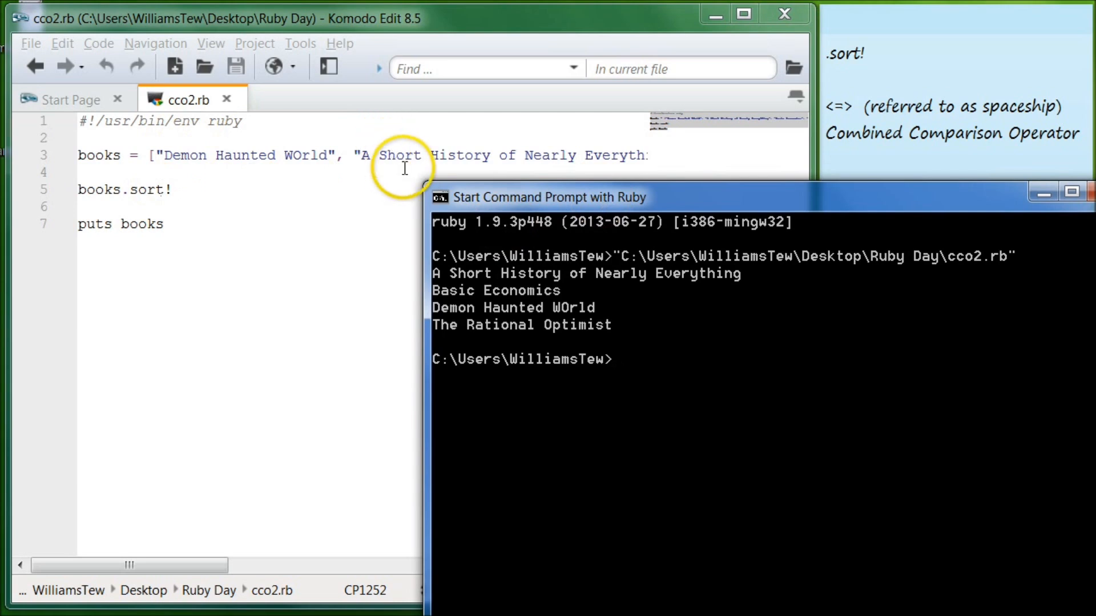
mouse_move(637, 162)
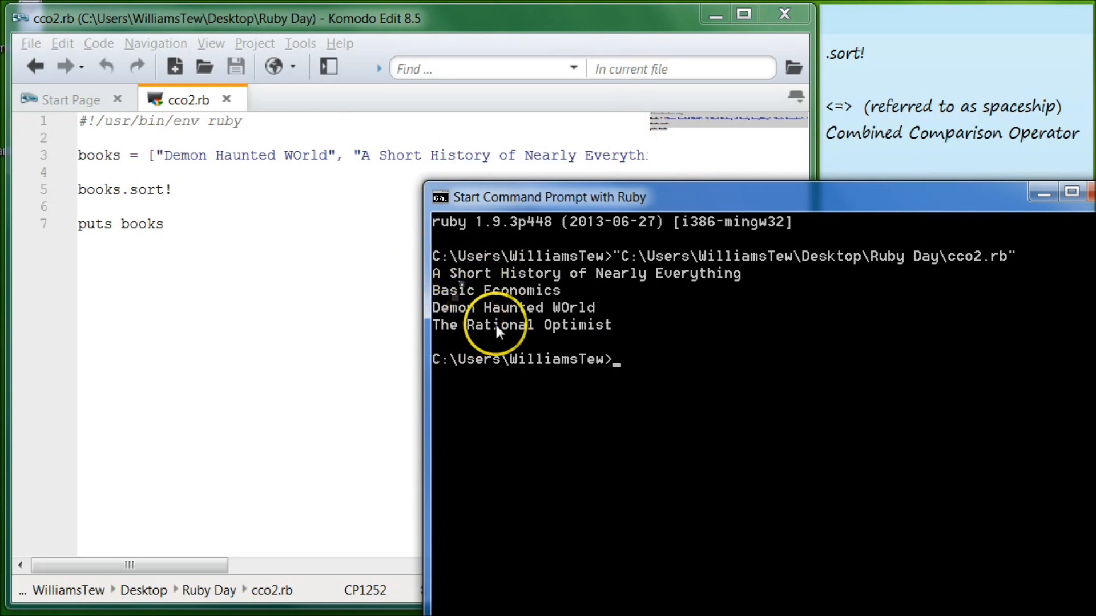
mouse_move(735, 340)
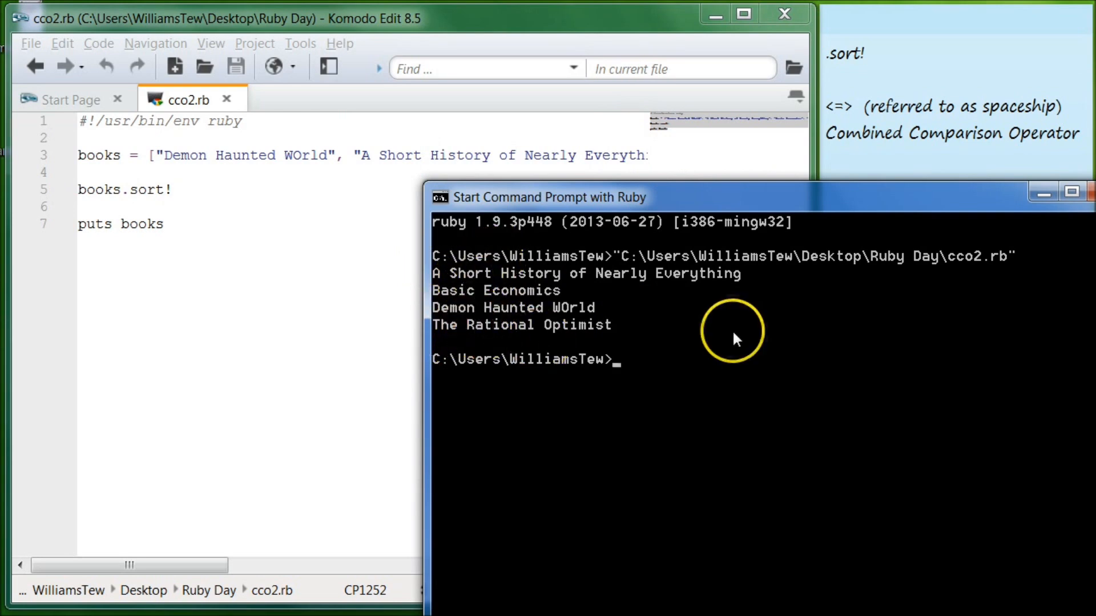
mouse_move(265, 387)
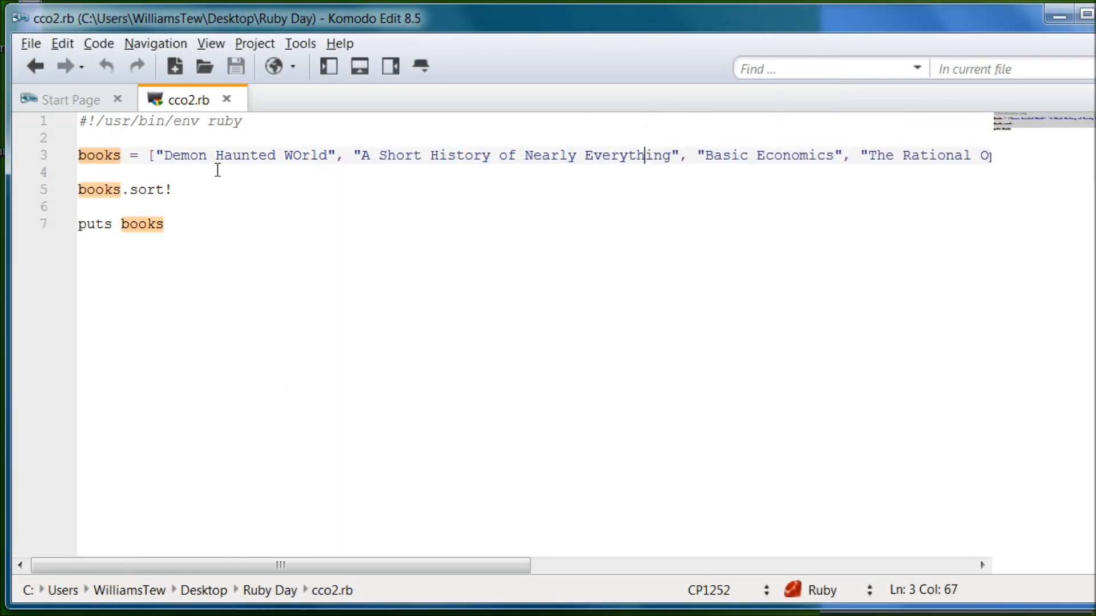
double_click(250, 155)
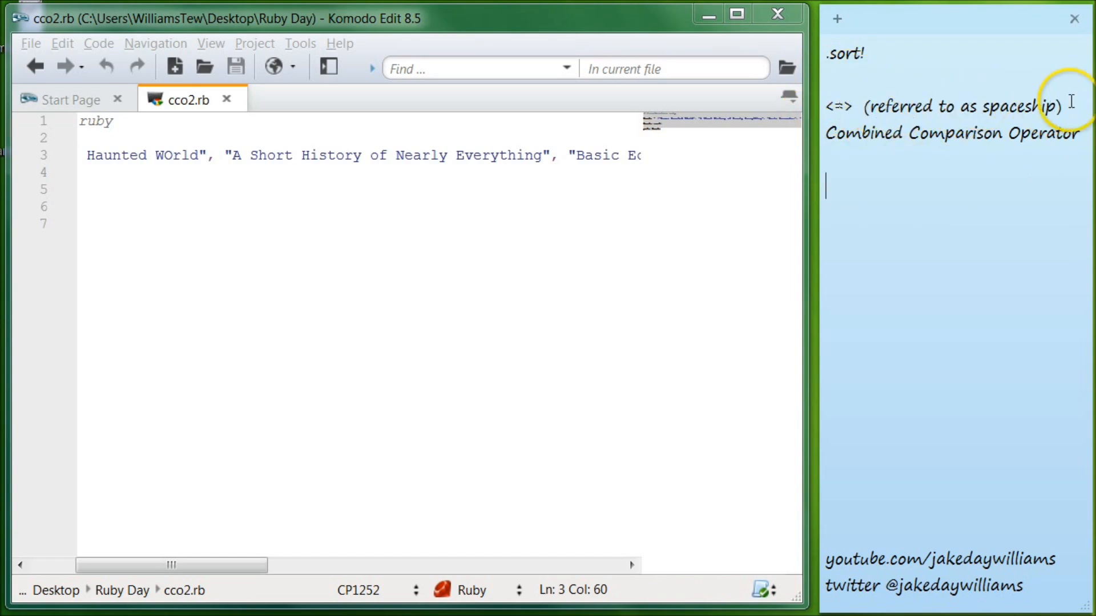
mouse_move(925, 139)
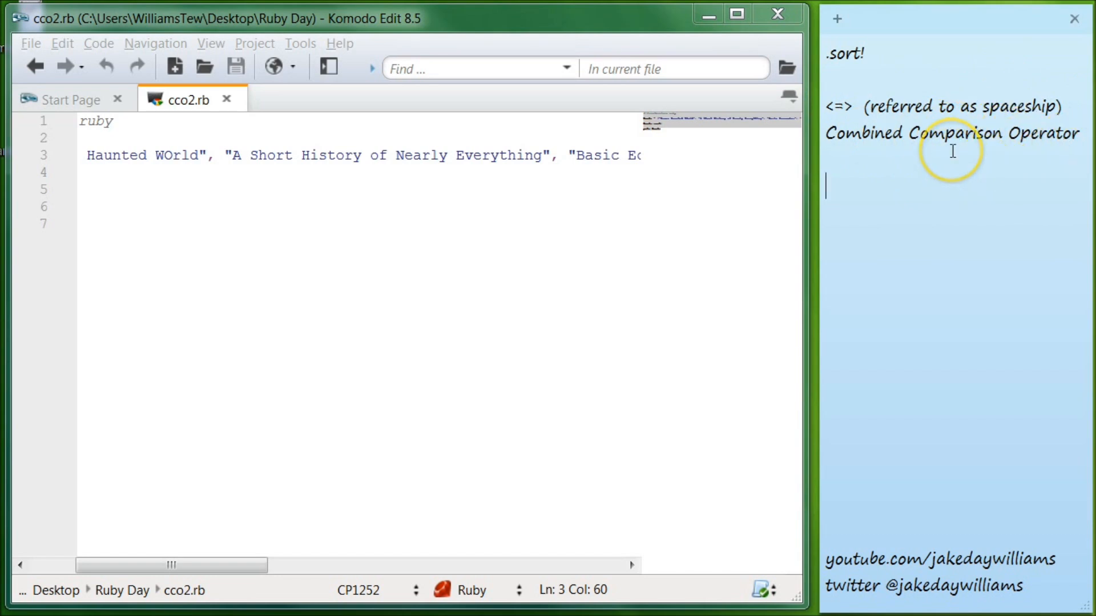
mouse_move(908, 208)
type("1")
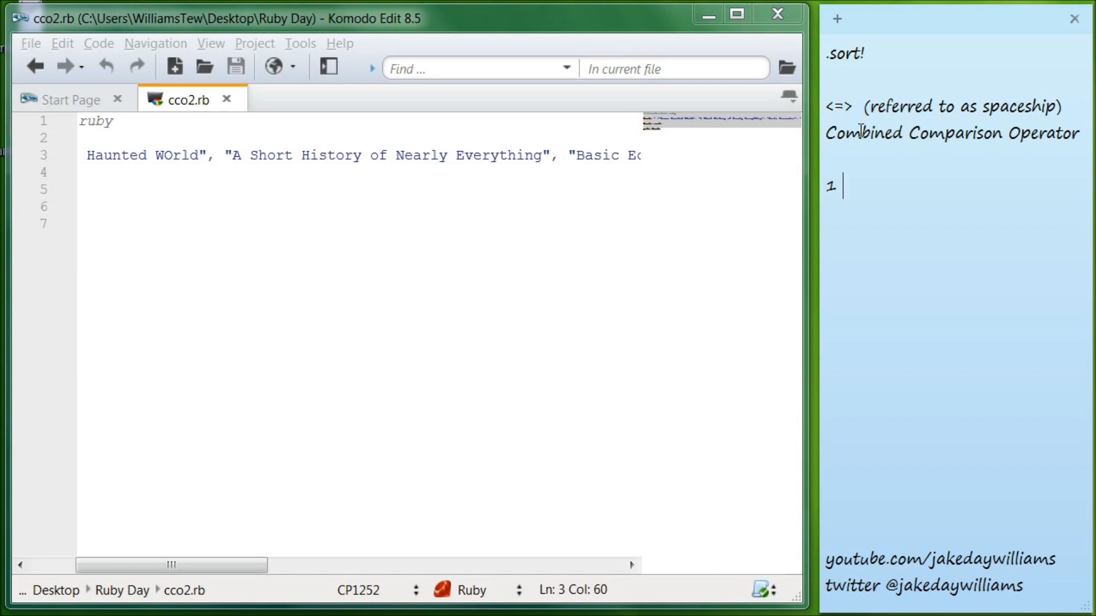
- Note the examples 1 > 3 = false and 2 > 1 = true
type(">")
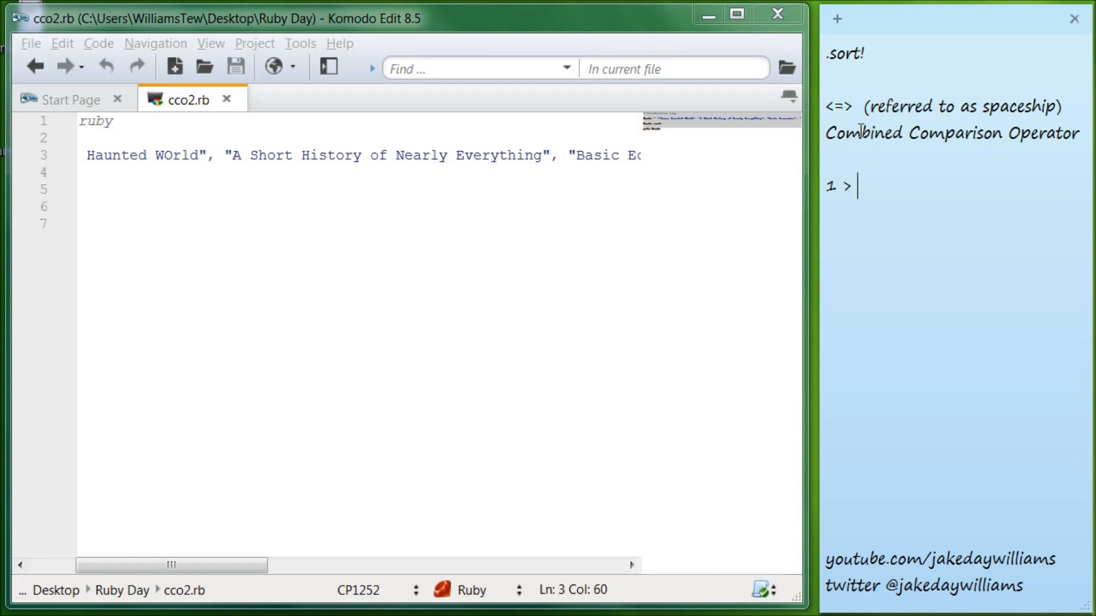
type("3")
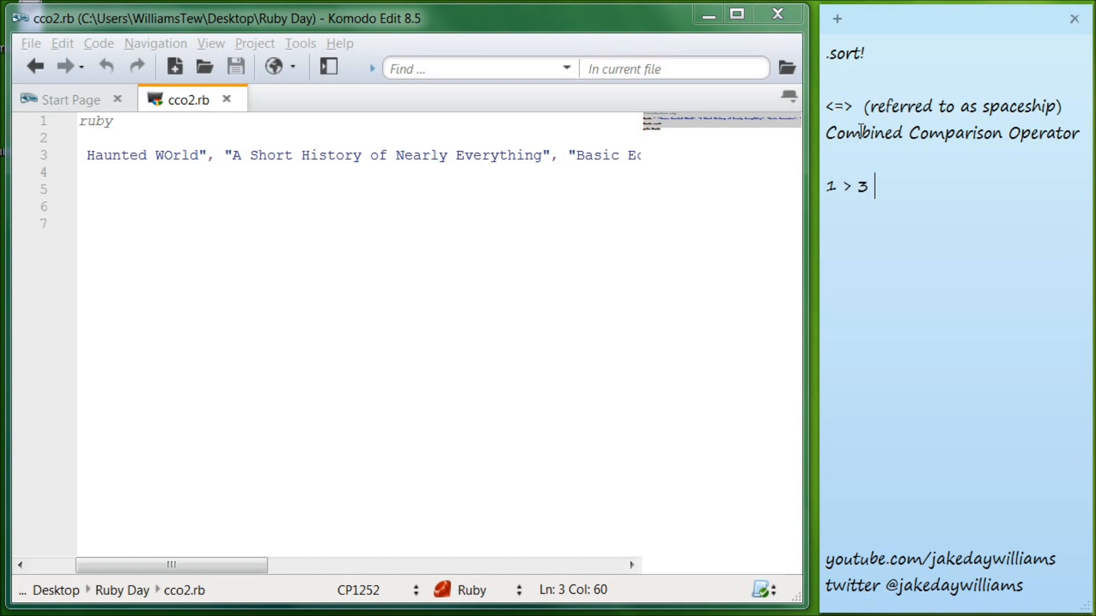
type("= f")
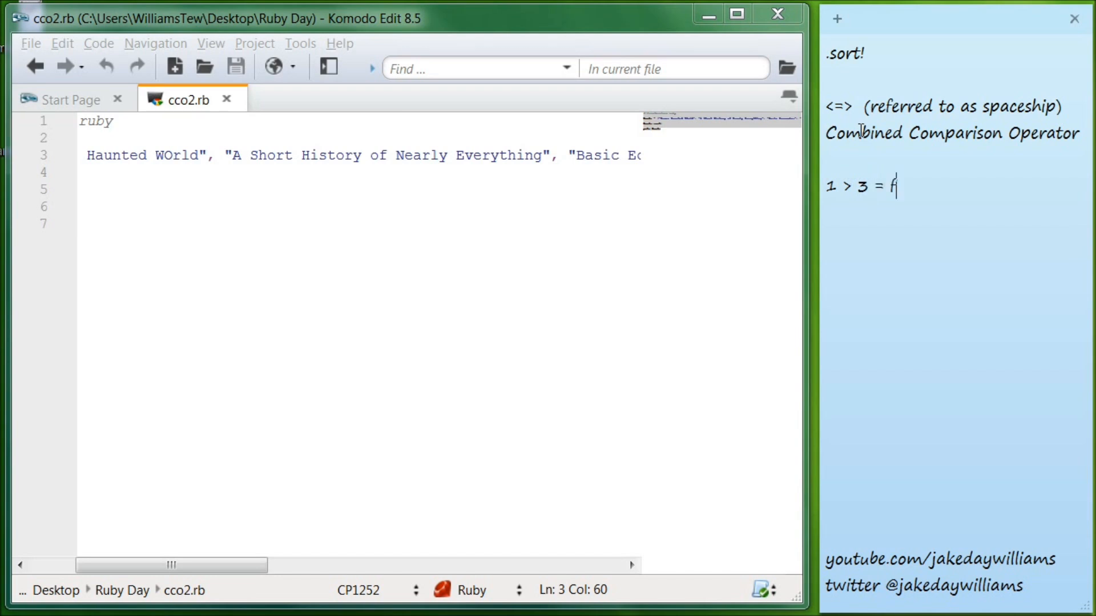
type("alse")
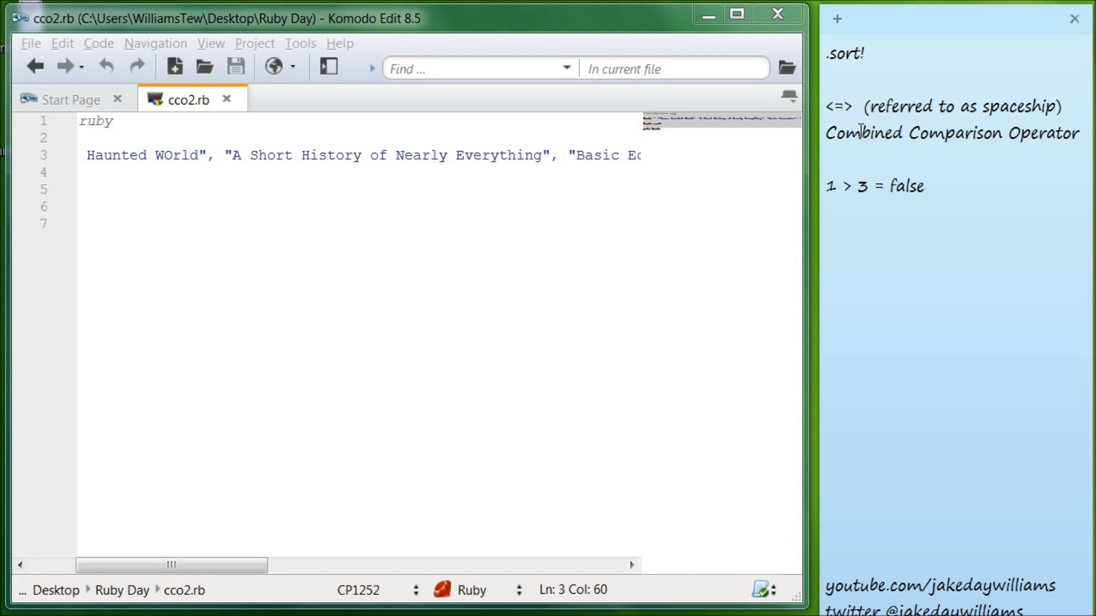
type("2 > 1")
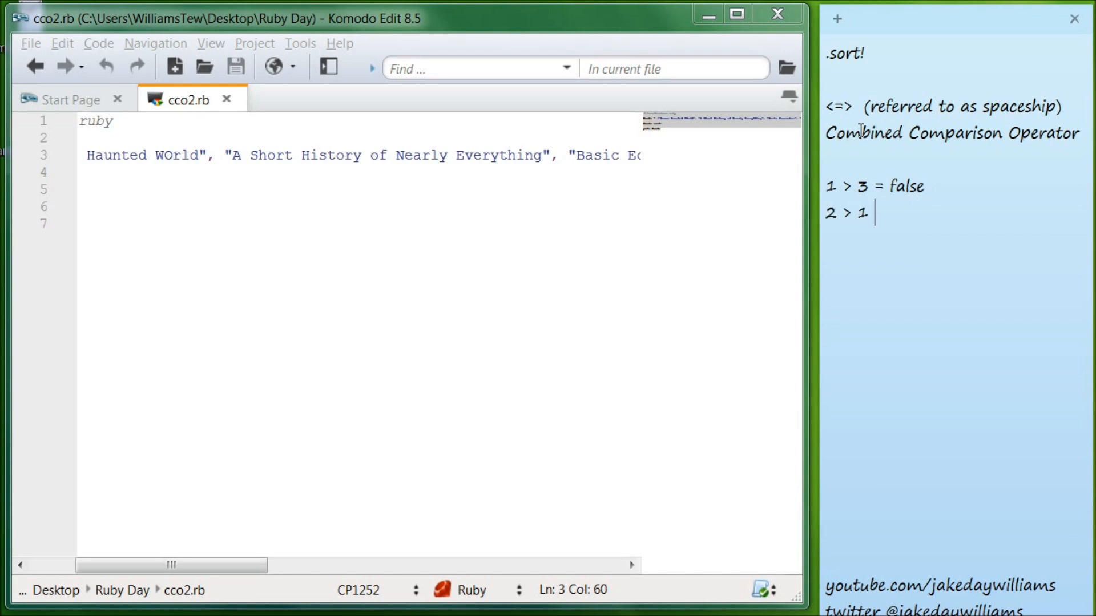
type("=")
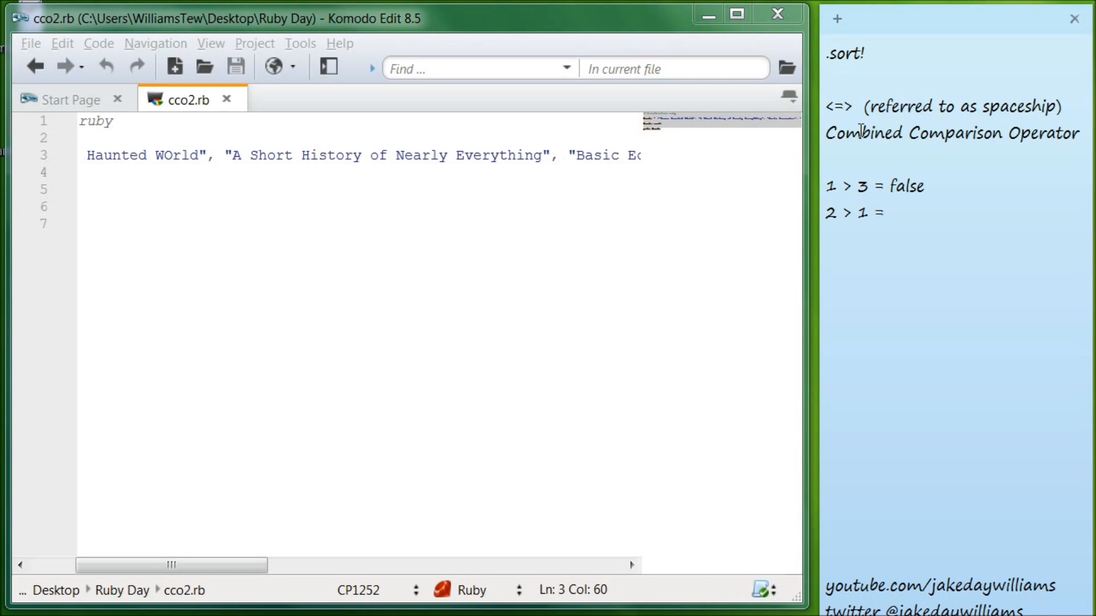
type("true")
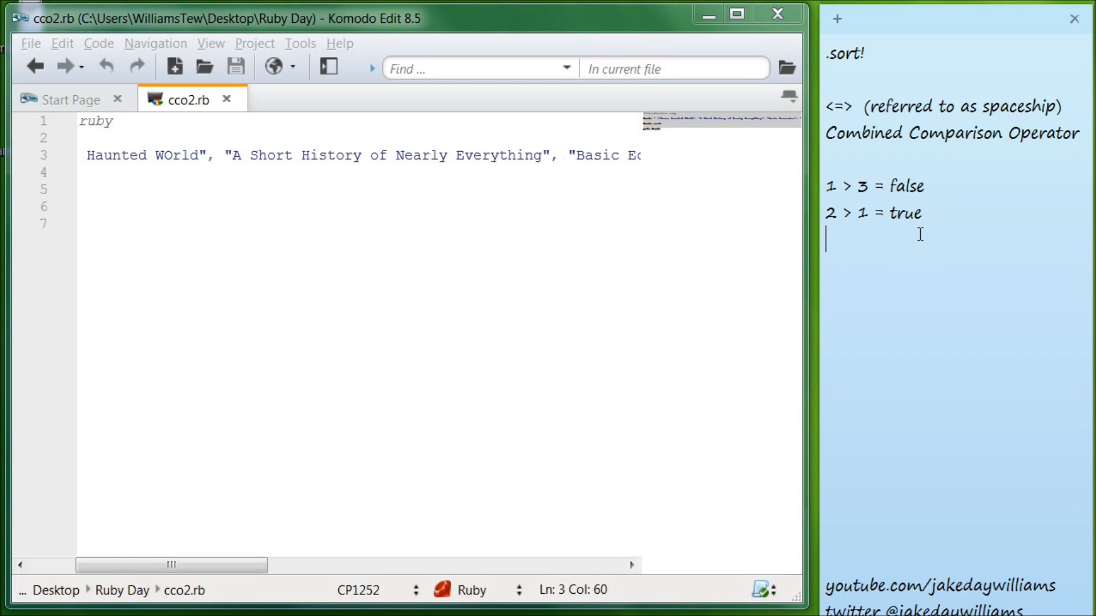
- Note the examples 1 == 2 = false and 2 == 2 = true
type("1 ==")
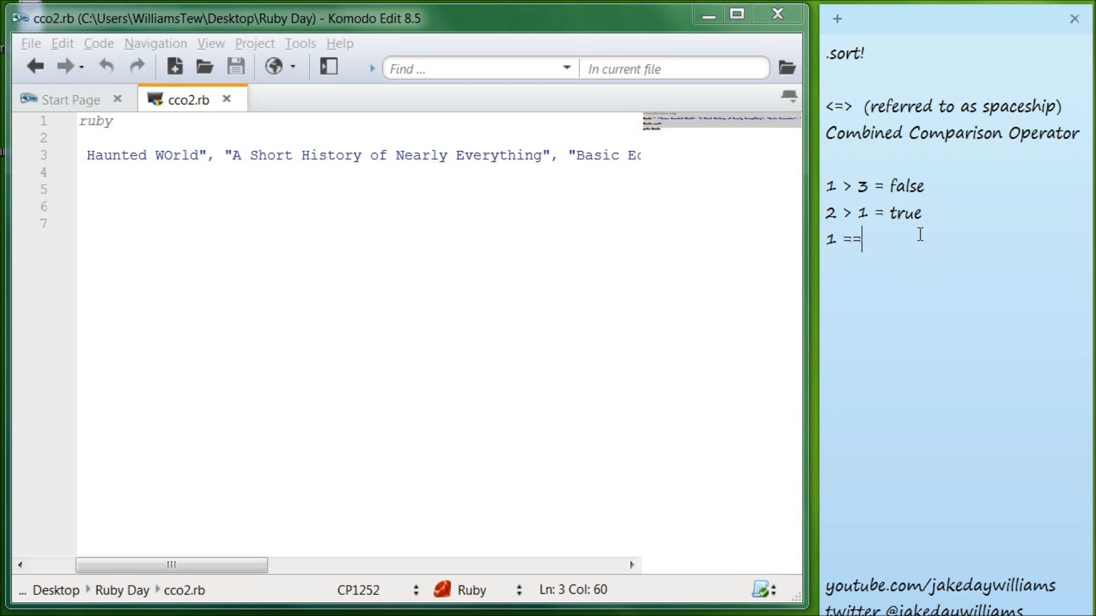
type("\" \"")
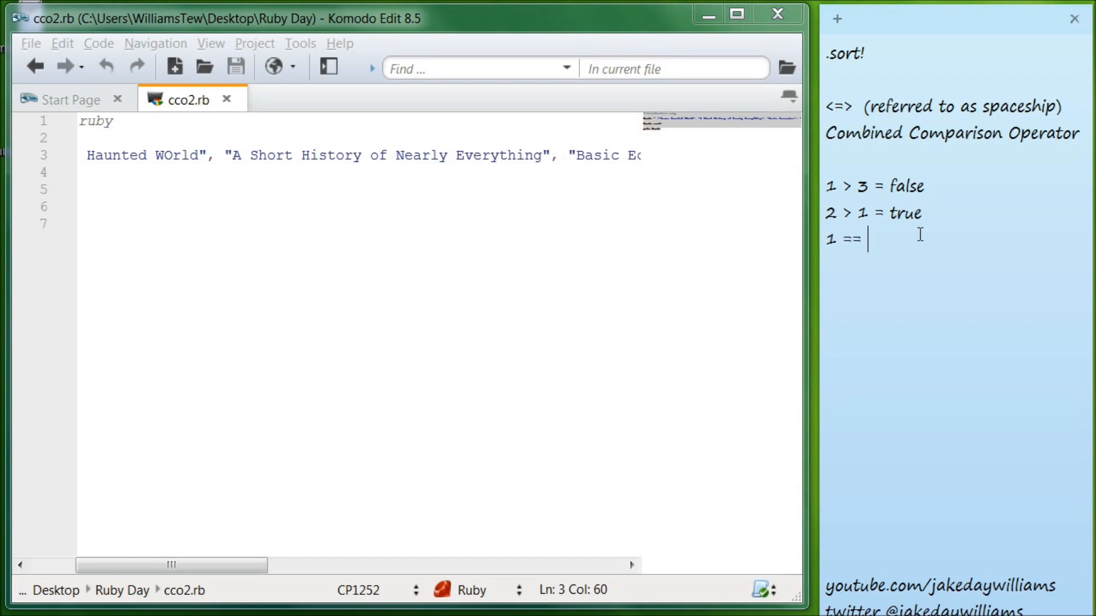
type("2")
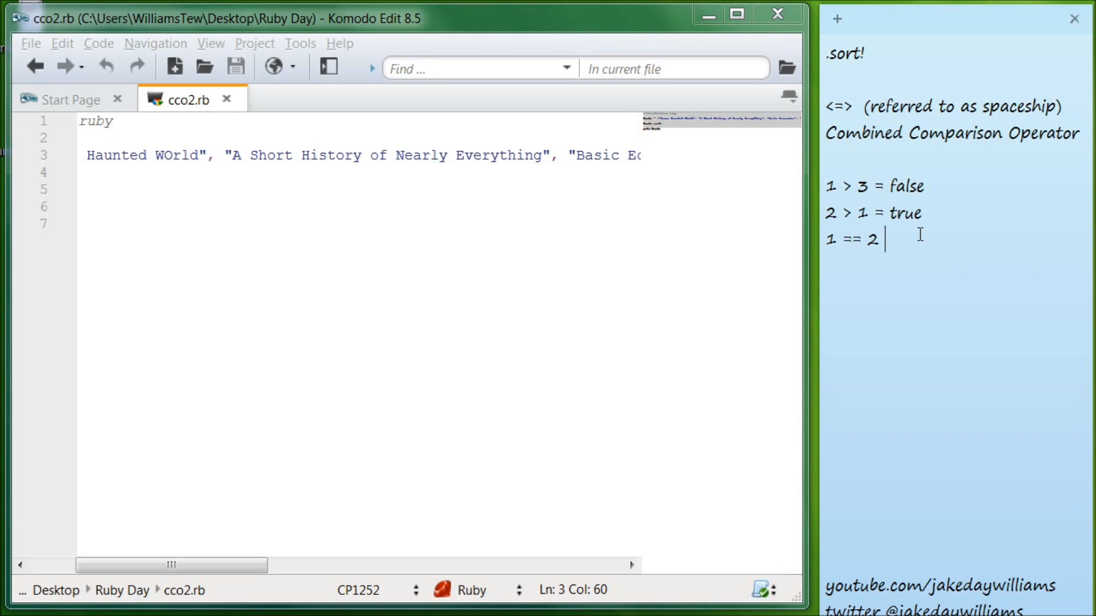
type("= false")
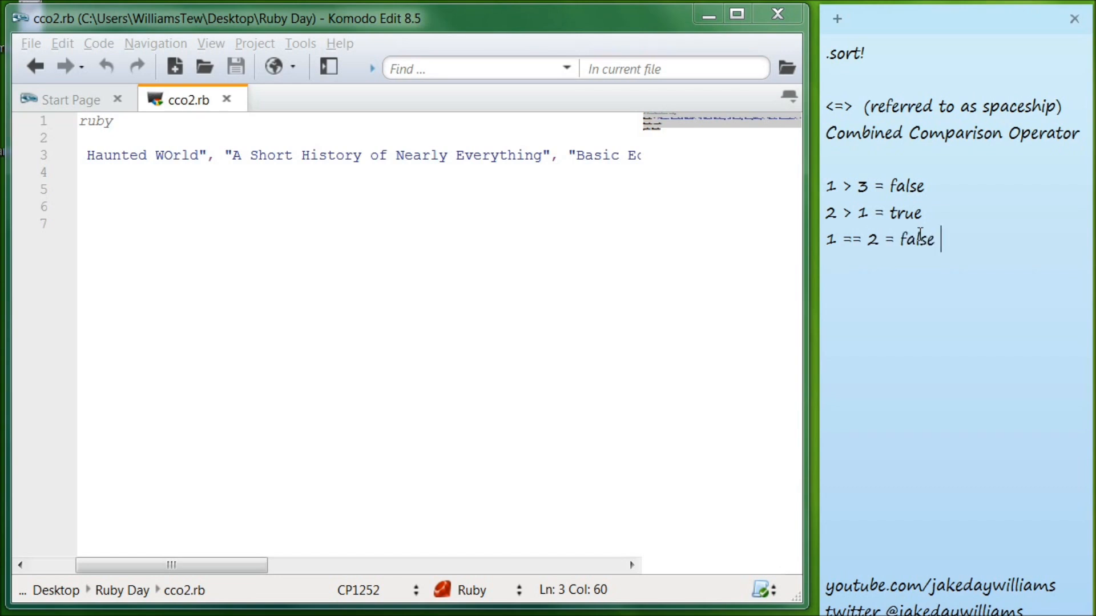
type("2")
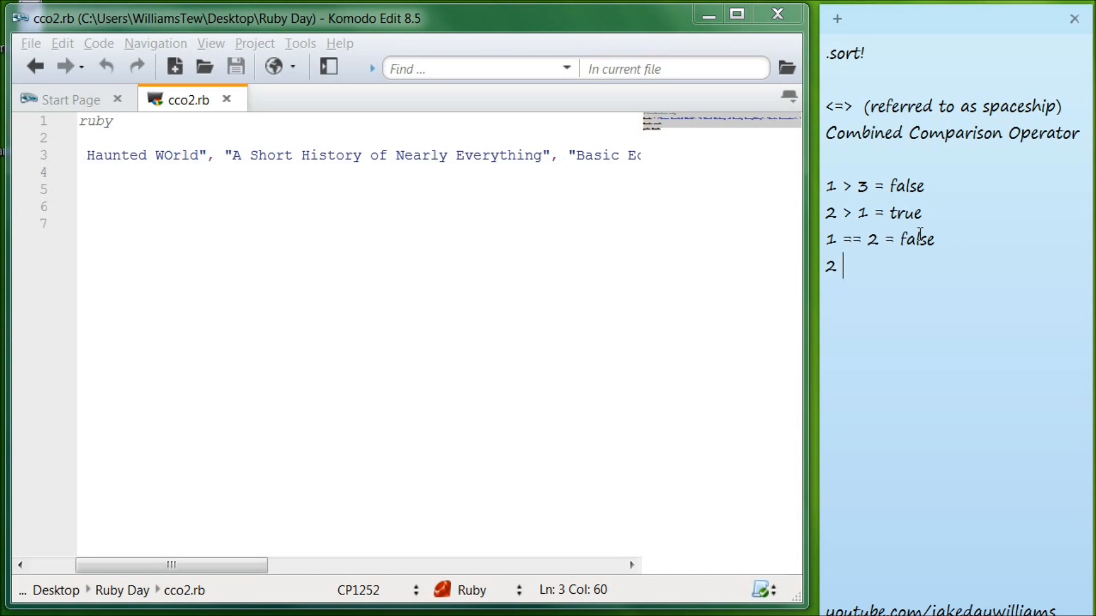
type("==")
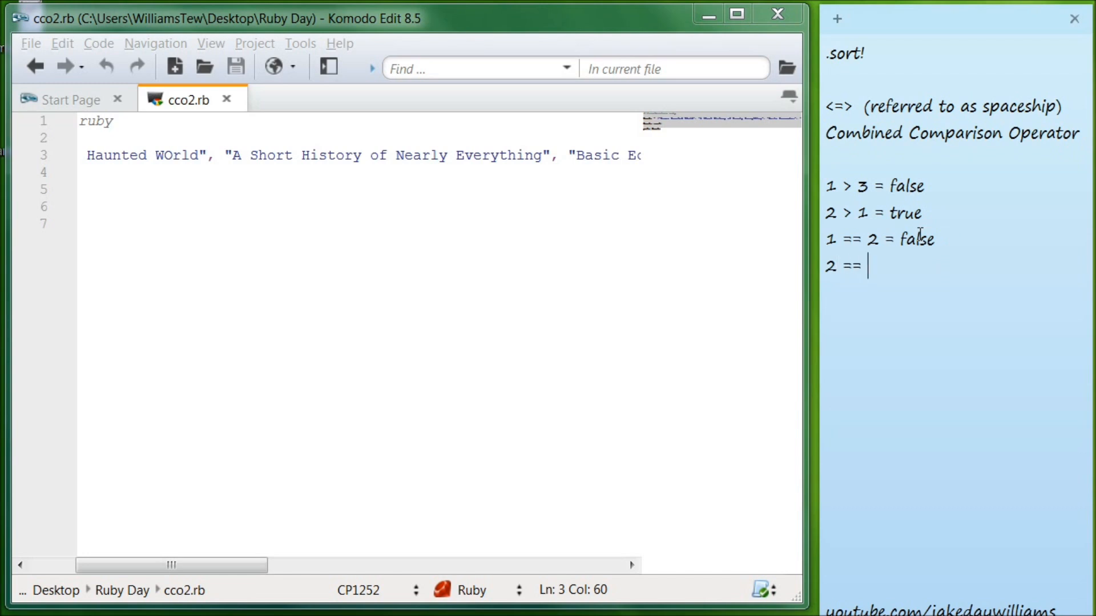
type("2 =")
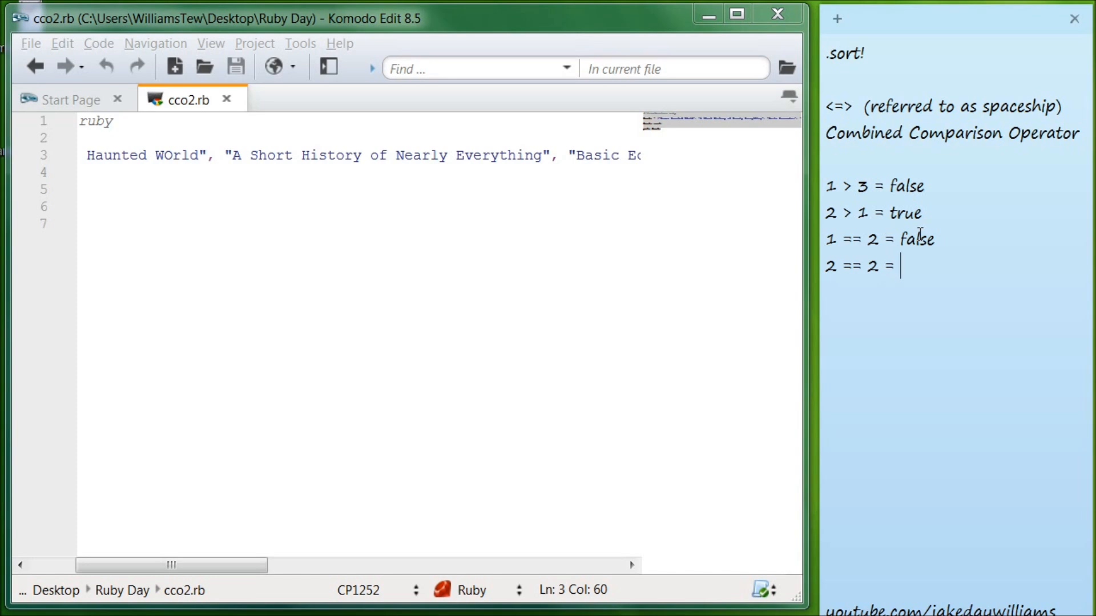
type("true")
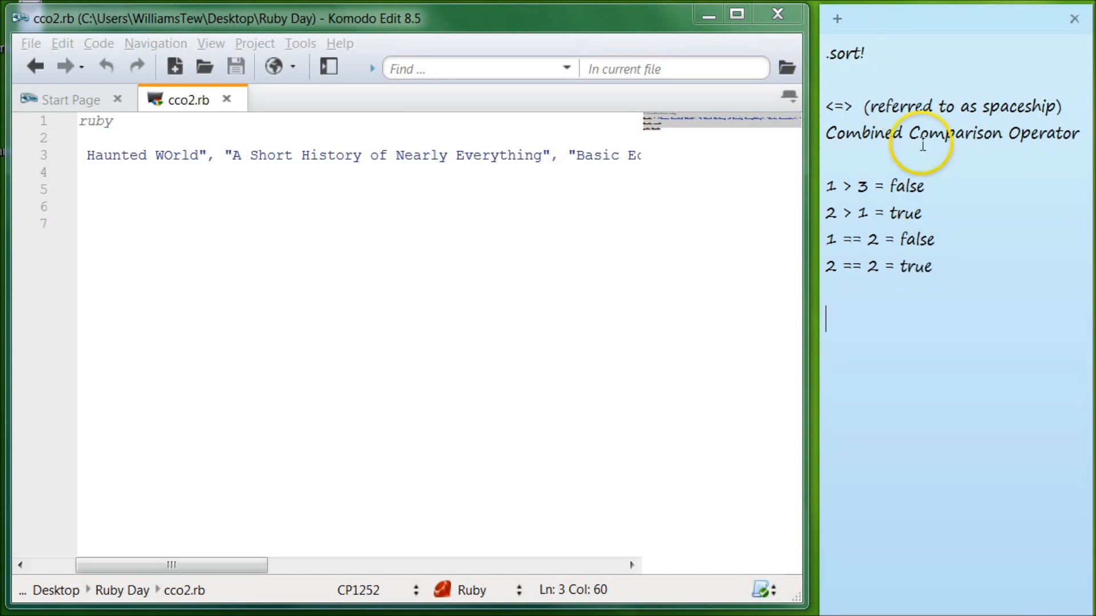
mouse_move(977, 296)
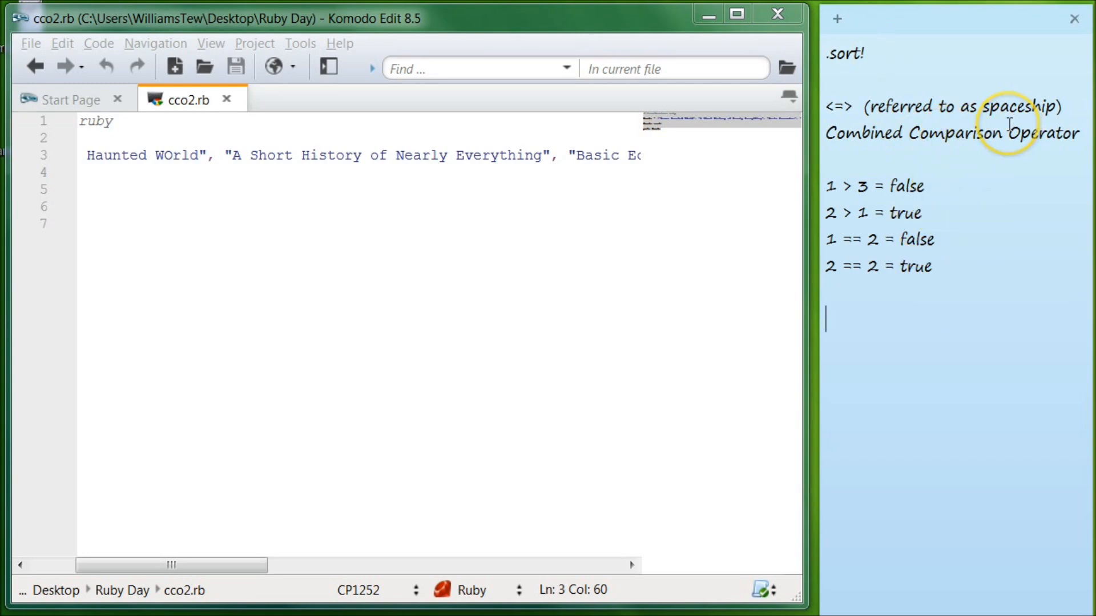
- Write Equal Less Great, then replace it with the spaceship results line -1 0 1
type("E")
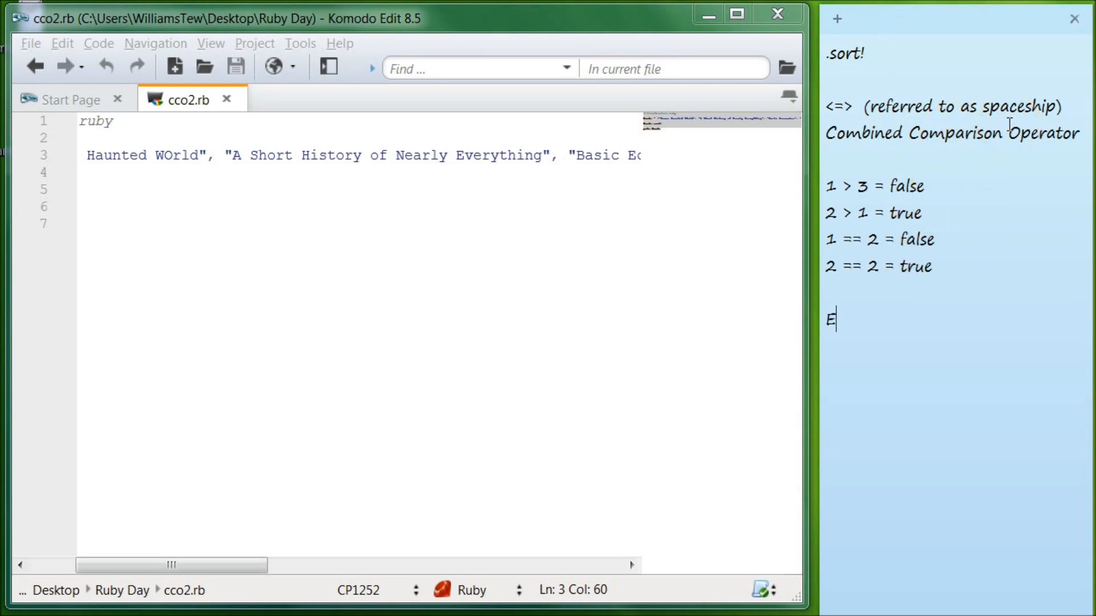
type("gi")
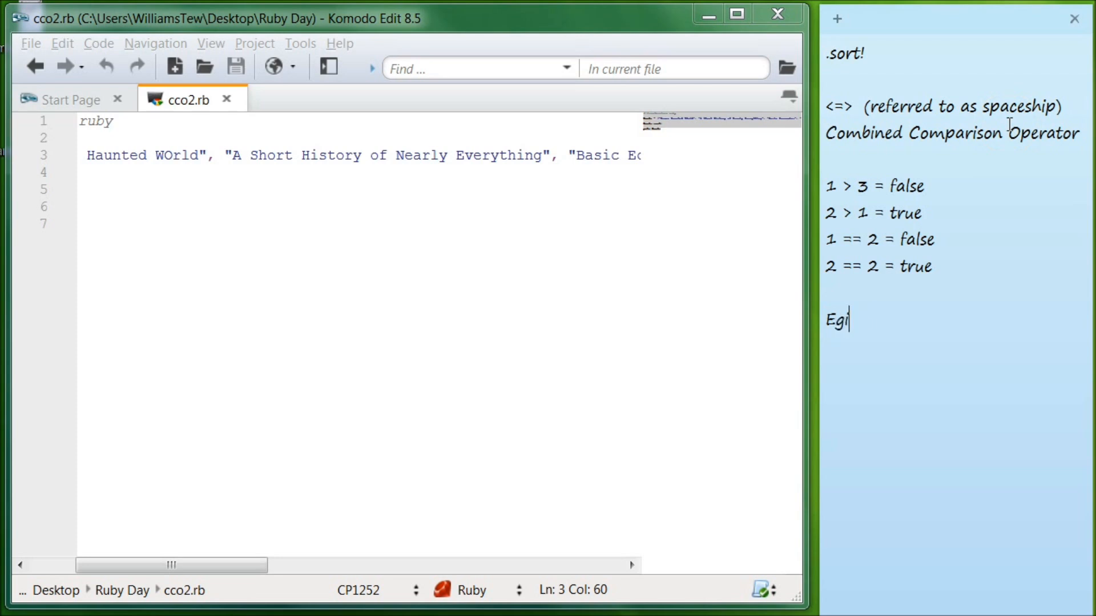
key("BackSpace")
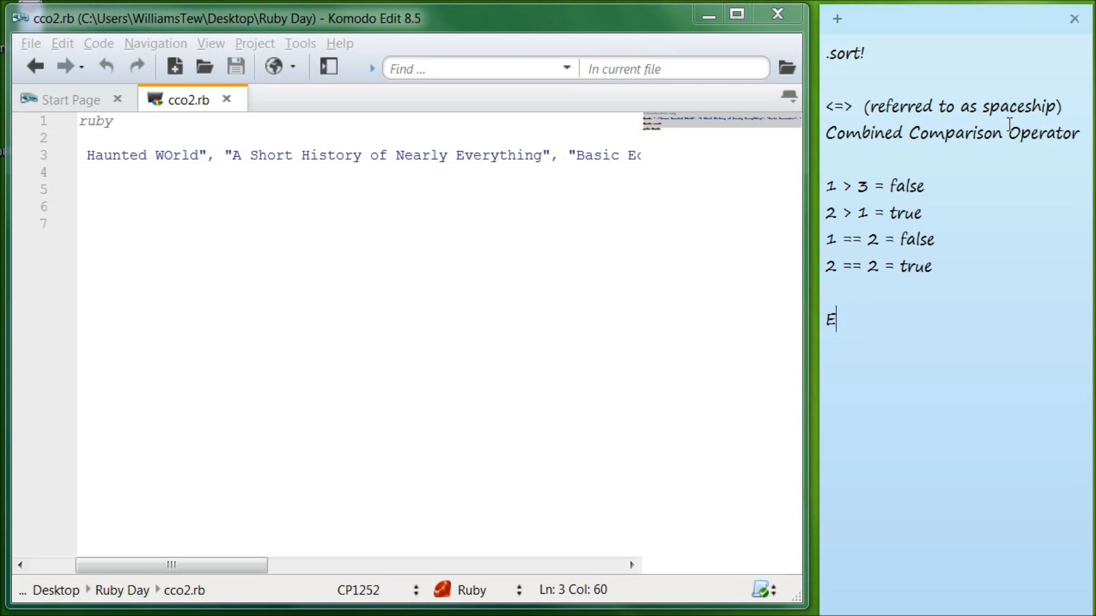
type("qual")
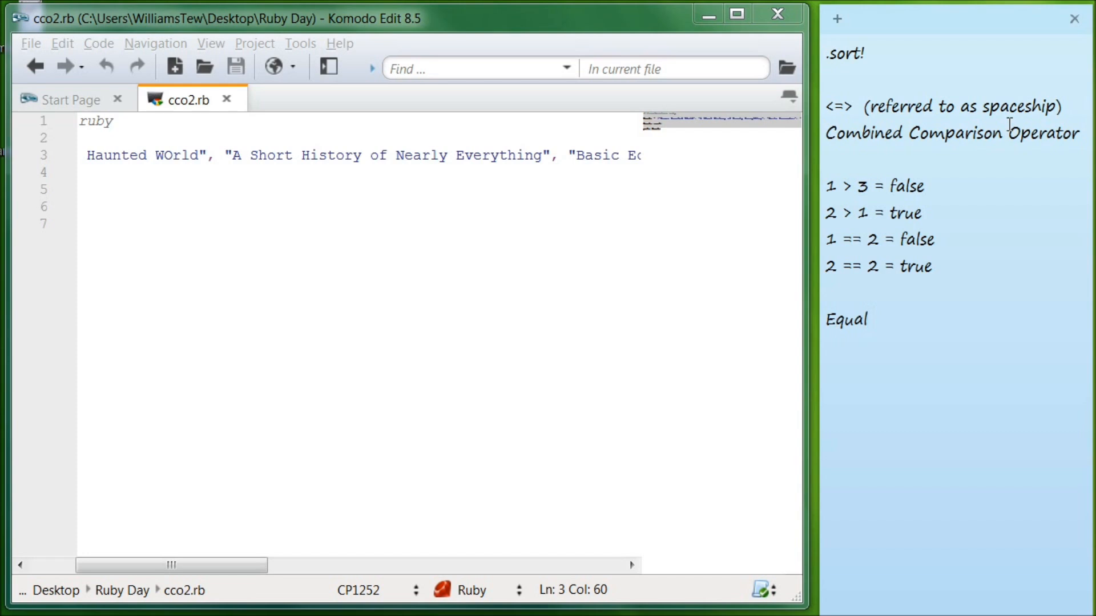
type("Less")
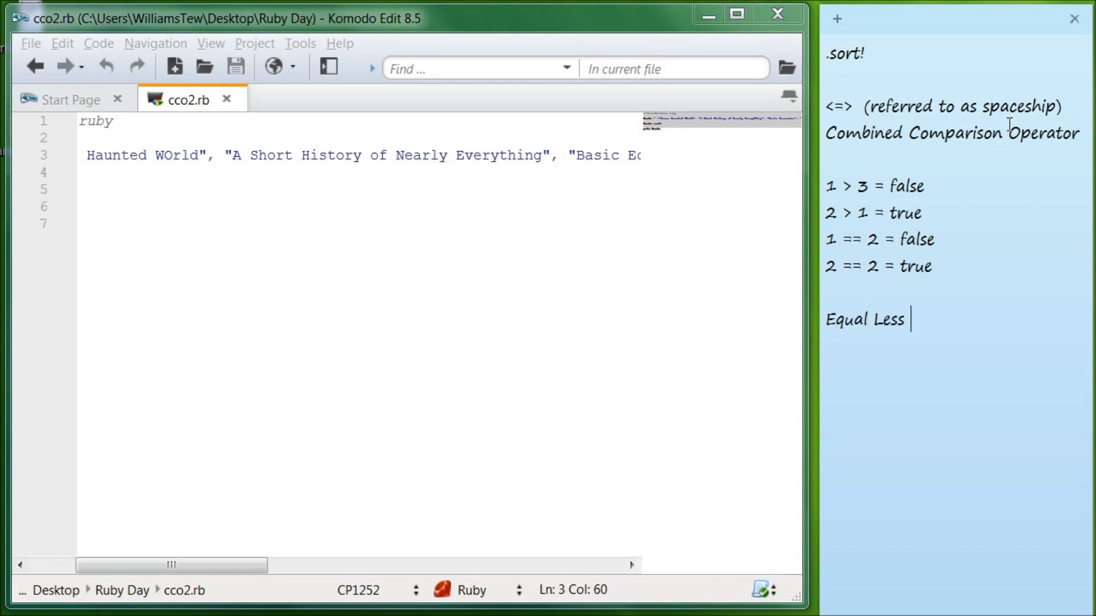
type("Great")
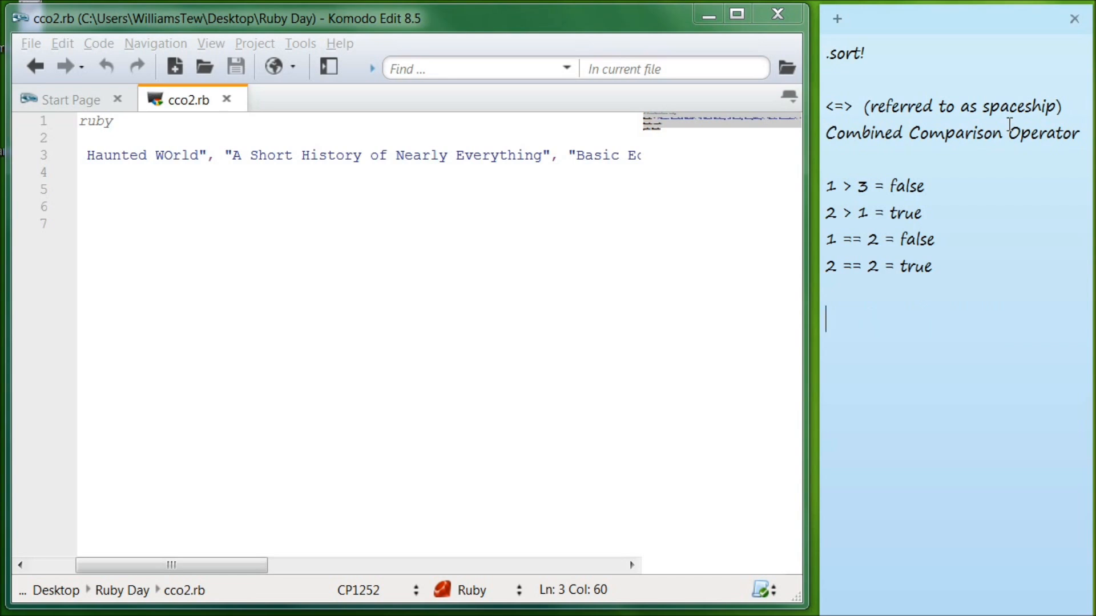
type("-1 0 1")
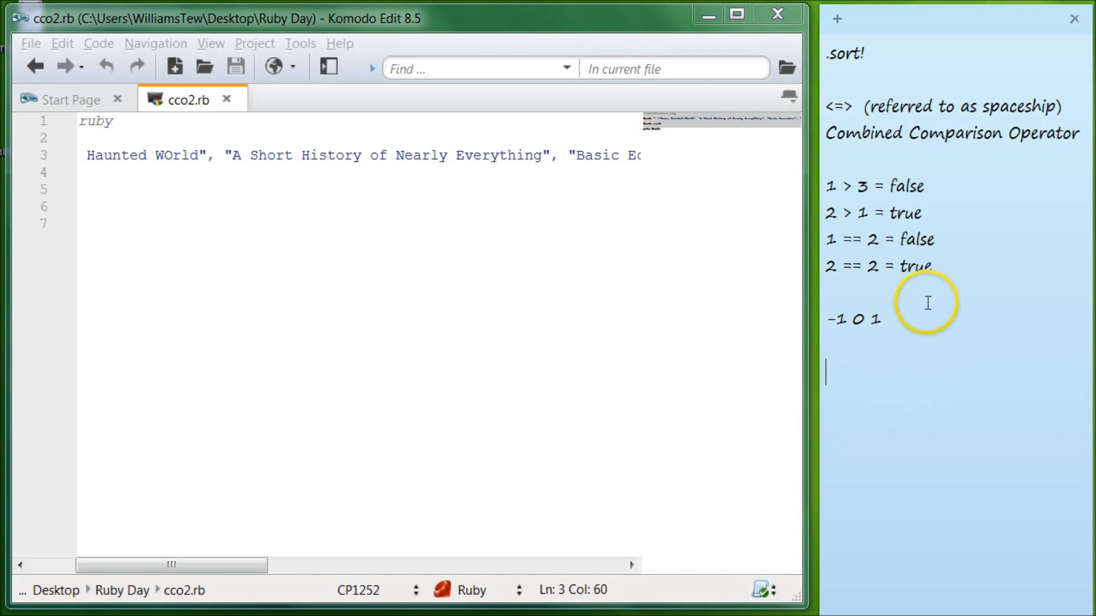
mouse_move(848, 378)
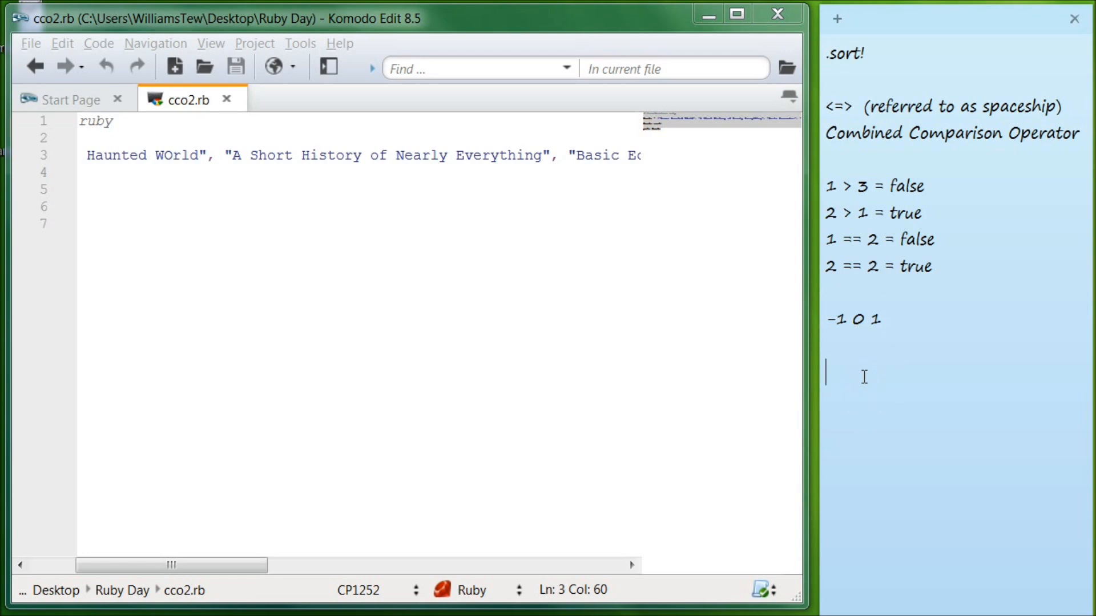
- Note the example 4 <=> 3 = 1
type("4")
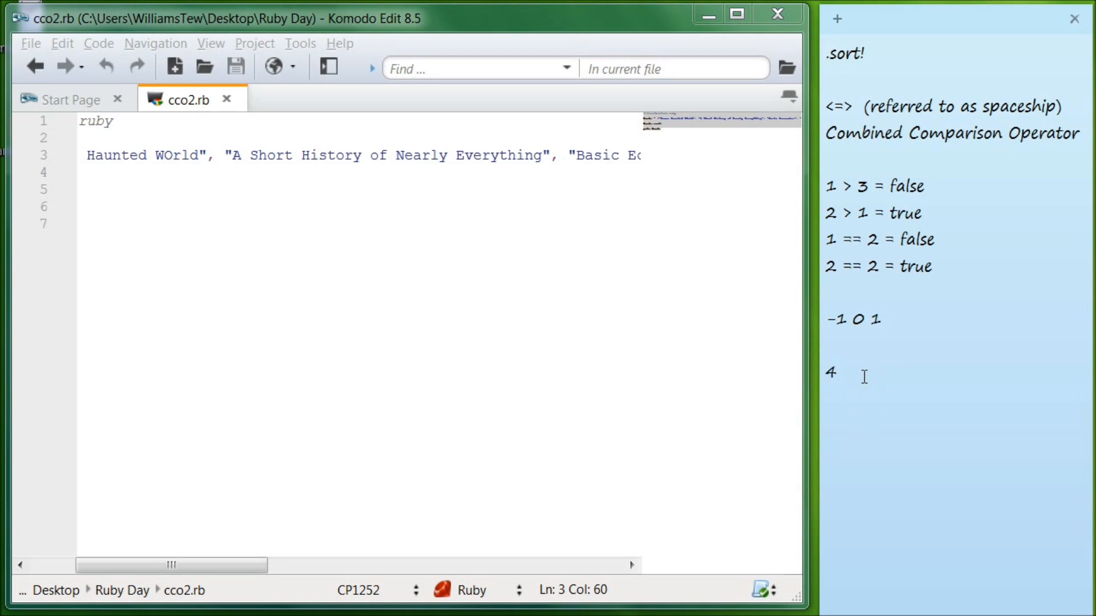
type("<>")
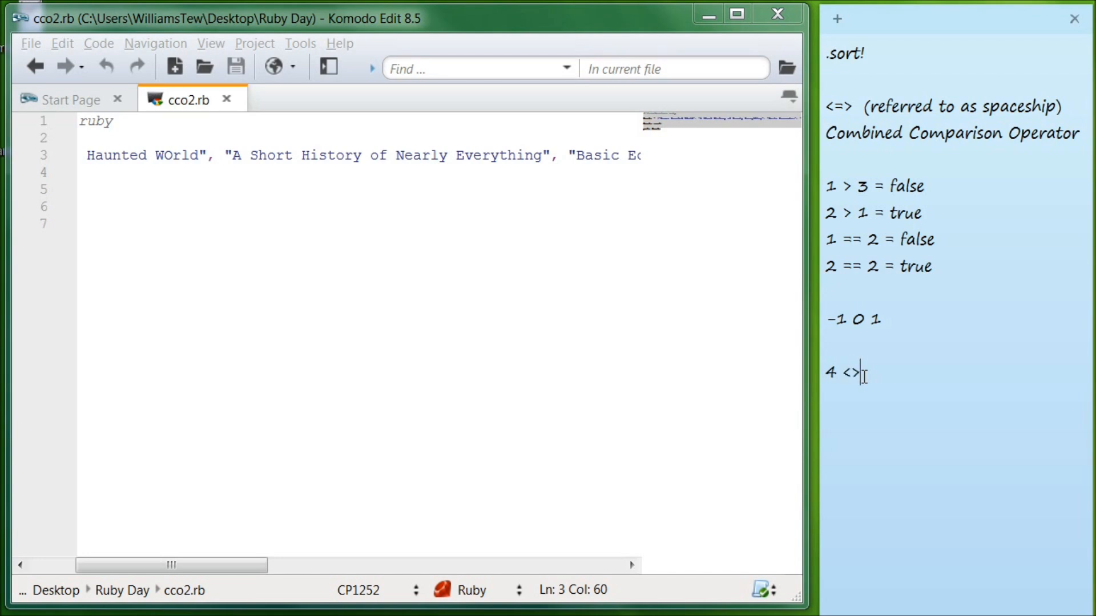
type("=")
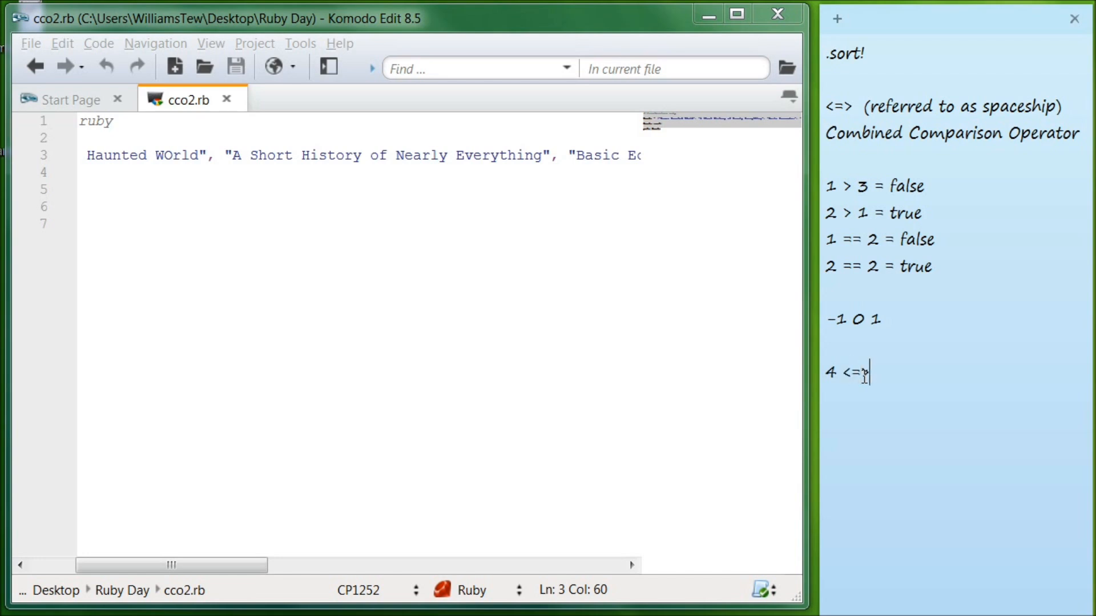
type("3")
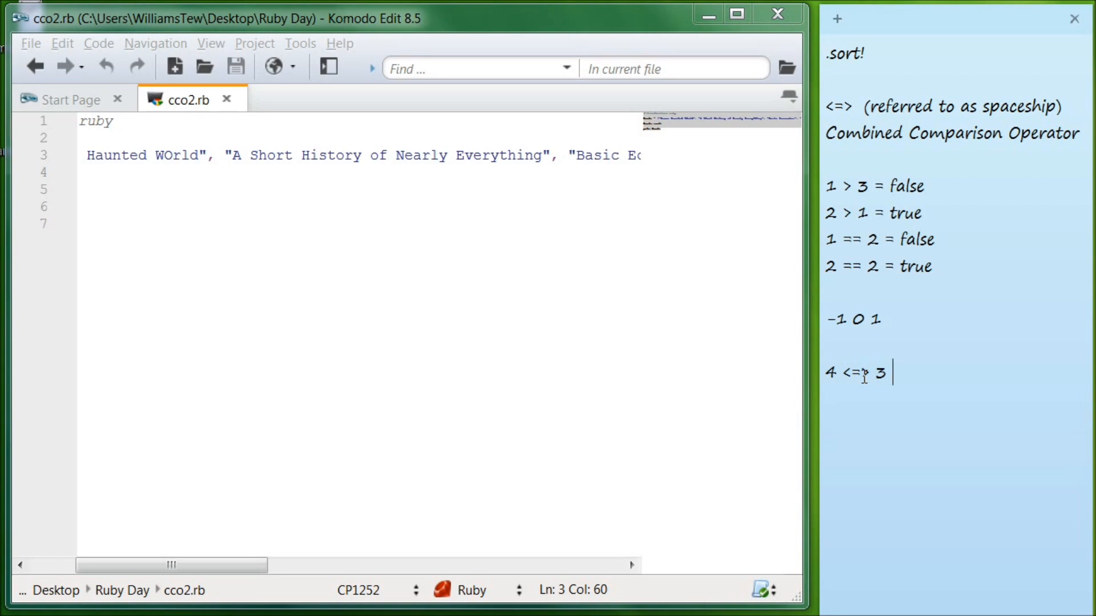
type("=")
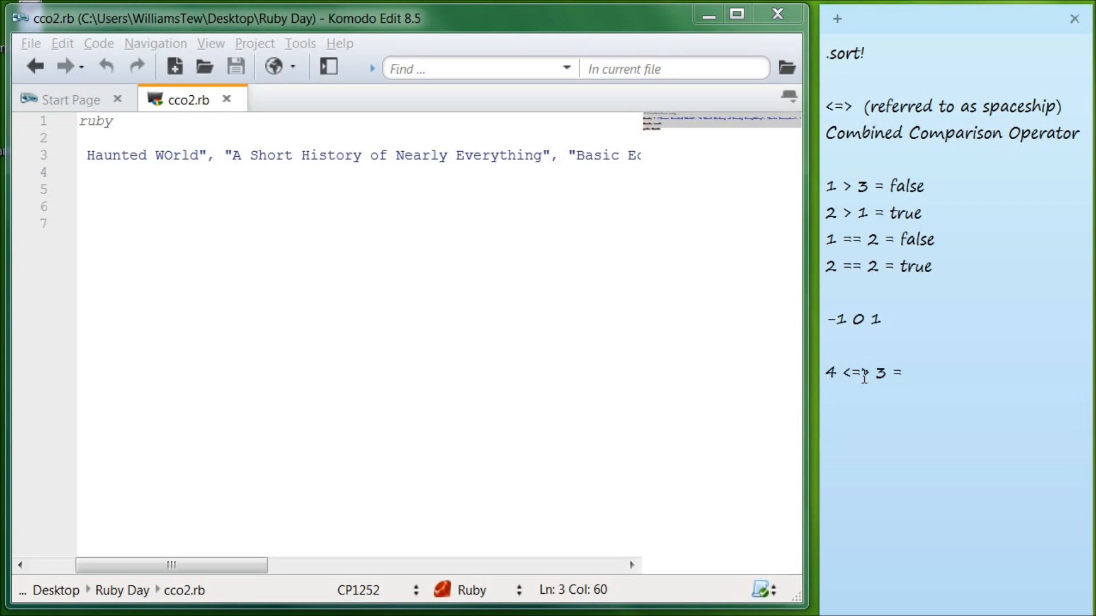
type("1")
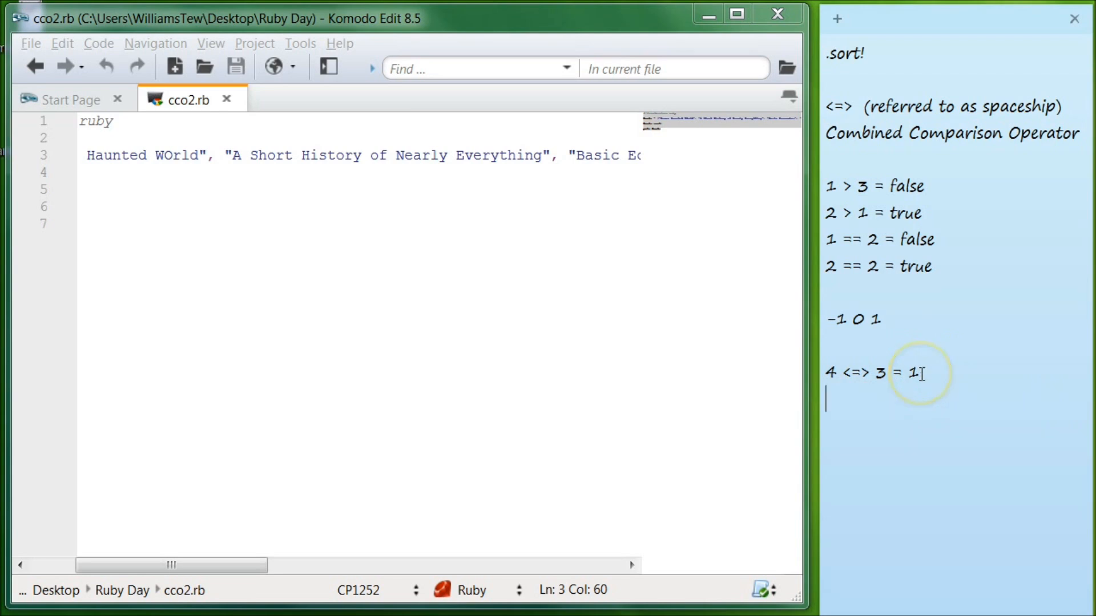
- Note 3 <=> 4 = -1 with a -1, 1 summary line beneath
type("3")
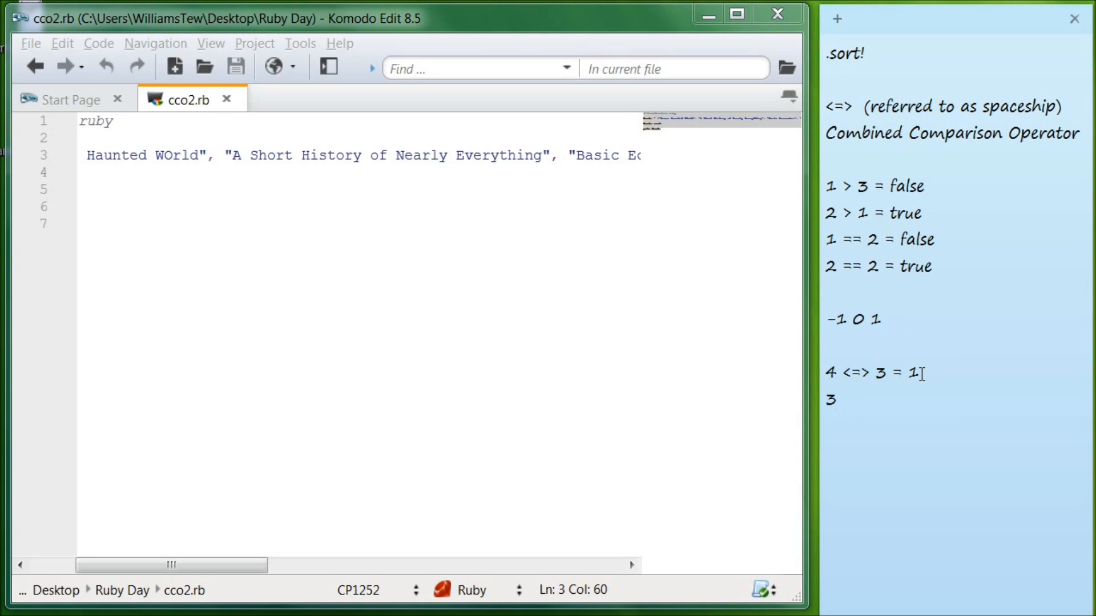
type("<>")
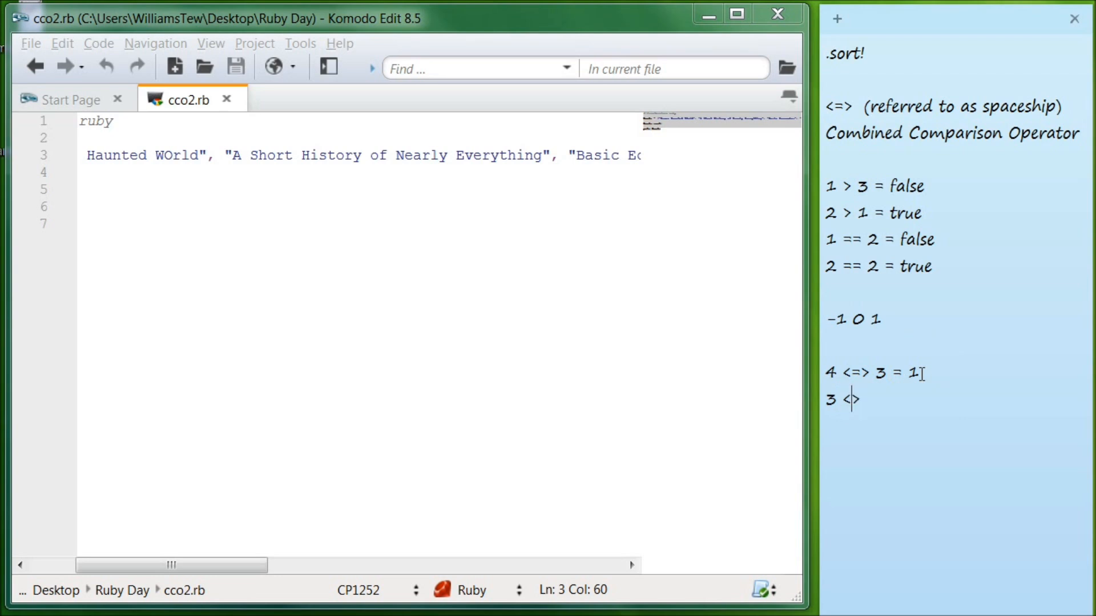
type("=")
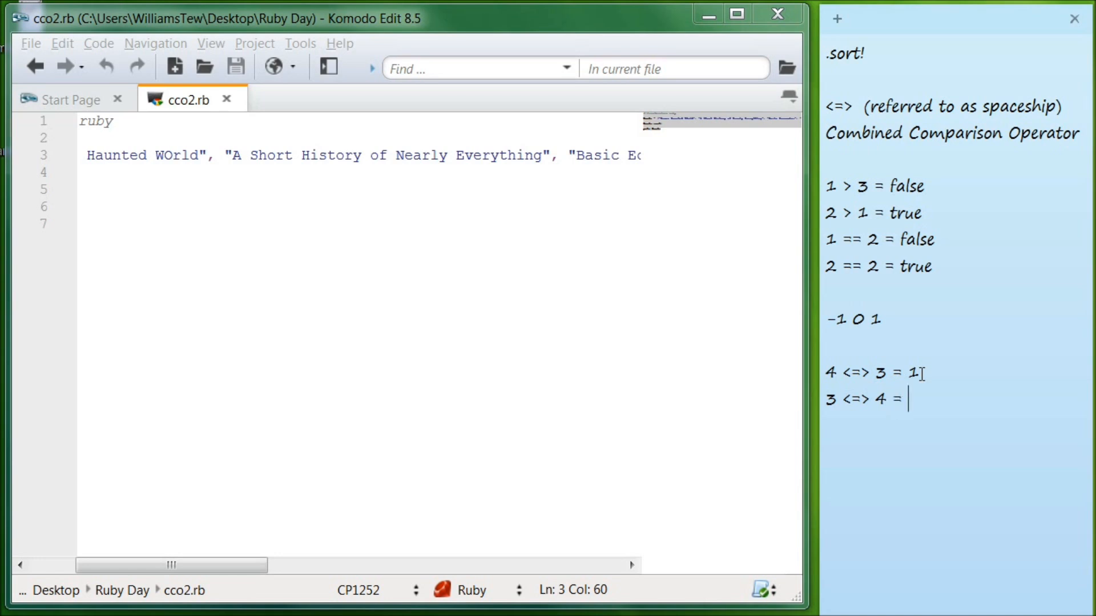
type("-1")
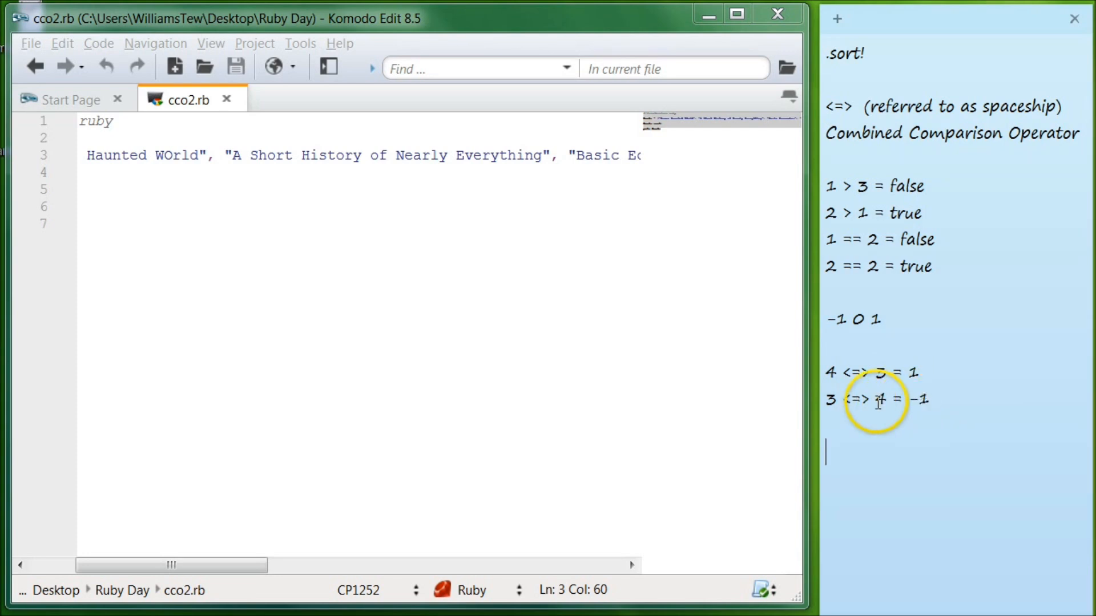
mouse_move(904, 466)
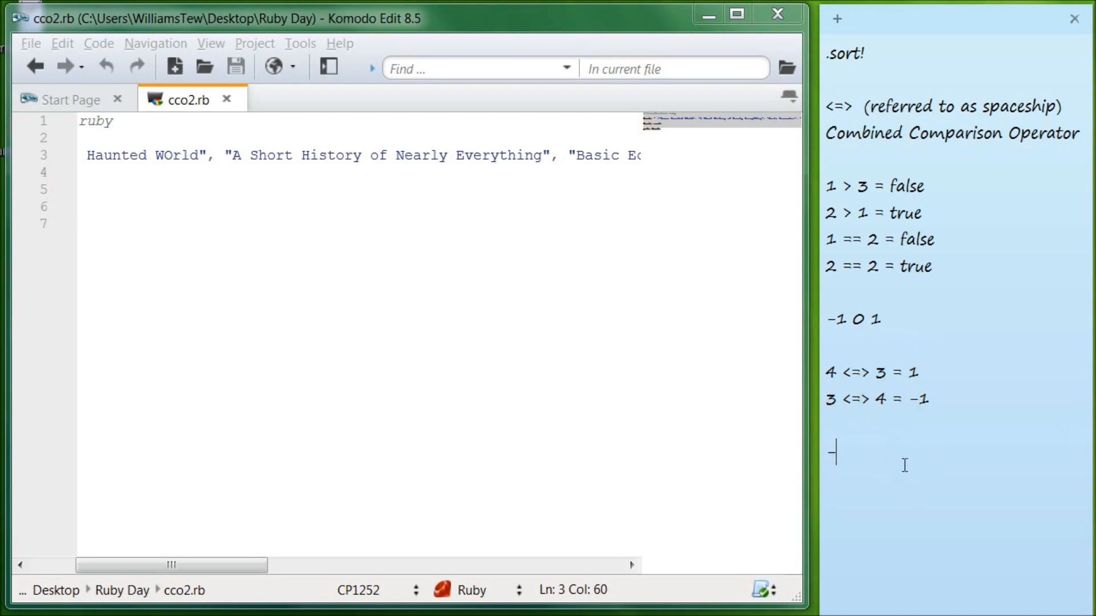
type("-1")
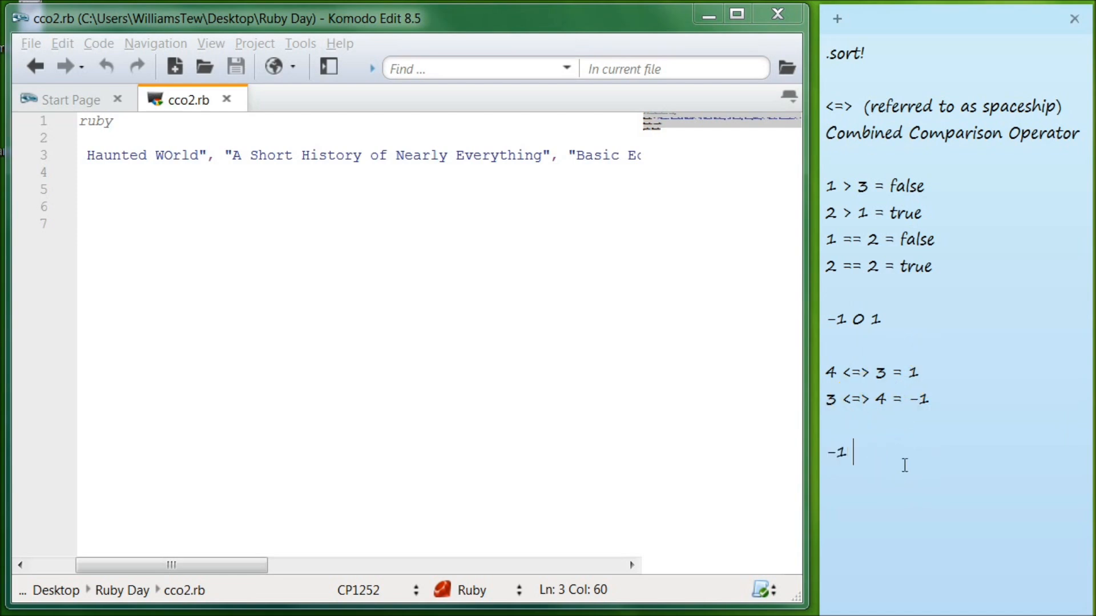
type("1")
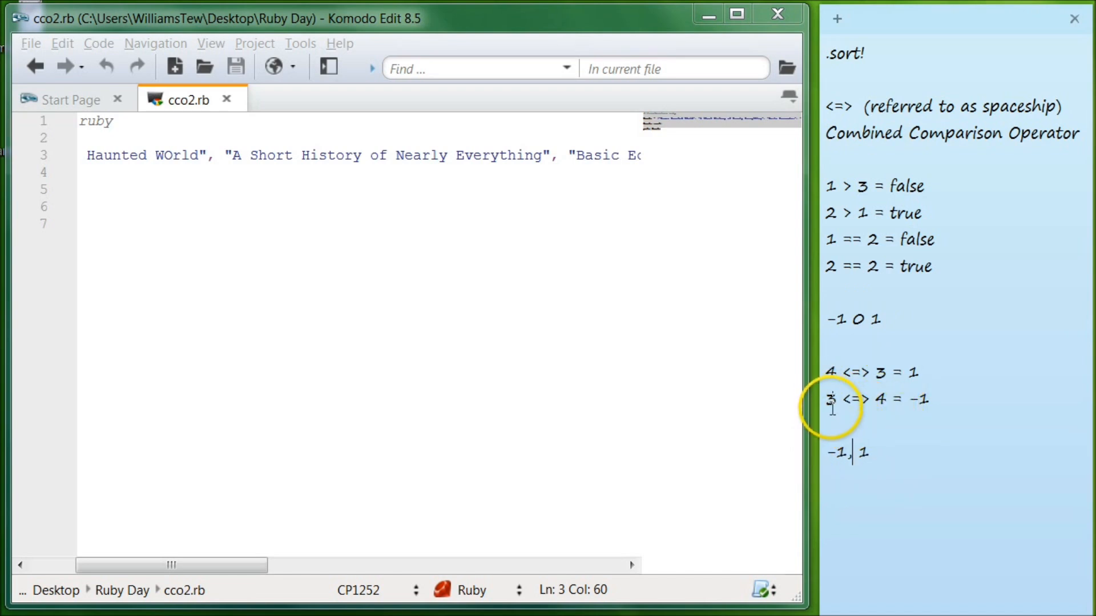
mouse_move(834, 370)
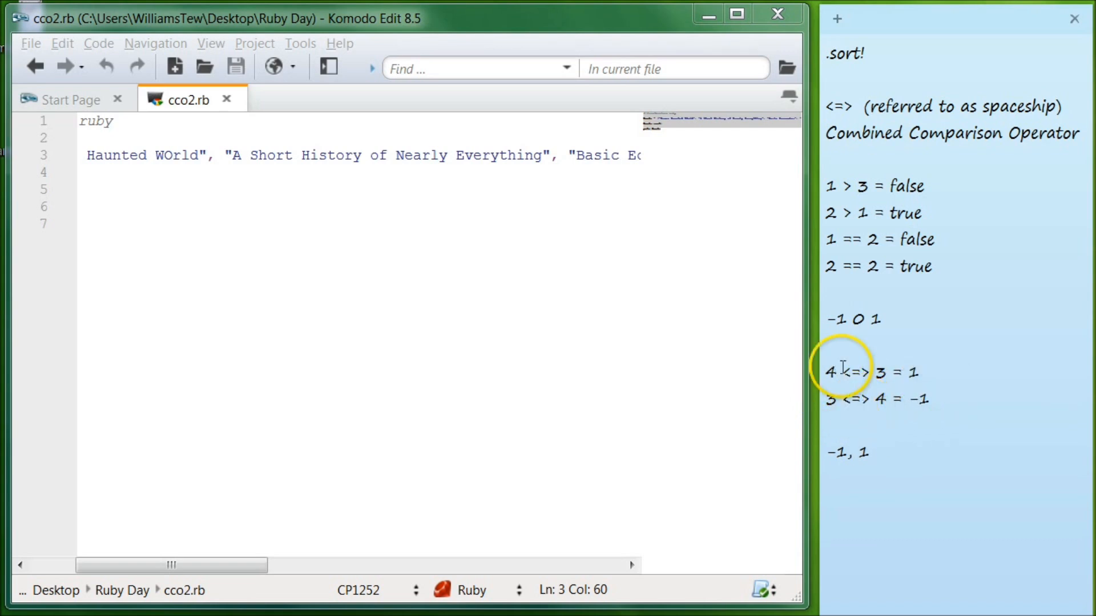
mouse_move(904, 381)
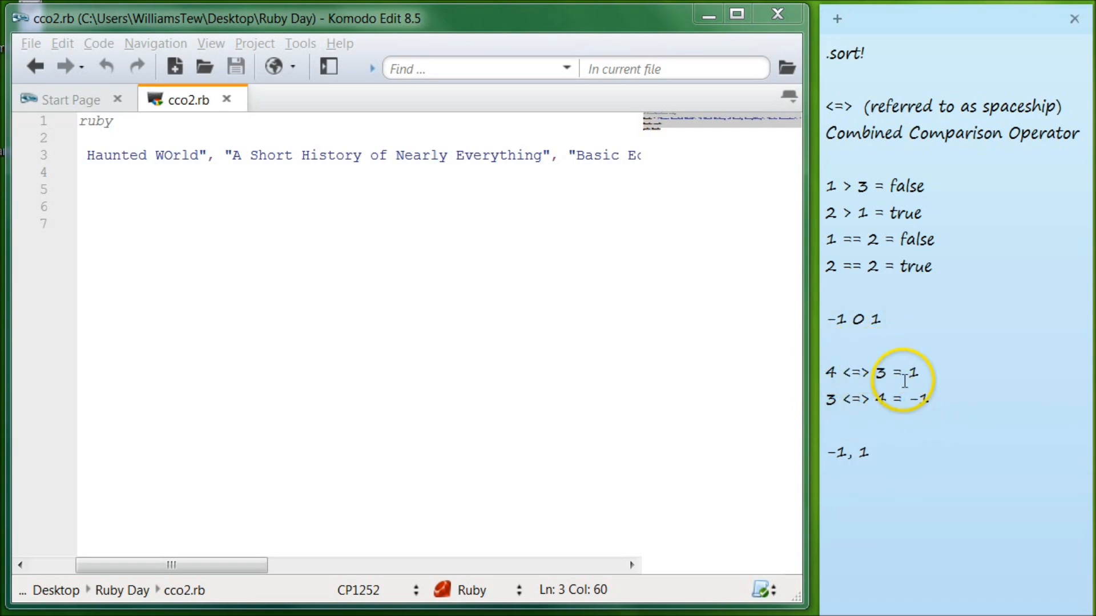
mouse_move(868, 462)
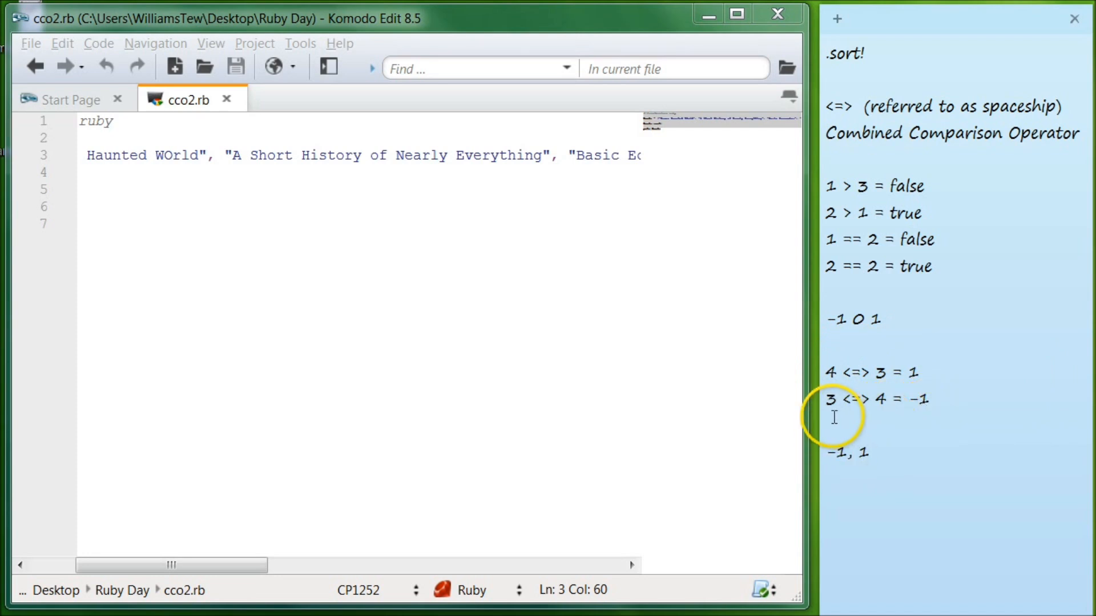
mouse_move(920, 454)
type("5")
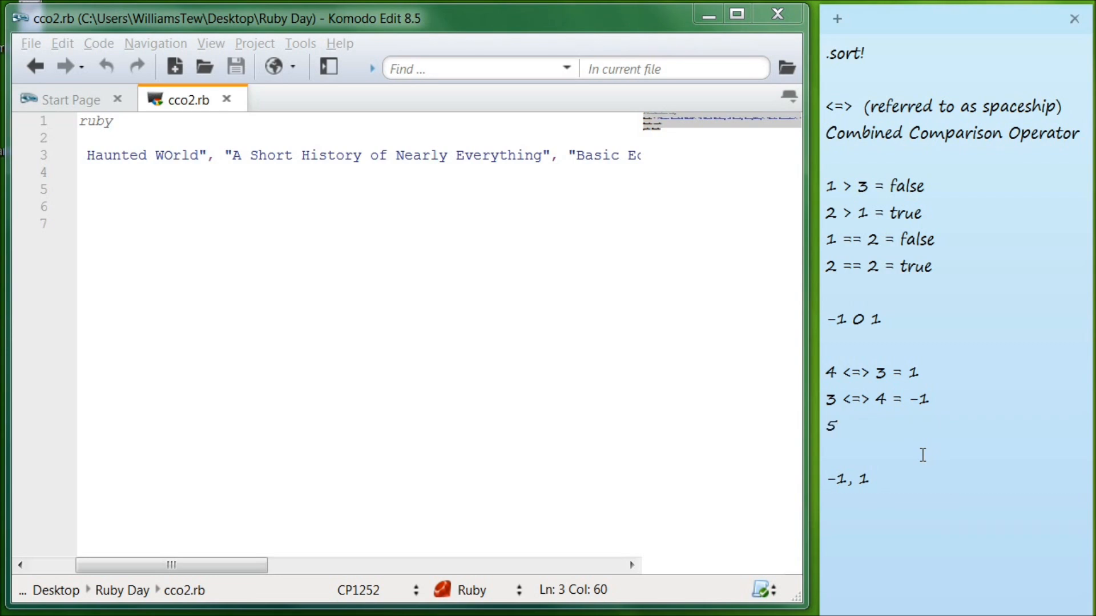
- Note the example 5 <=> 4 = 1 under the 3 <=> 4 line
type("<=> 4 = -")
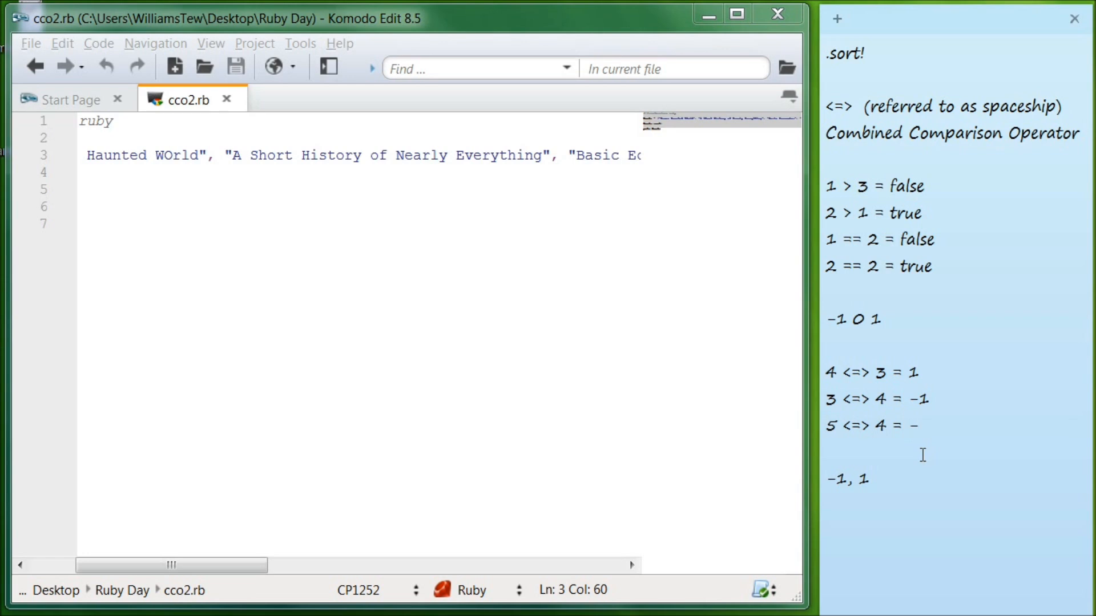
type("1")
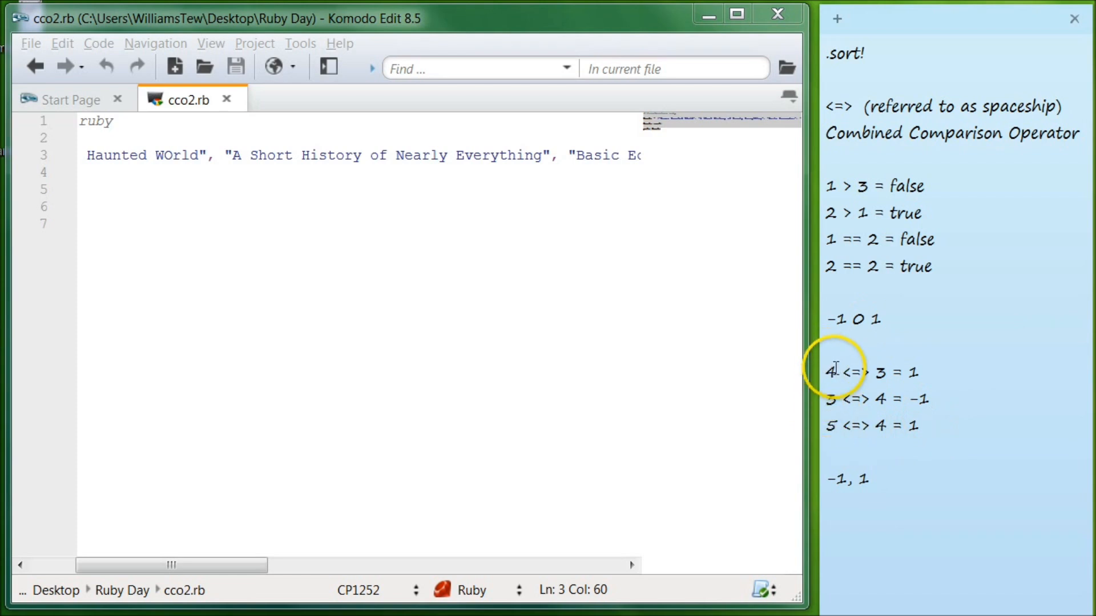
mouse_move(929, 433)
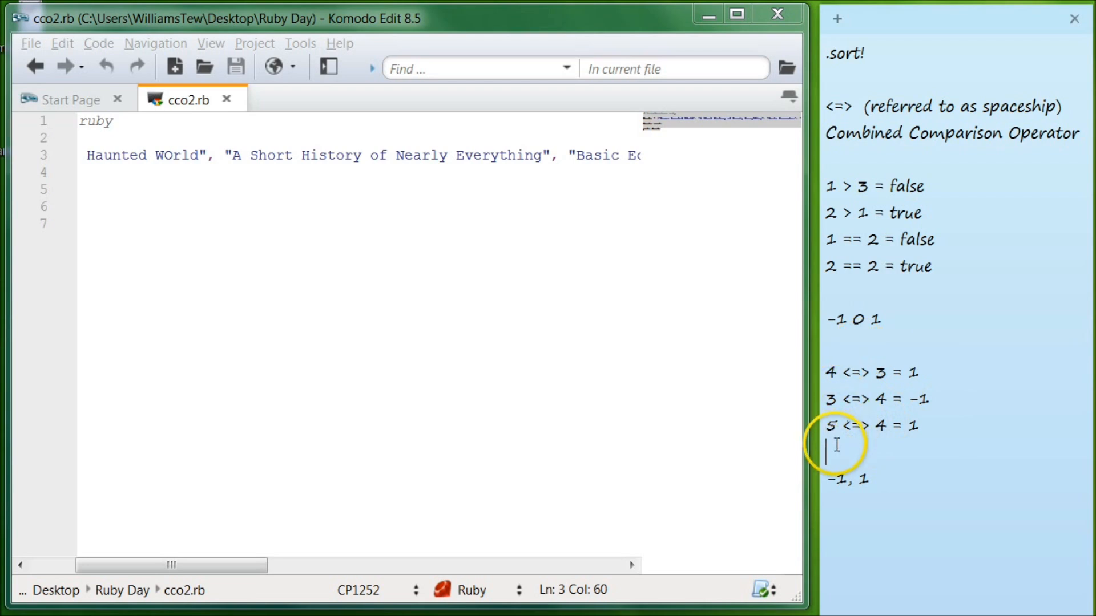
- Note the example 6 <=> 5 = 1 after 5 <=> 4 = 1
type("6")
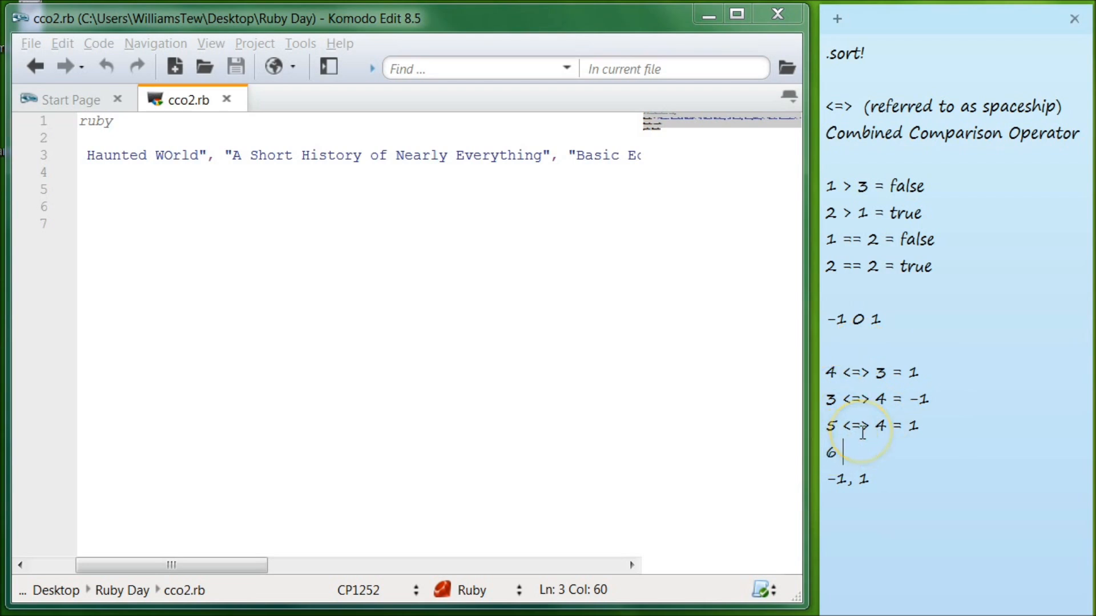
type("<>")
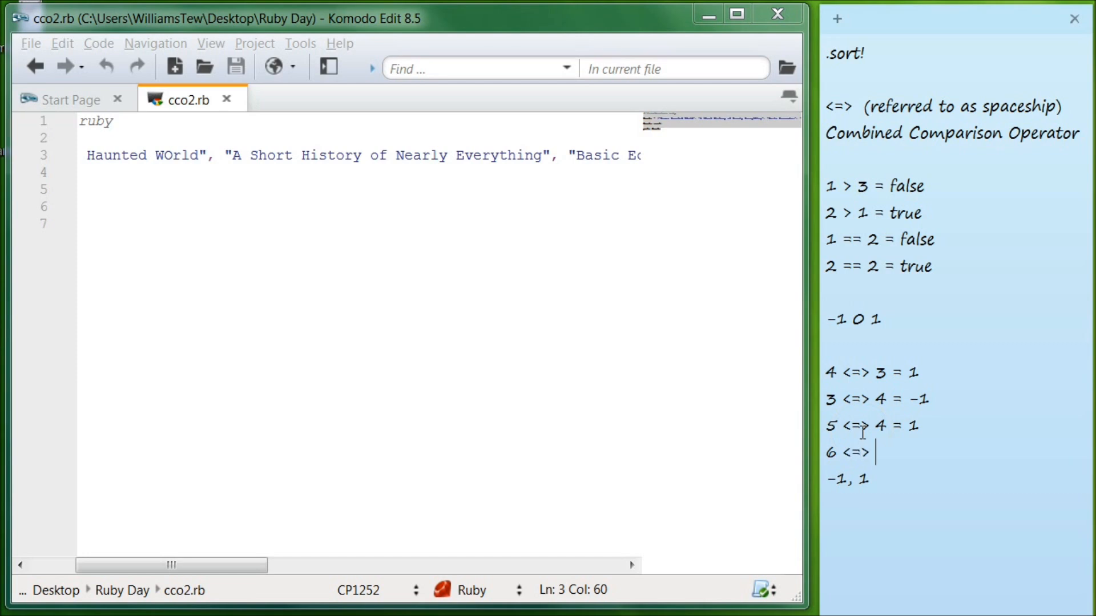
type("5 =")
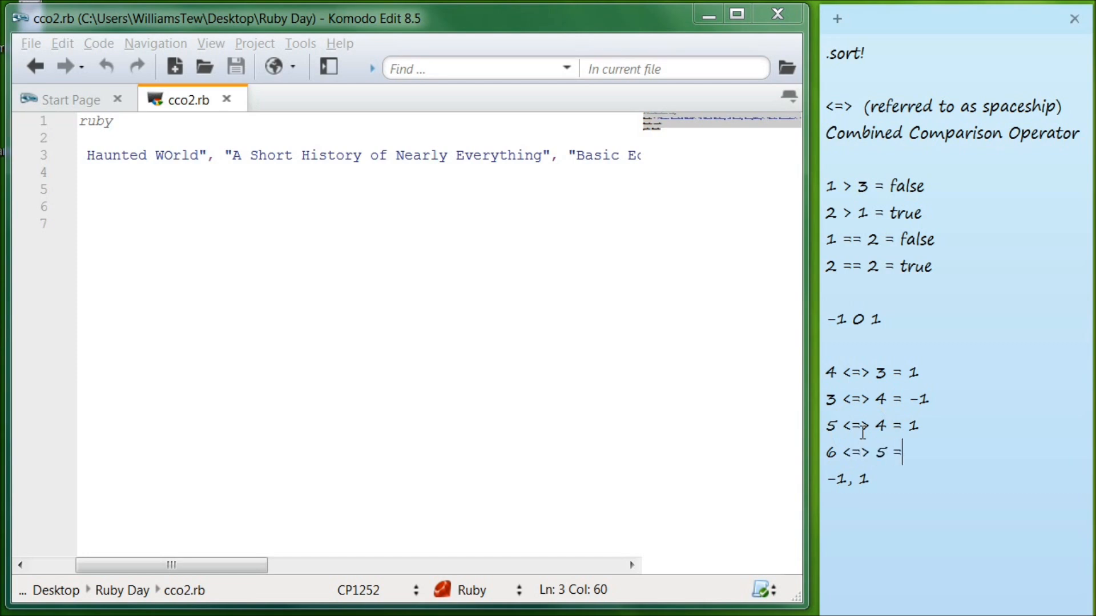
type("1")
left_click(359, 223)
type("puts books")
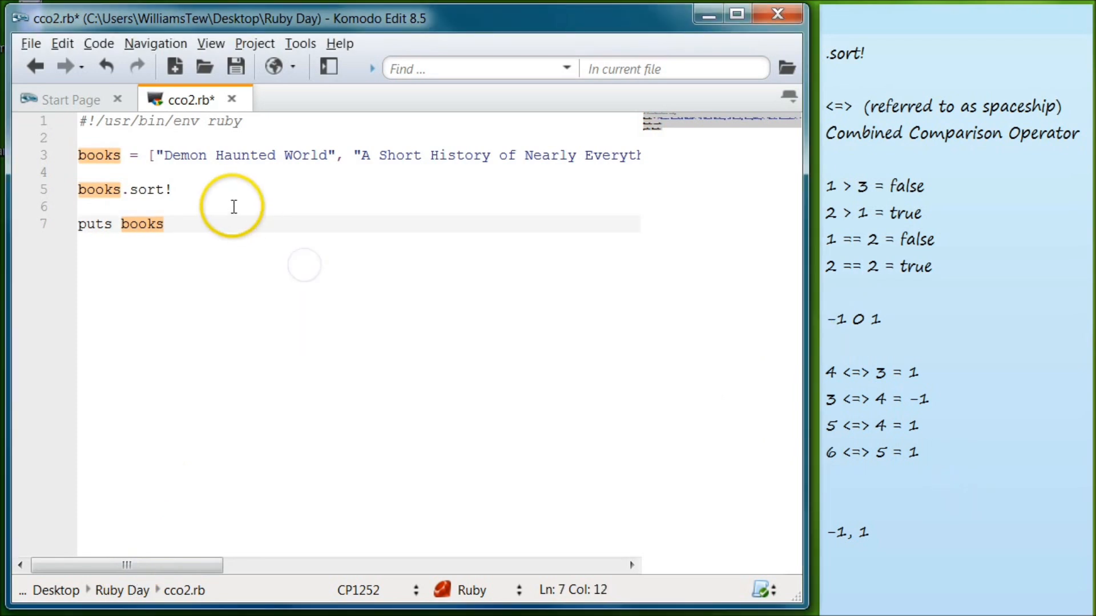
- Extend line 5 to books.sort! { |a,b| a <=> b }
left_click(180, 190)
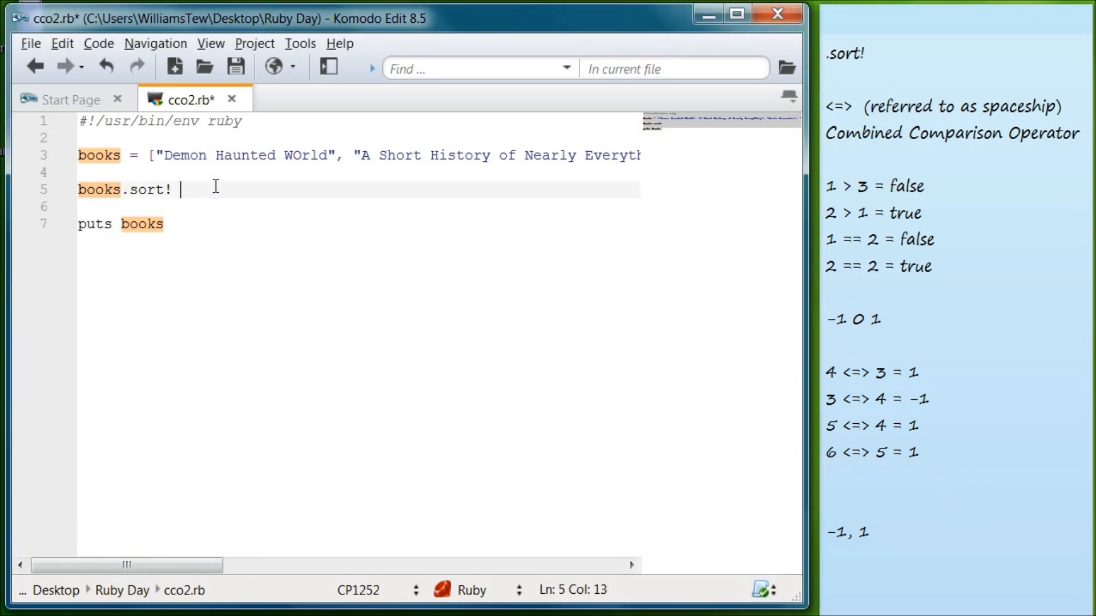
type("{ |")
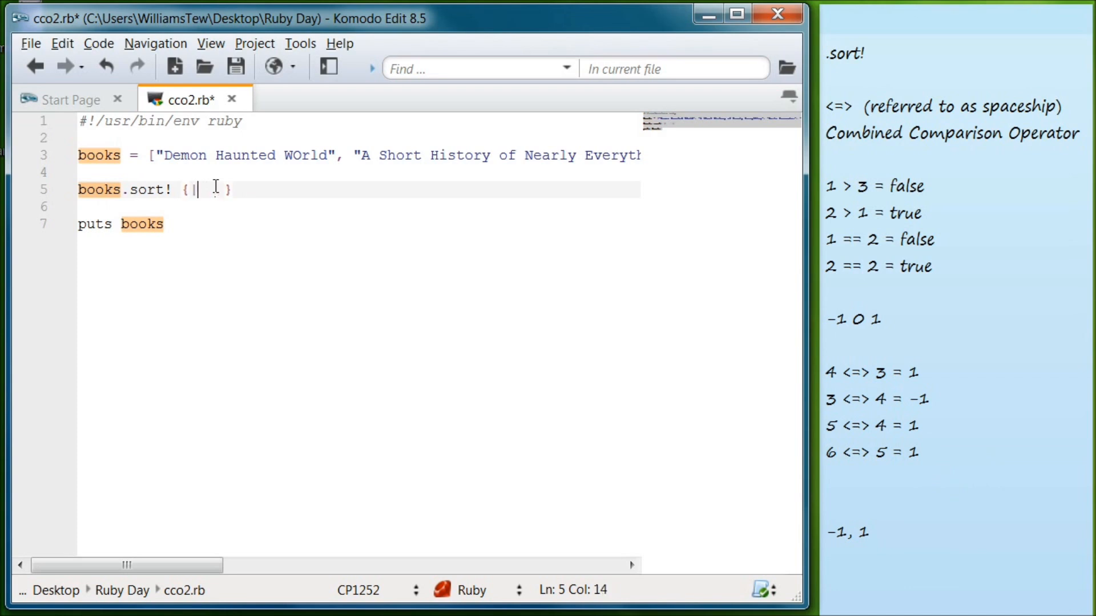
type("a|")
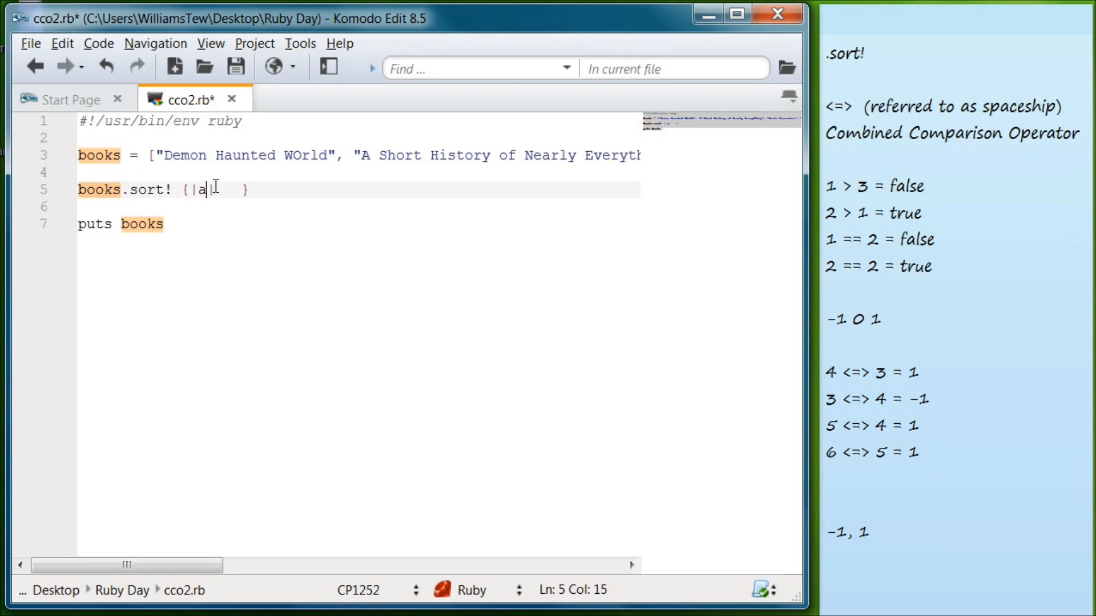
type(",b")
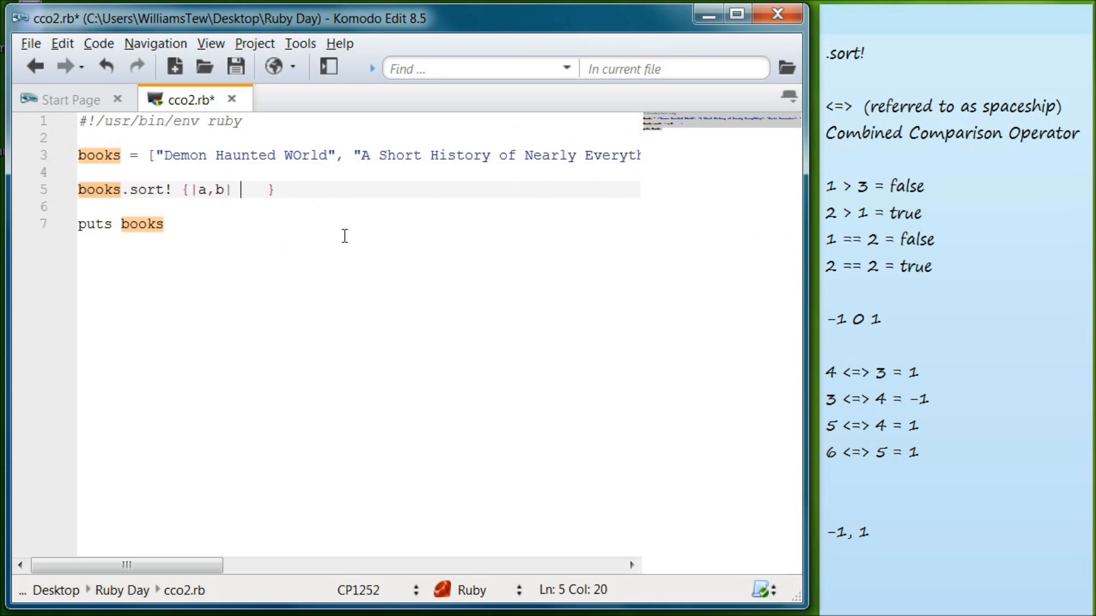
type("a")
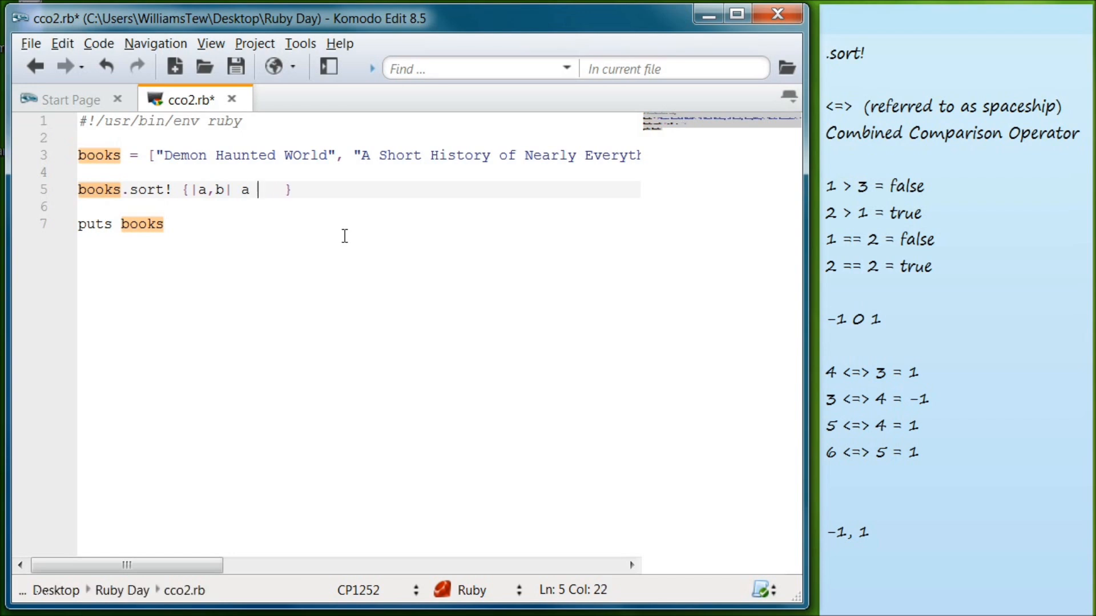
type("<=>")
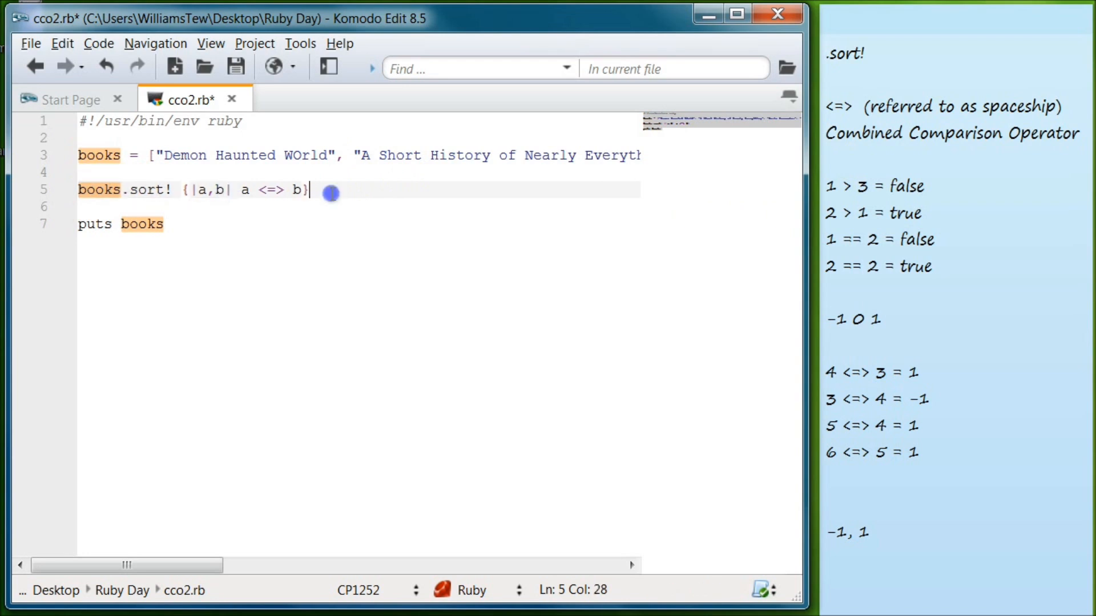
left_click(183, 190)
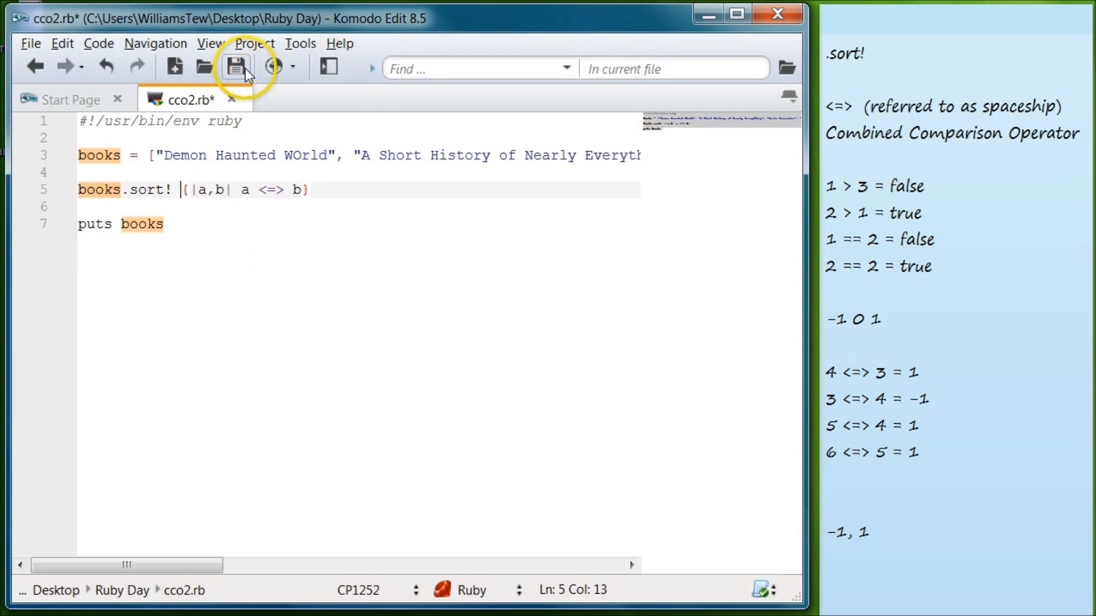
- Save cco2.rb and run it in a Ruby command prompt to list the books alphabetically
left_click(237, 66)
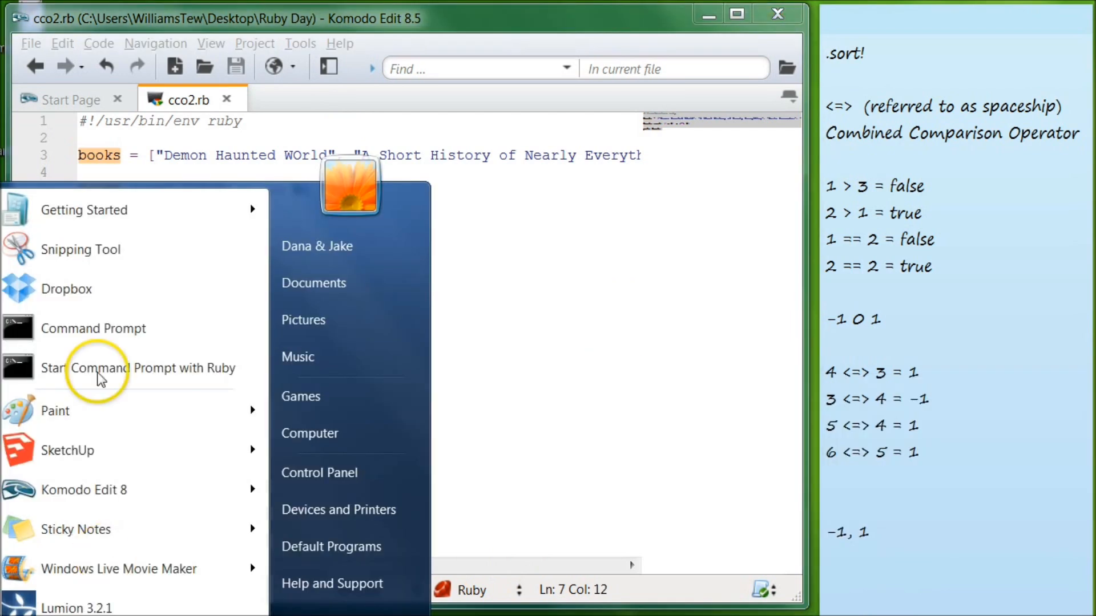
left_click(101, 367)
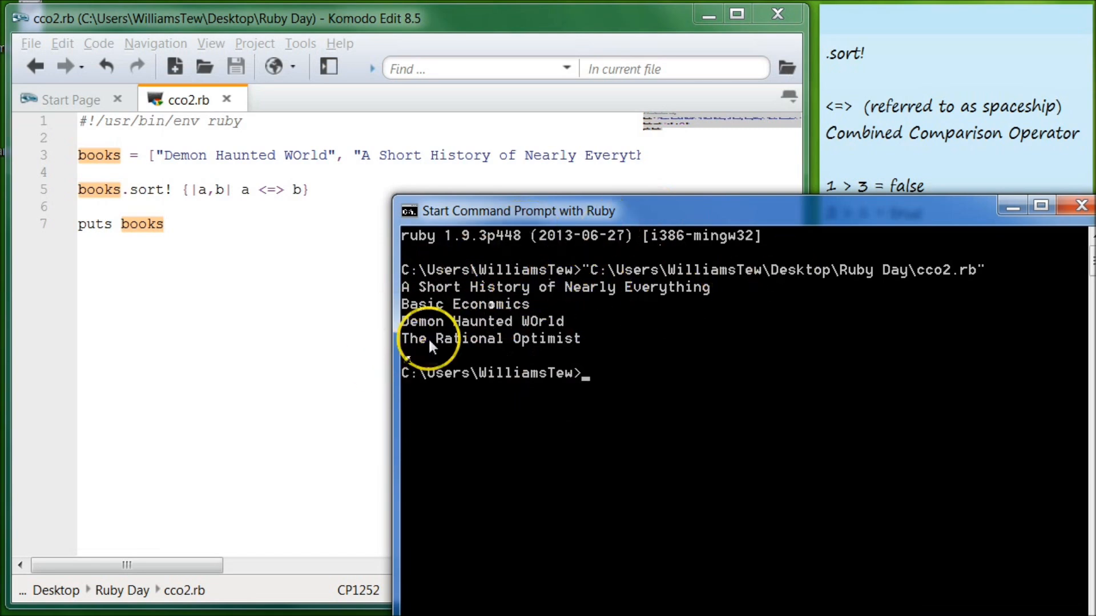
mouse_move(596, 345)
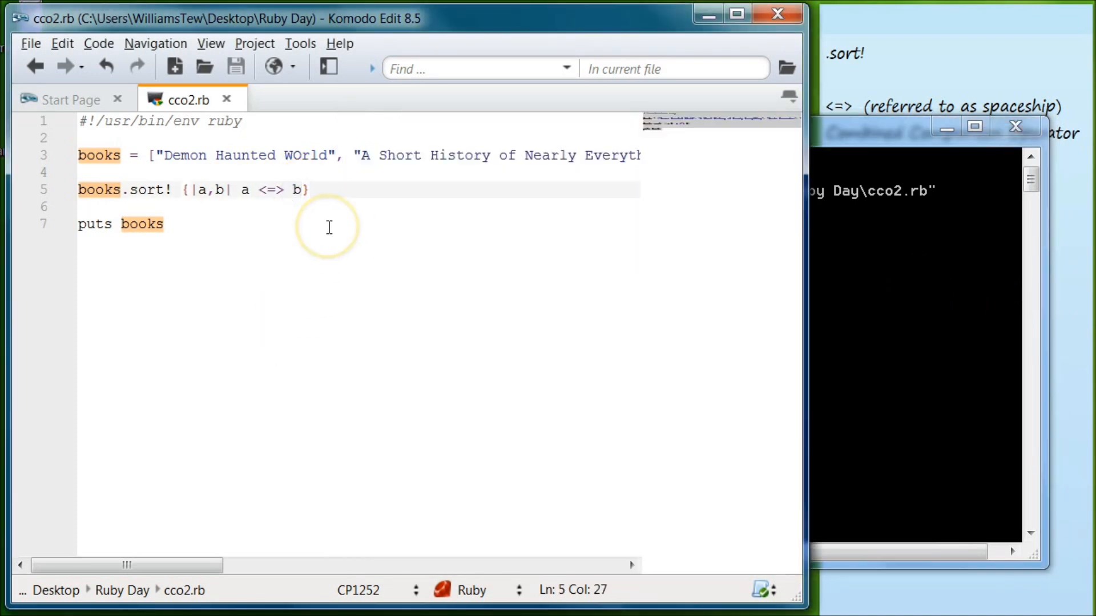
mouse_move(319, 214)
type("a")
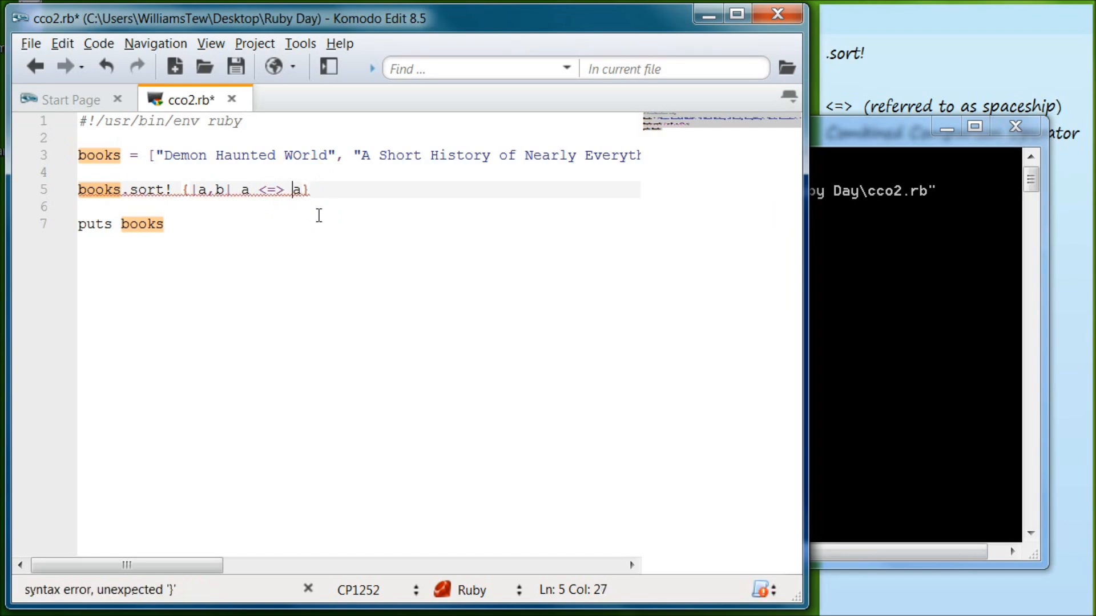
- Rework line 5's block operands, trying b <=> a and a <=> b orderings to reverse the sort
key("BackSpace")
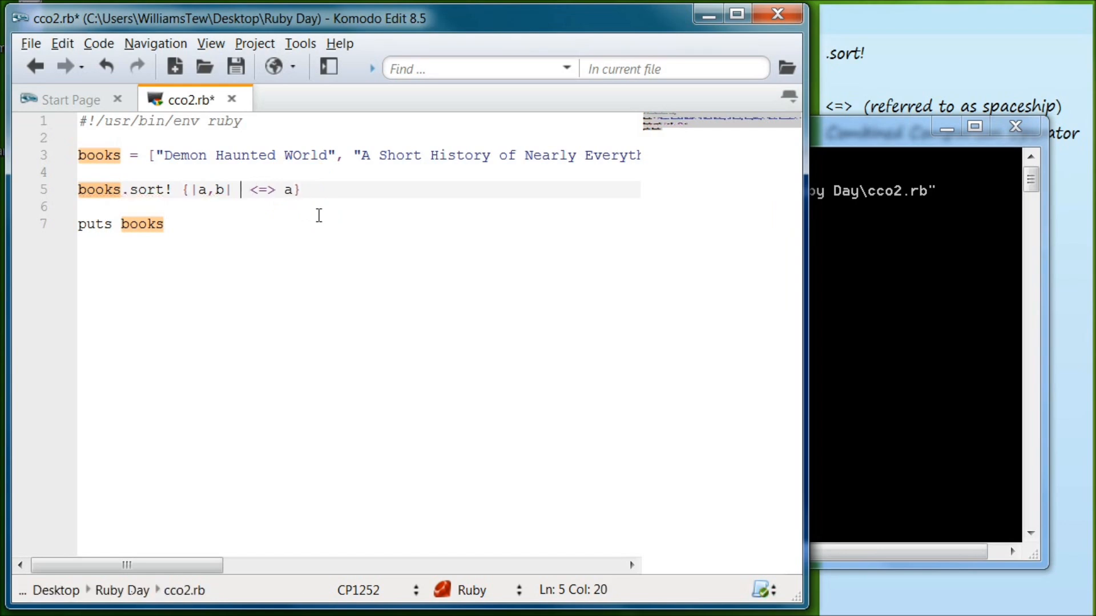
type("b")
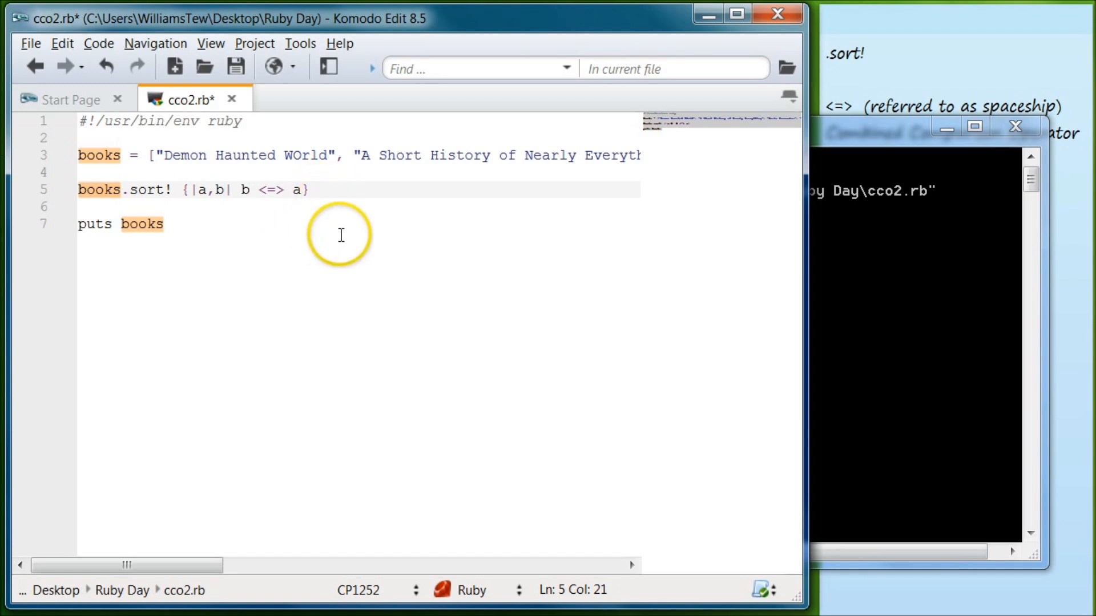
mouse_move(240, 154)
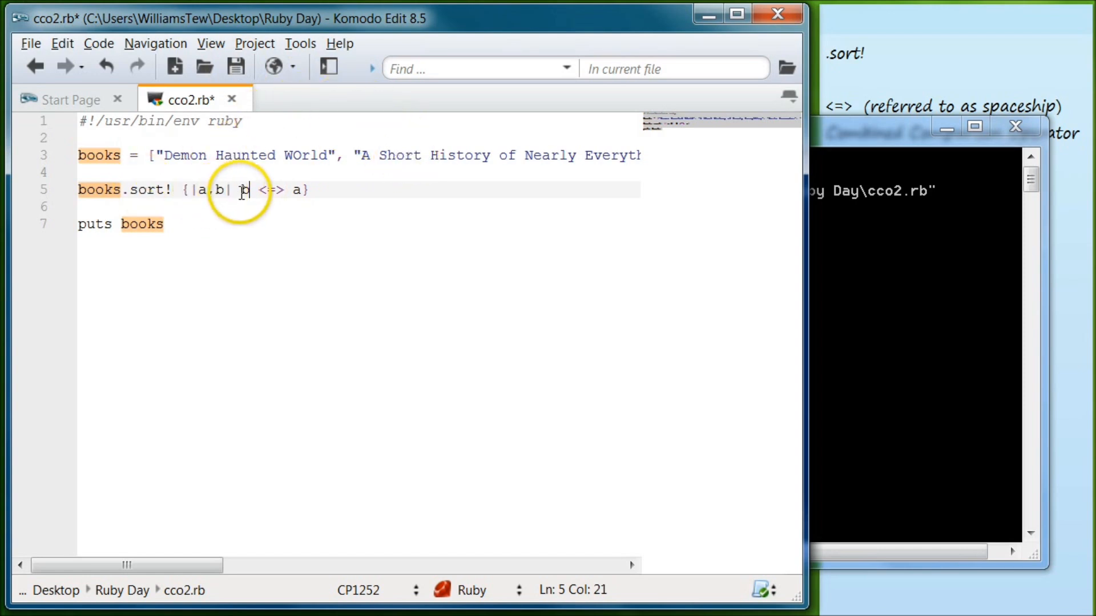
double_click(241, 190)
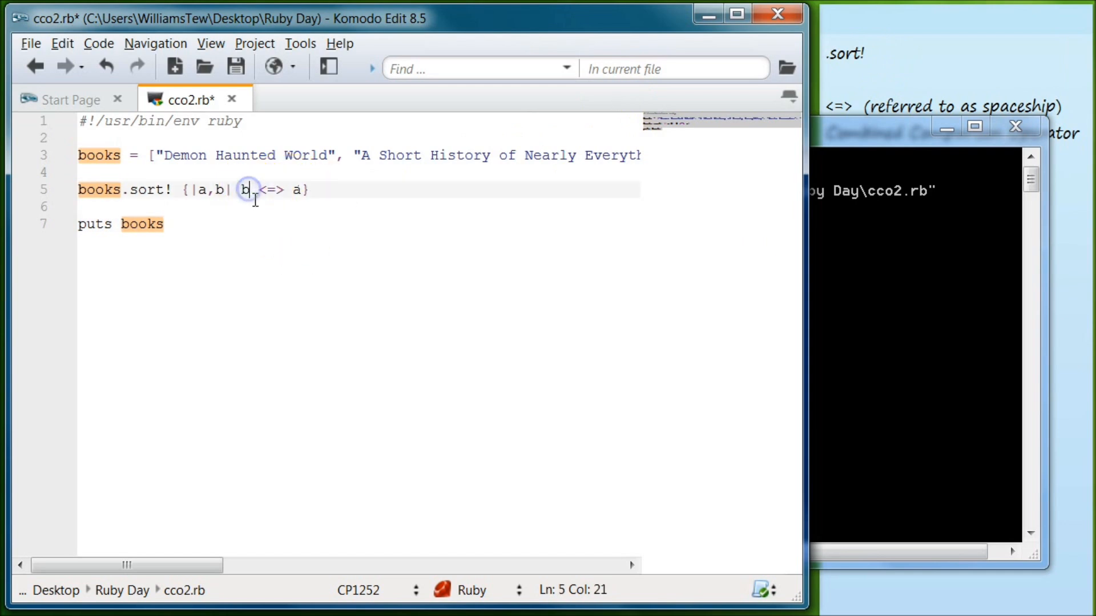
type("a")
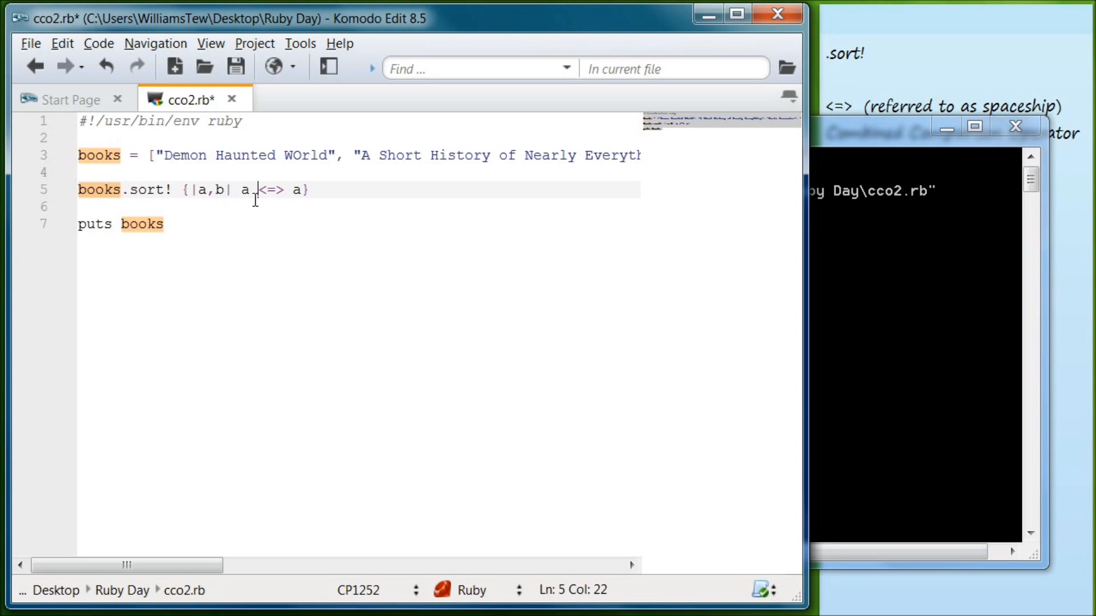
type("b")
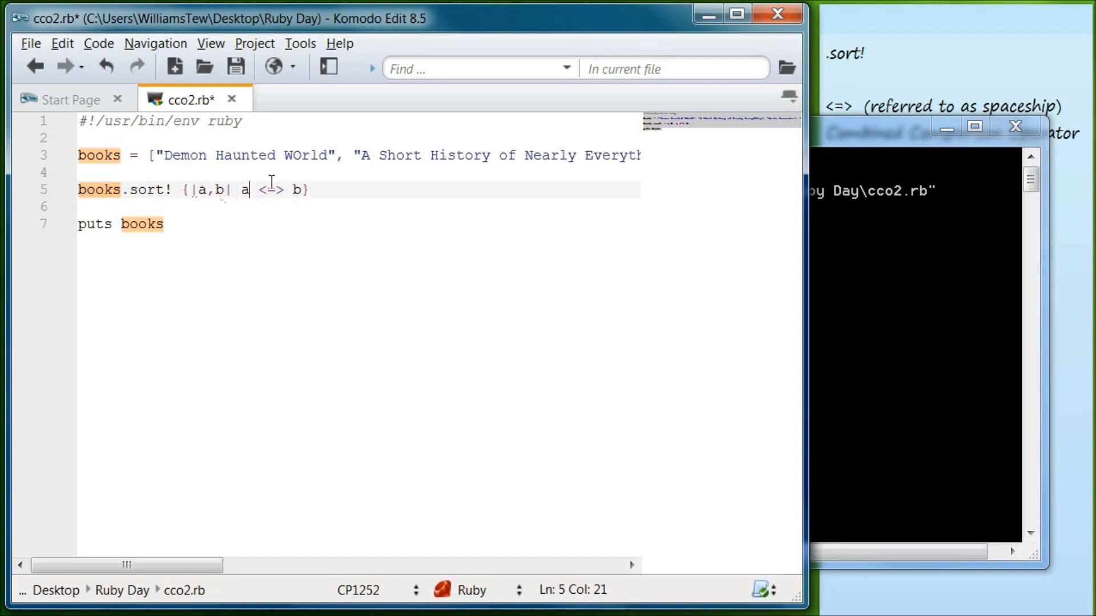
type("b")
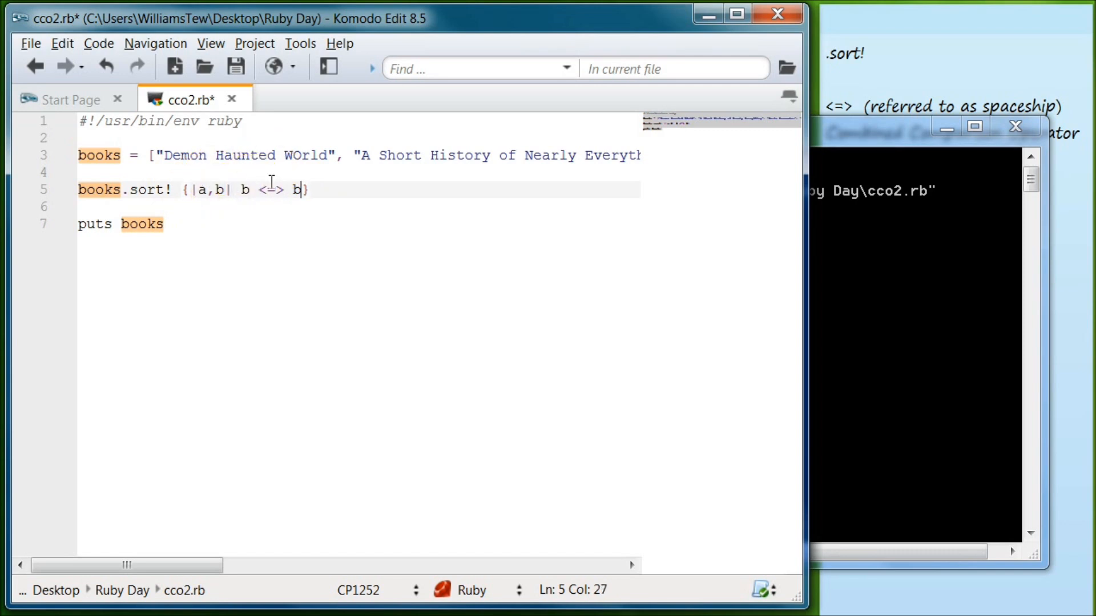
type("a")
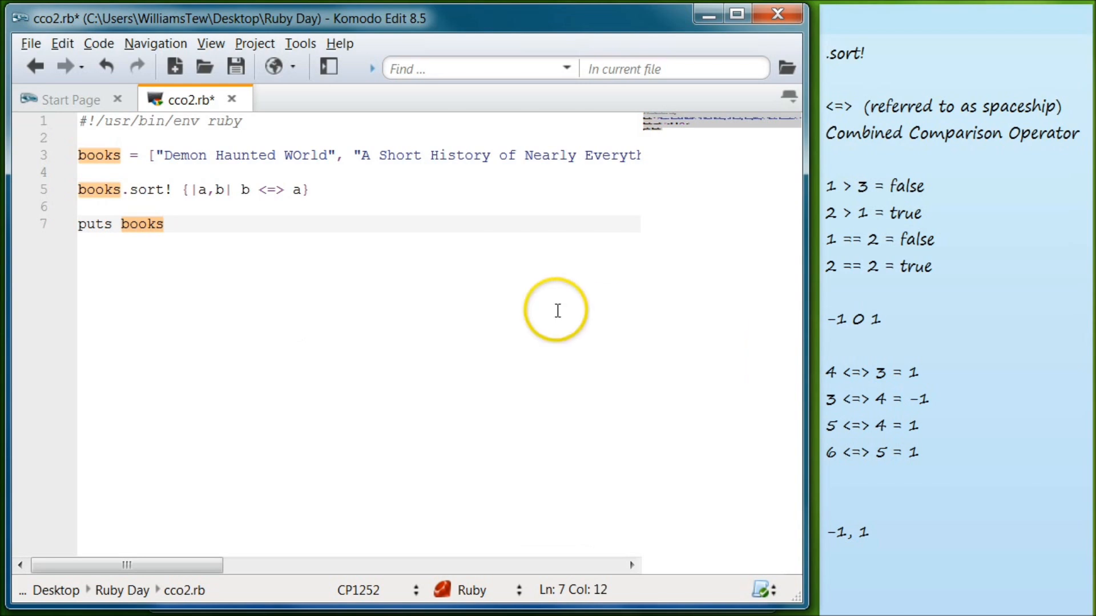
mouse_move(507, 243)
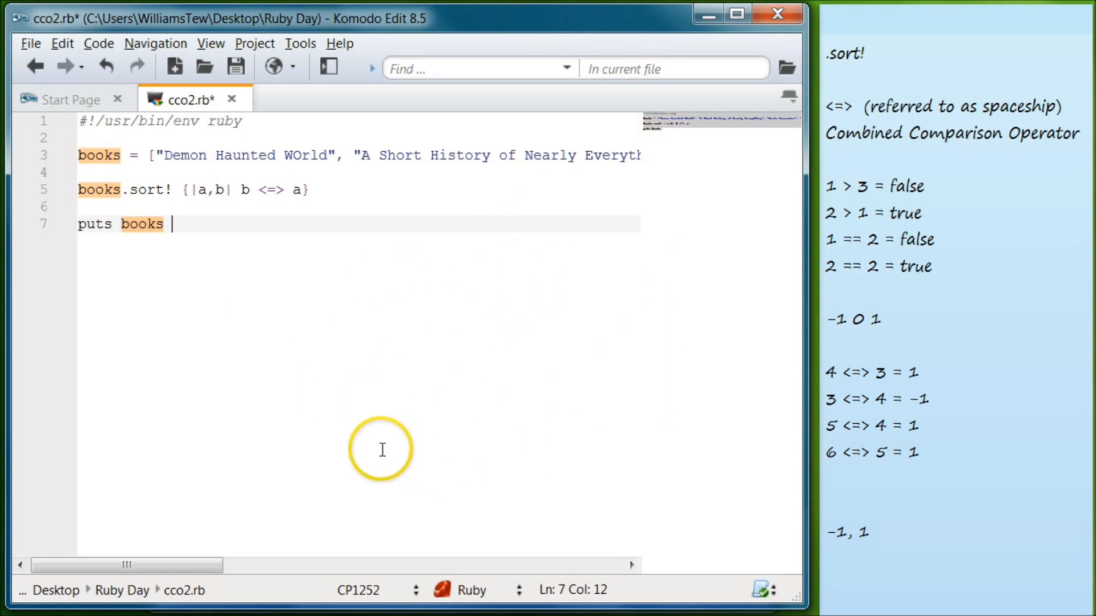
mouse_move(667, 414)
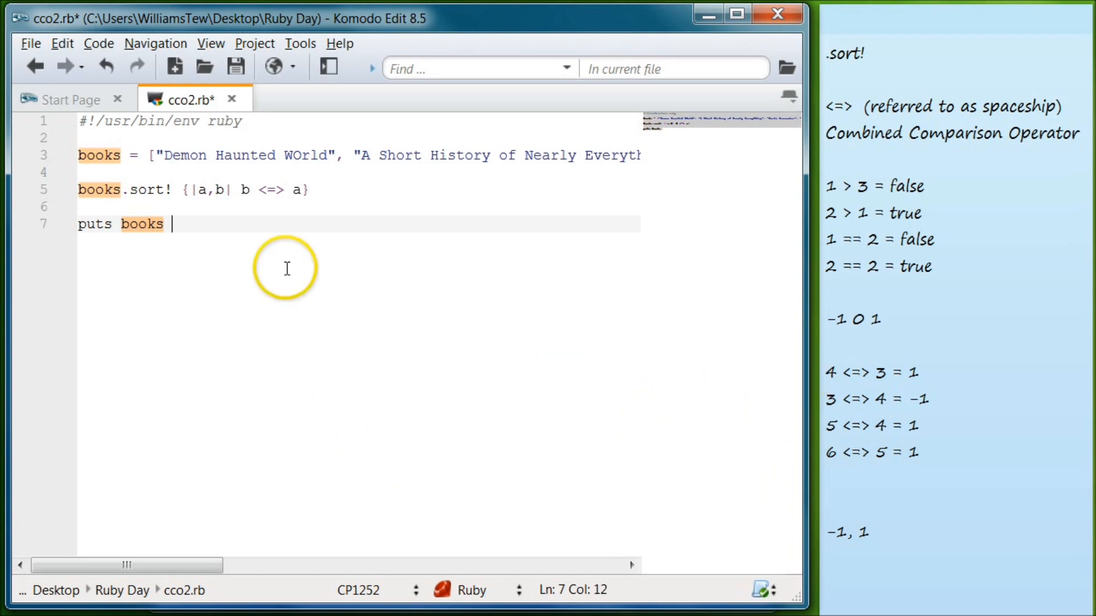
mouse_move(413, 476)
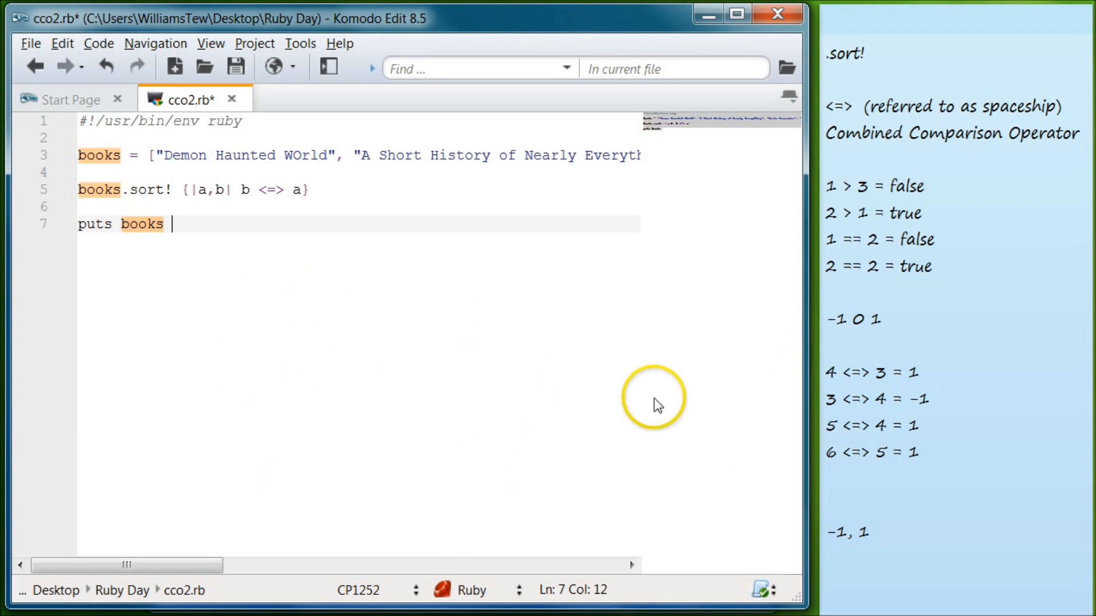
mouse_move(799, 316)
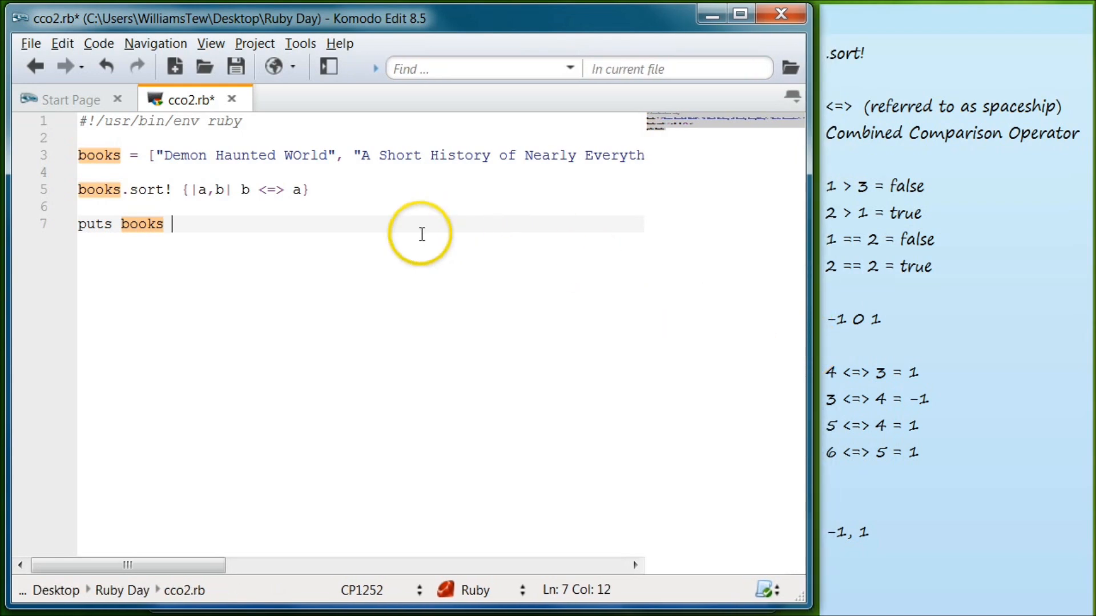
mouse_move(369, 228)
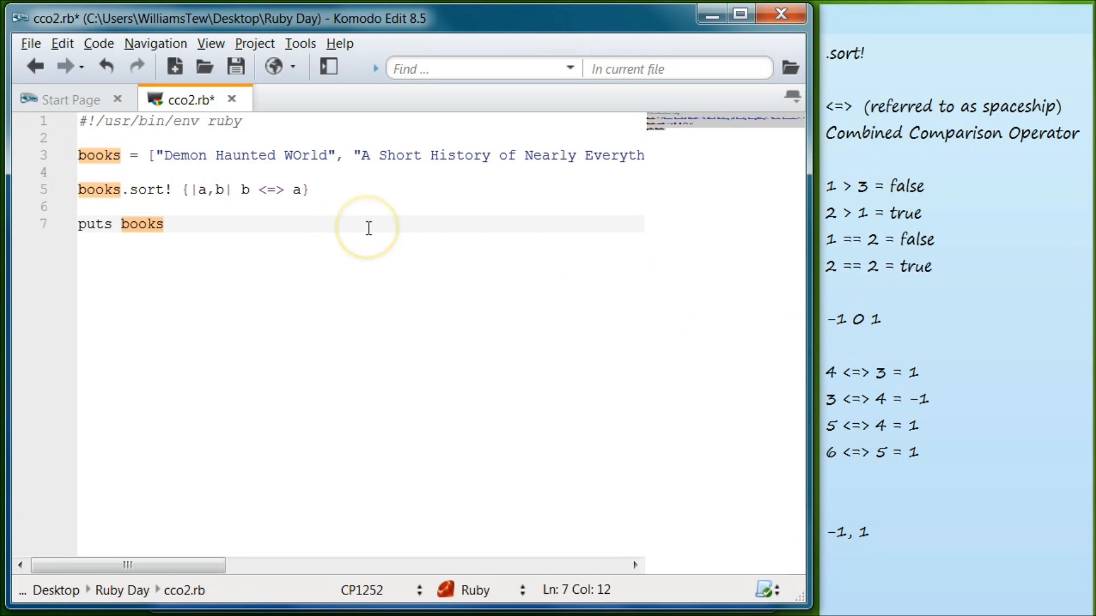
left_click(168, 223)
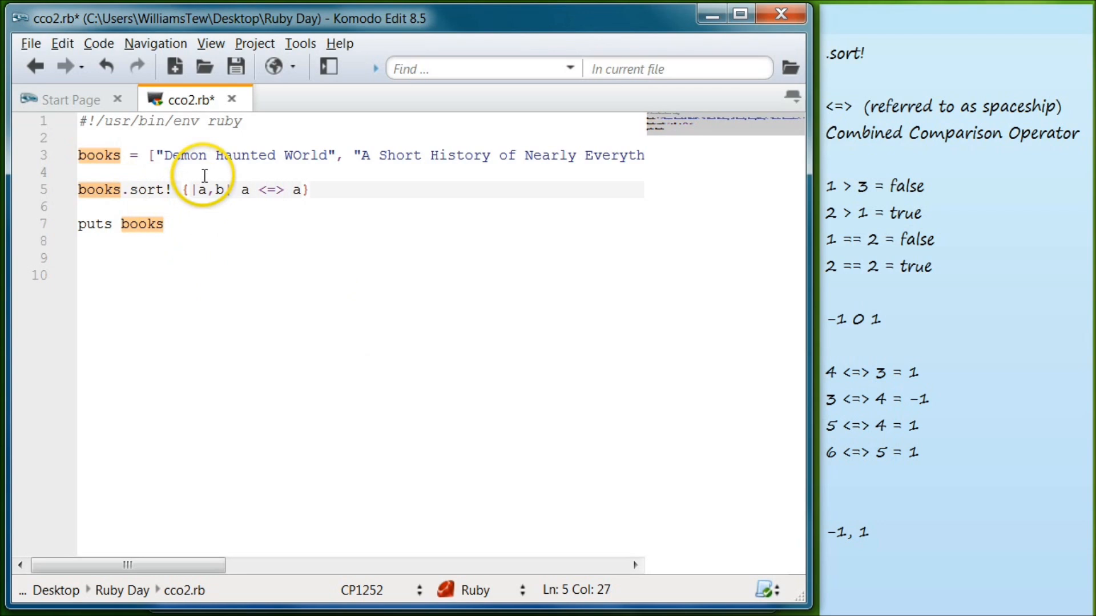
- Finish line 5 as books.sort! {|a,b| b.length <=> a.length} and save, switching to the command prompt
left_click(302, 189)
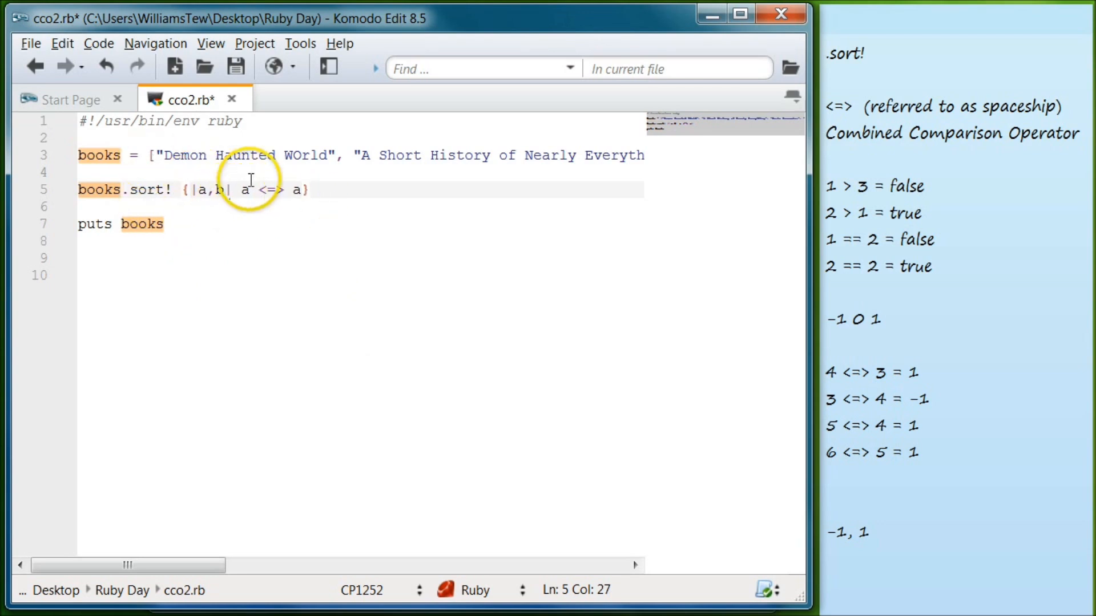
left_click(252, 190)
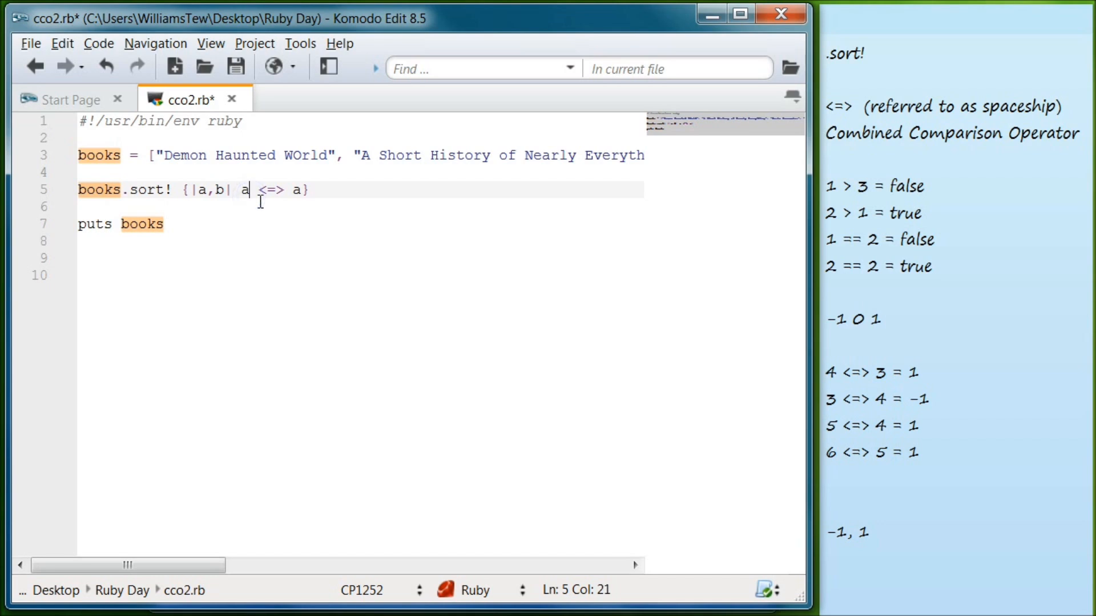
type("b")
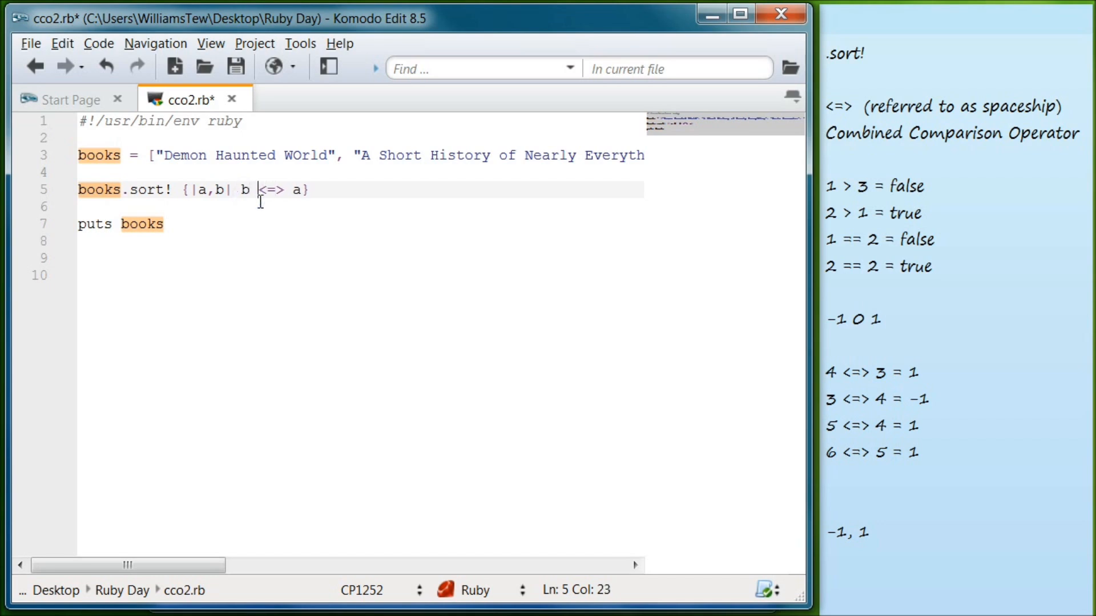
type(".")
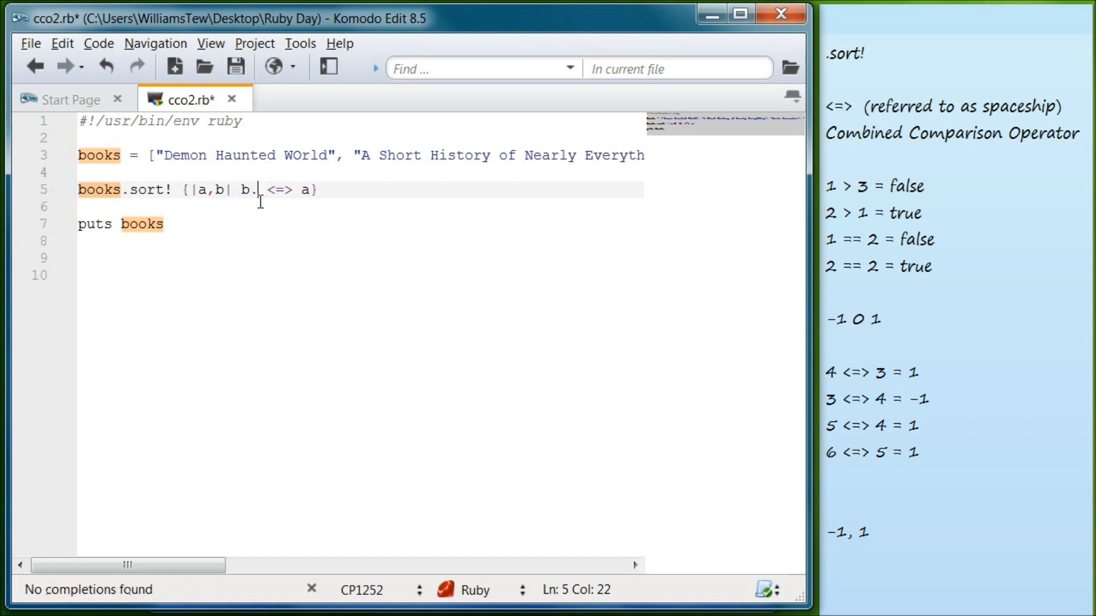
type("length")
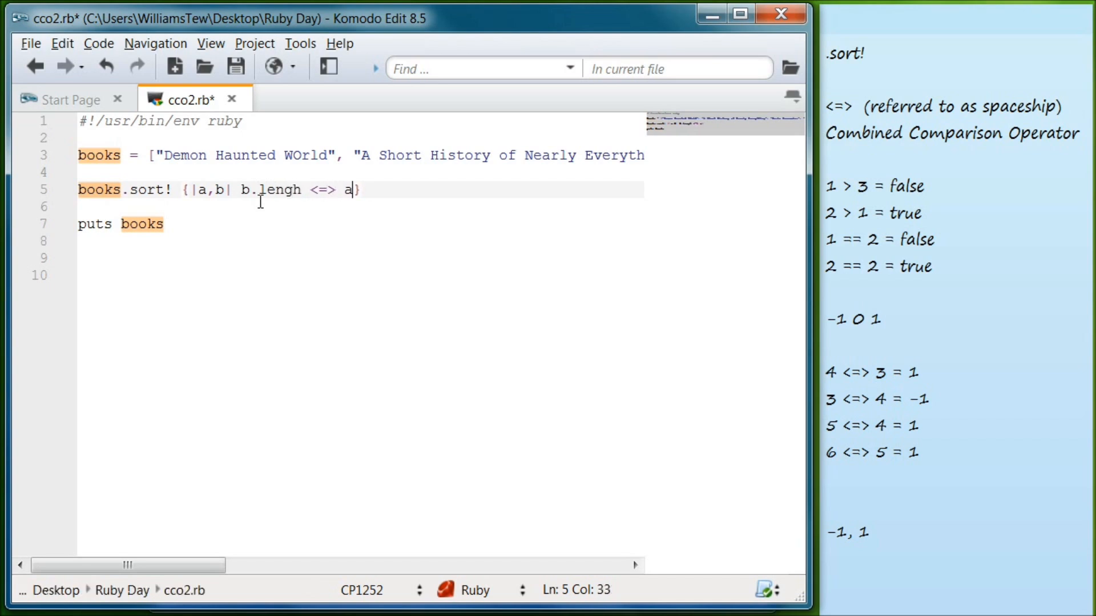
type(".len")
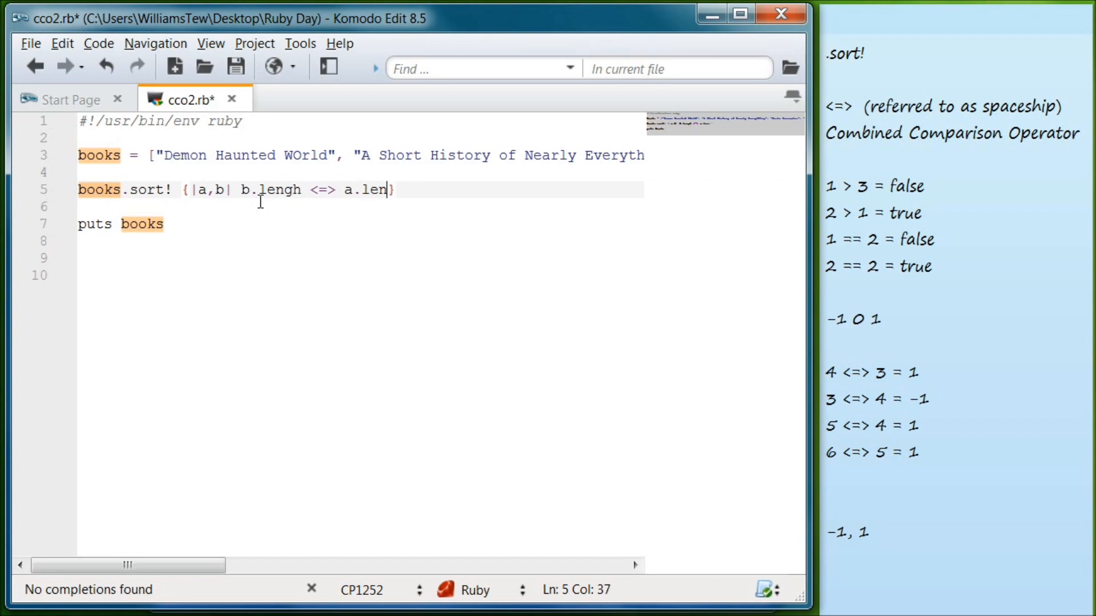
type("th")
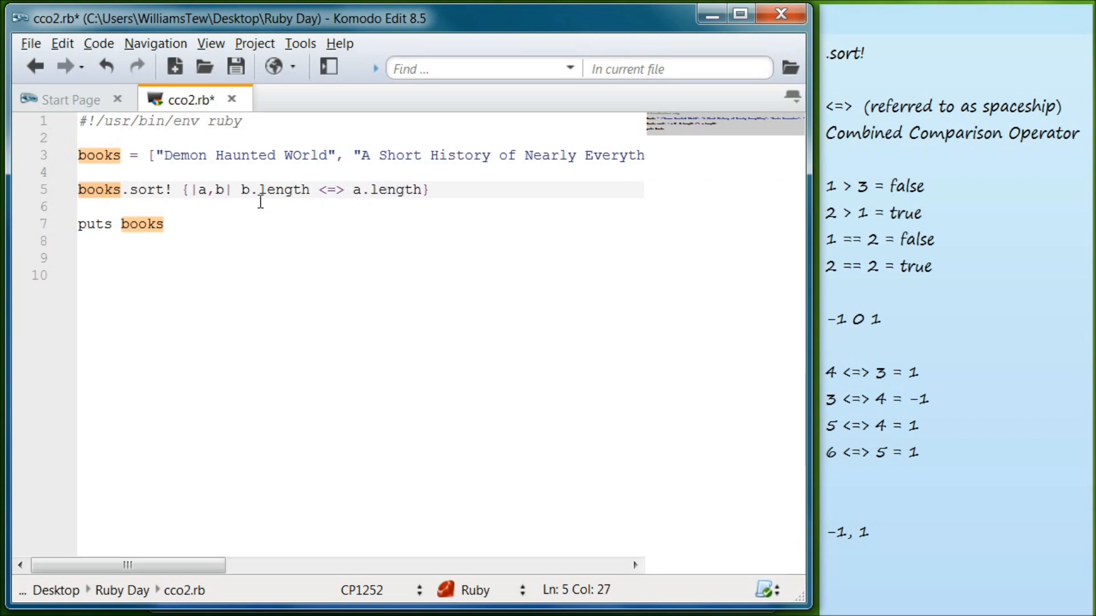
left_click(489, 208)
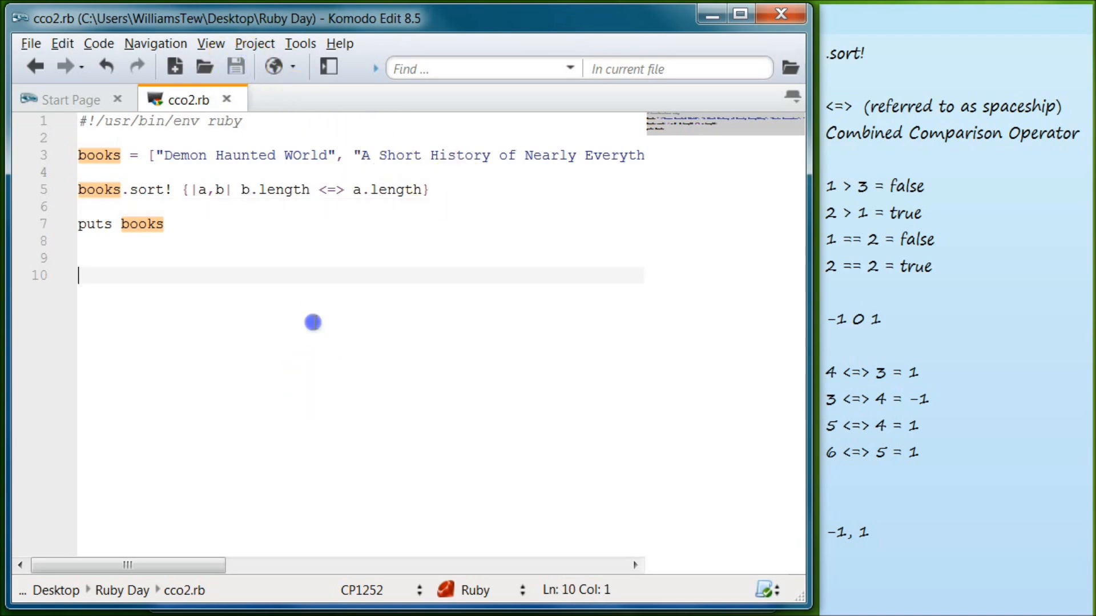
key("alt+tab")
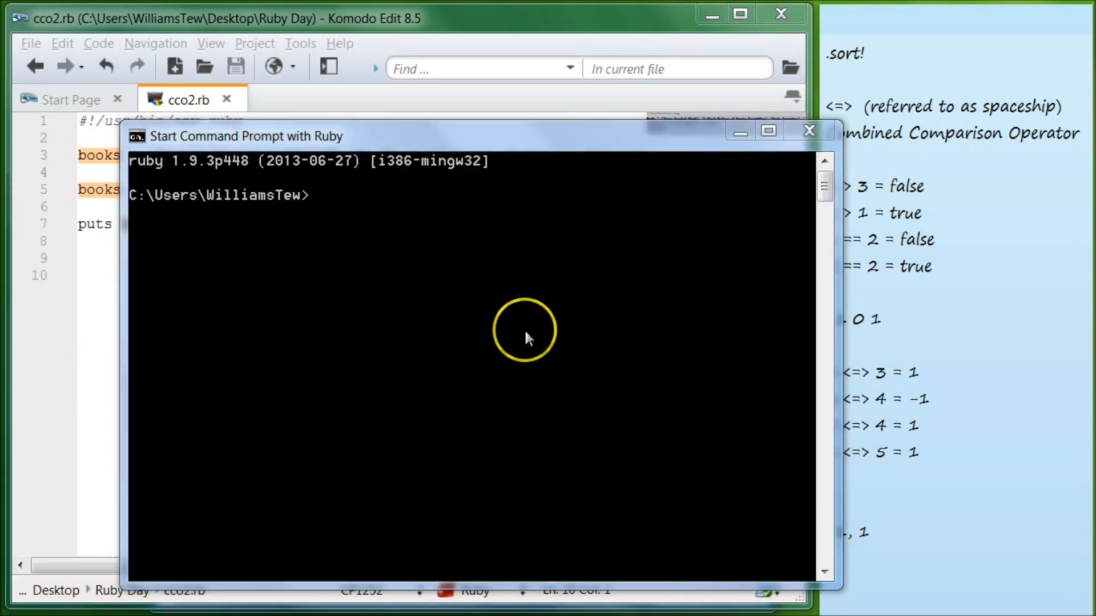
mouse_move(573, 435)
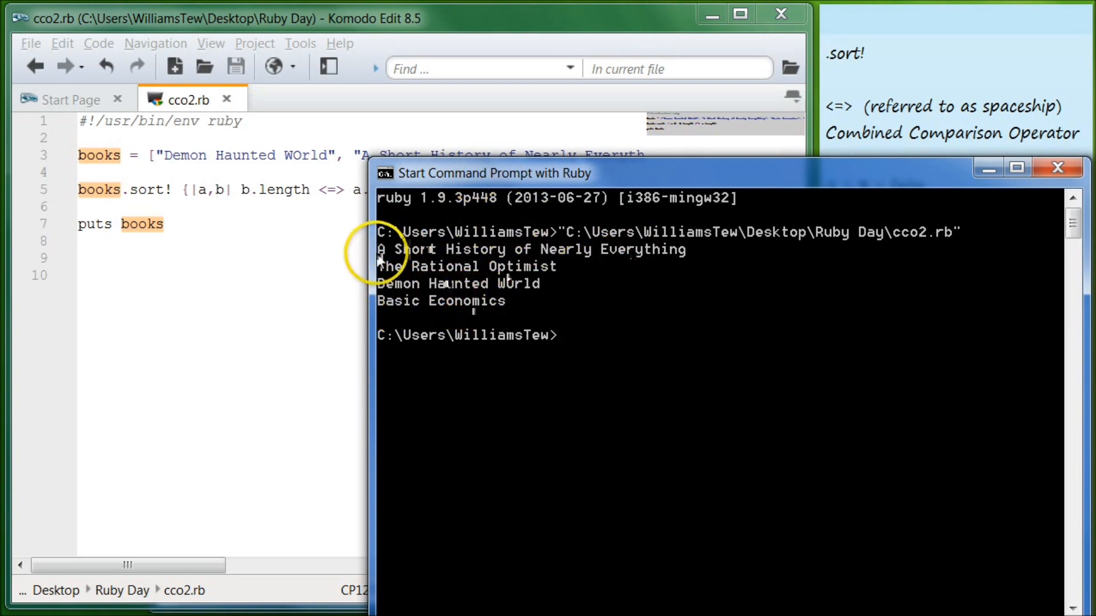
mouse_move(624, 256)
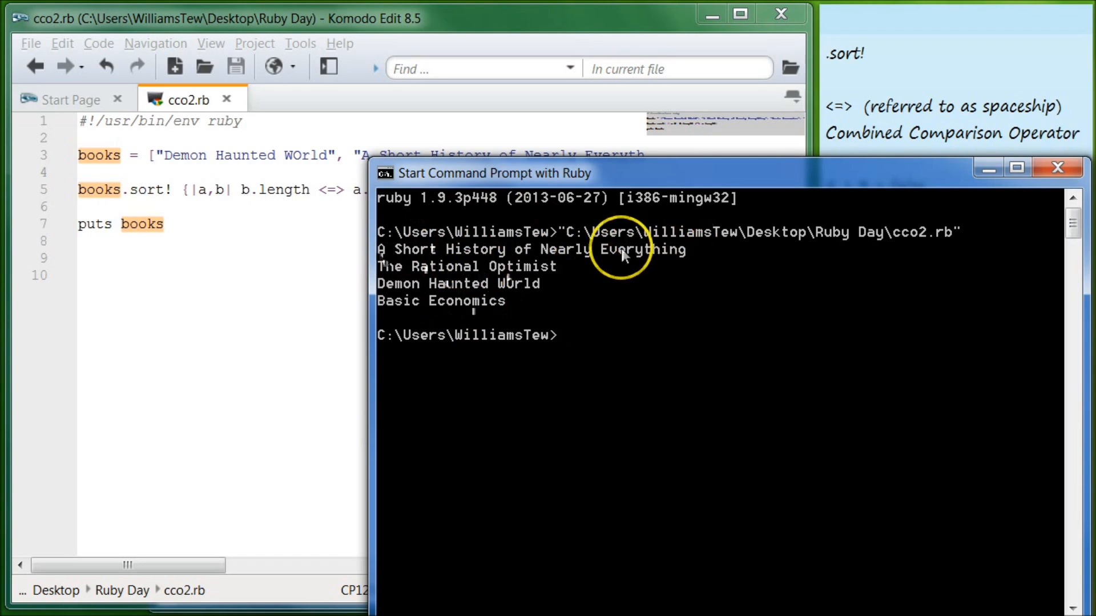
mouse_move(417, 275)
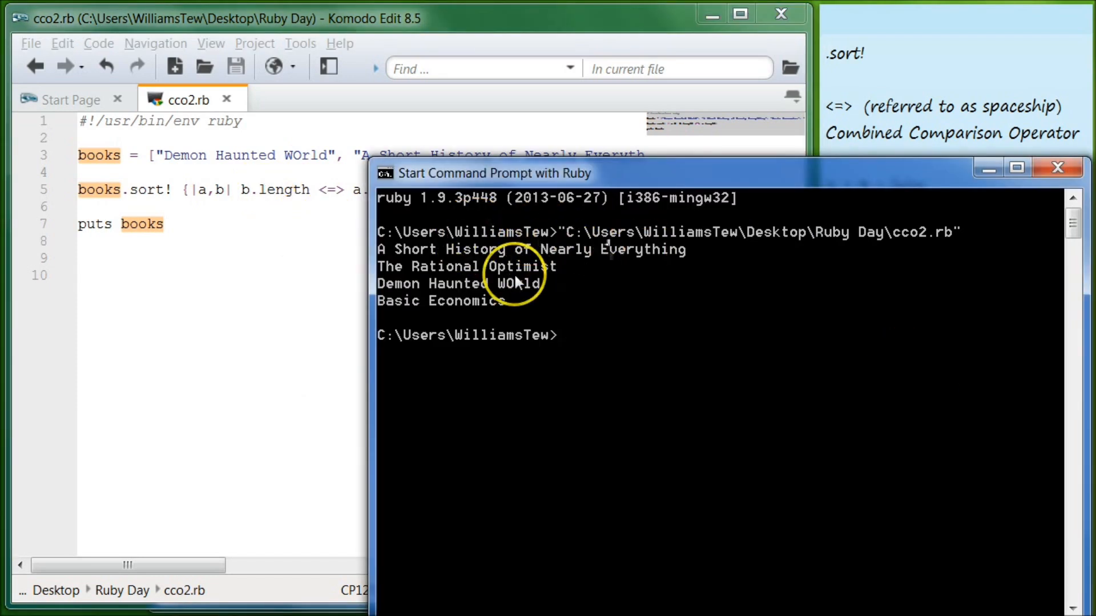
mouse_move(748, 306)
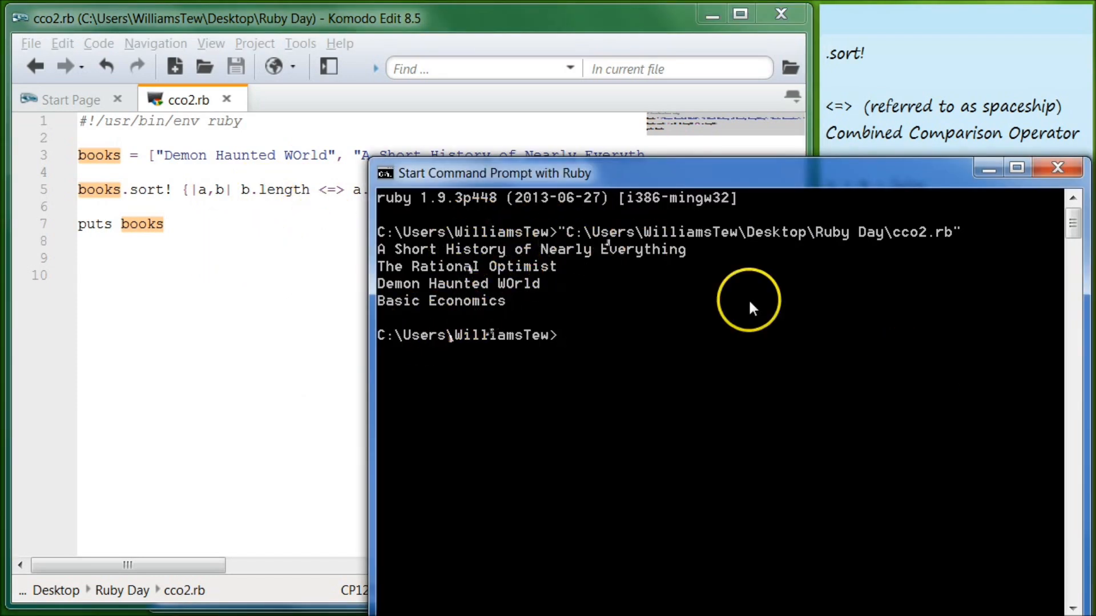
- Swap the block to a.length <=> b.length and save cco2.rb for rerunning
left_click(256, 189)
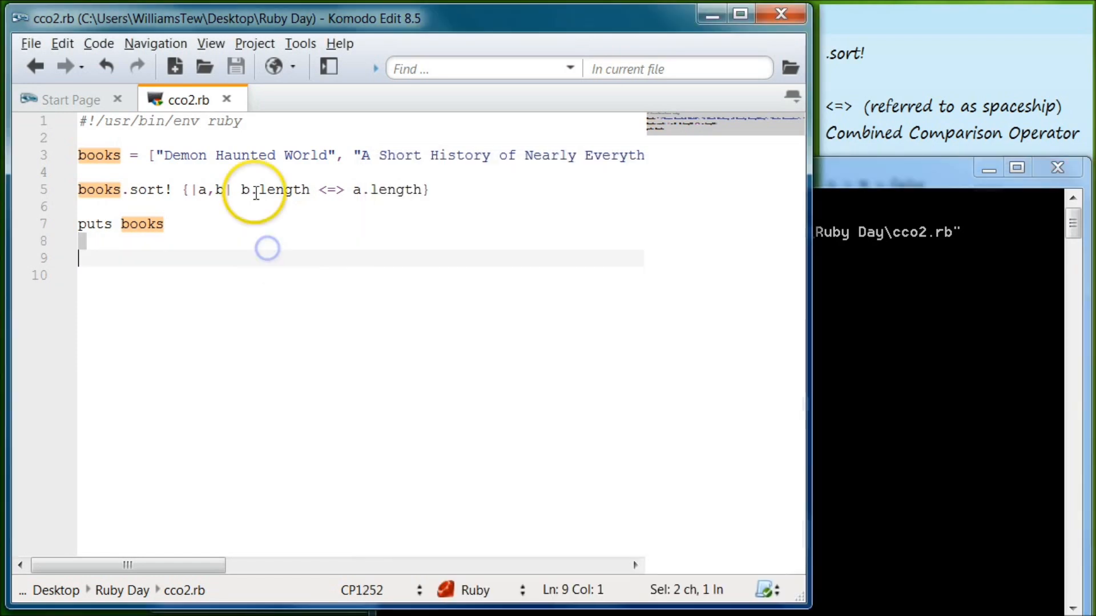
type(".")
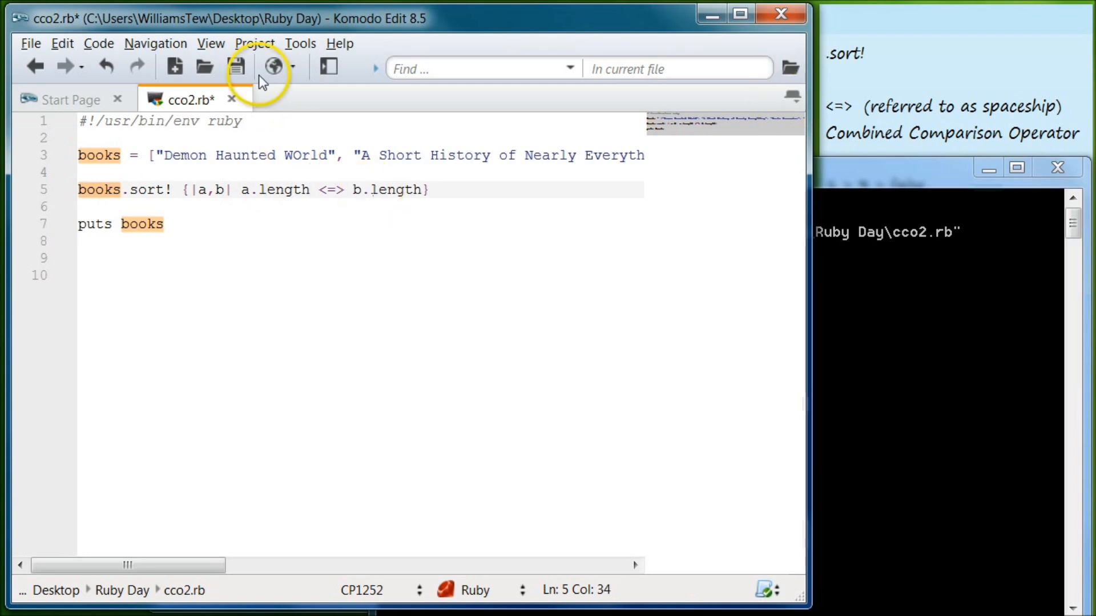
left_click(235, 66)
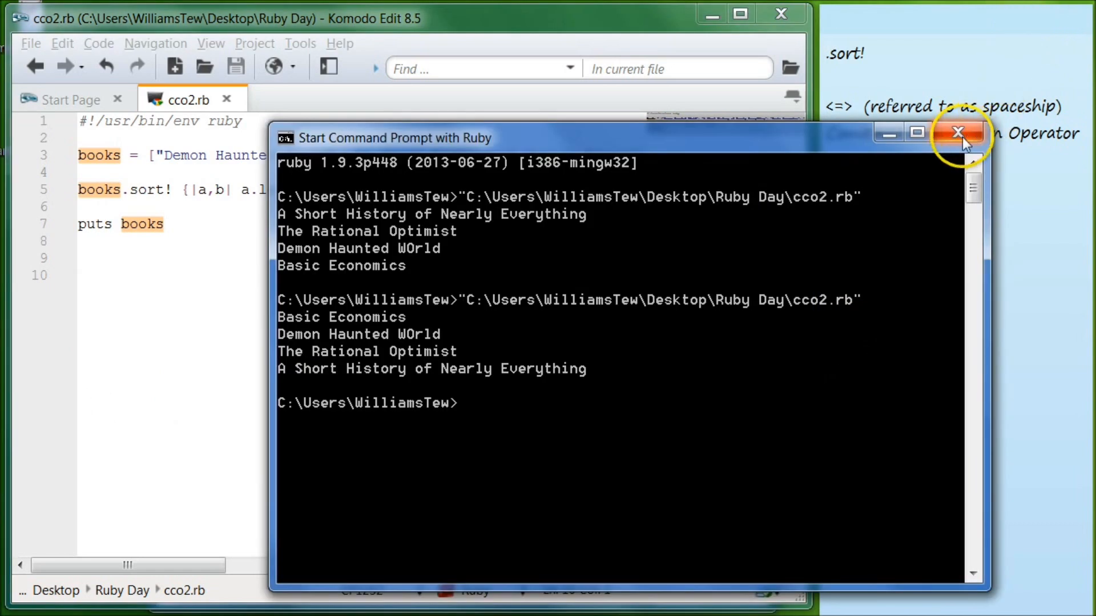
- Remove the length calls so the block reads {|a,b| b <=> a}
left_click(956, 133)
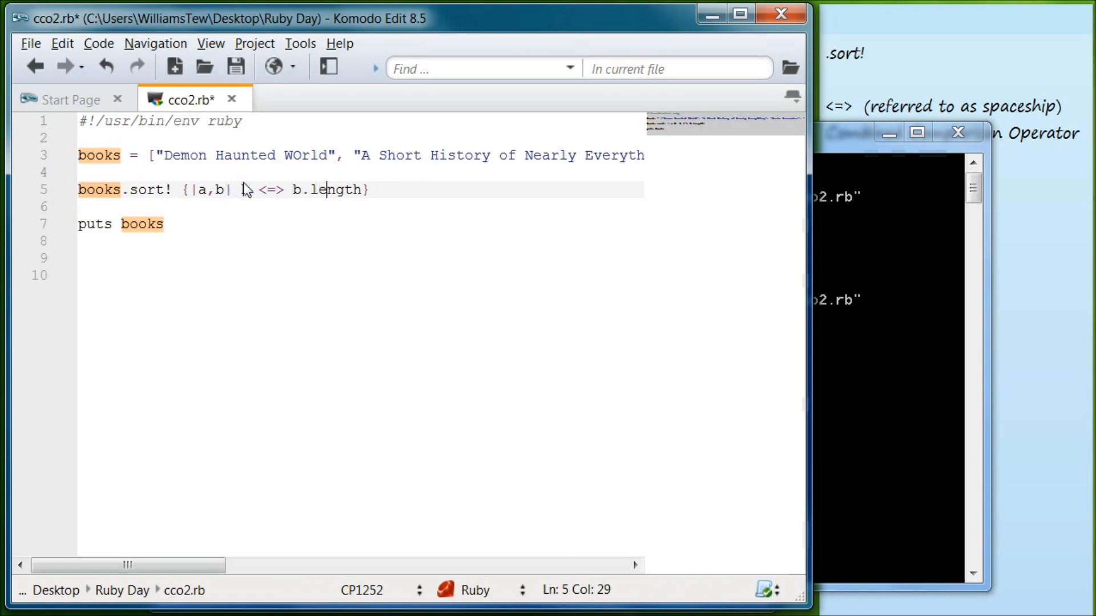
key("BackSpace")
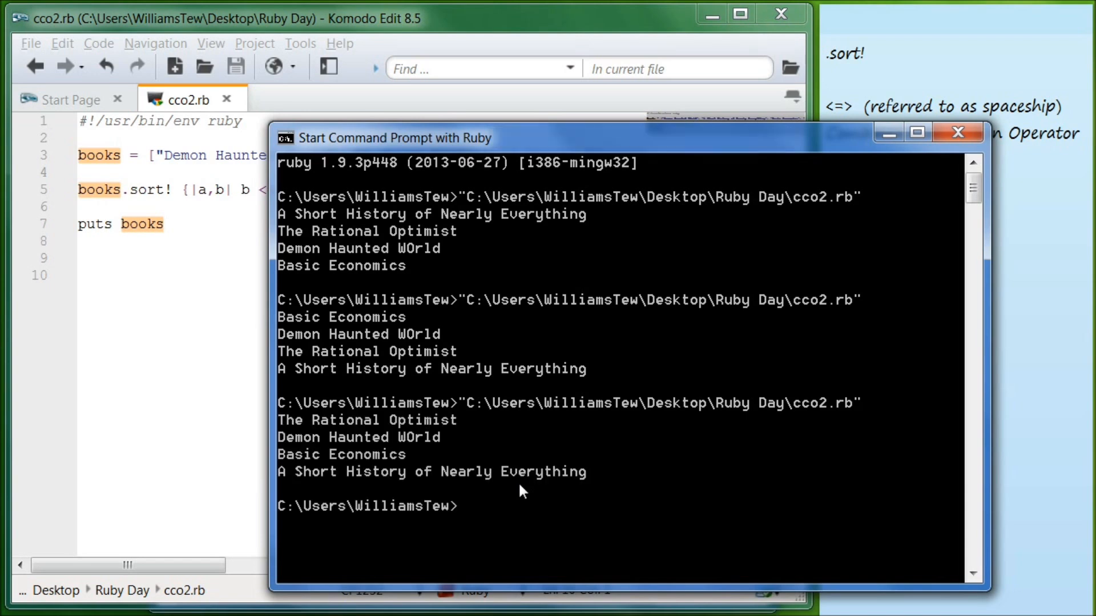
mouse_move(291, 420)
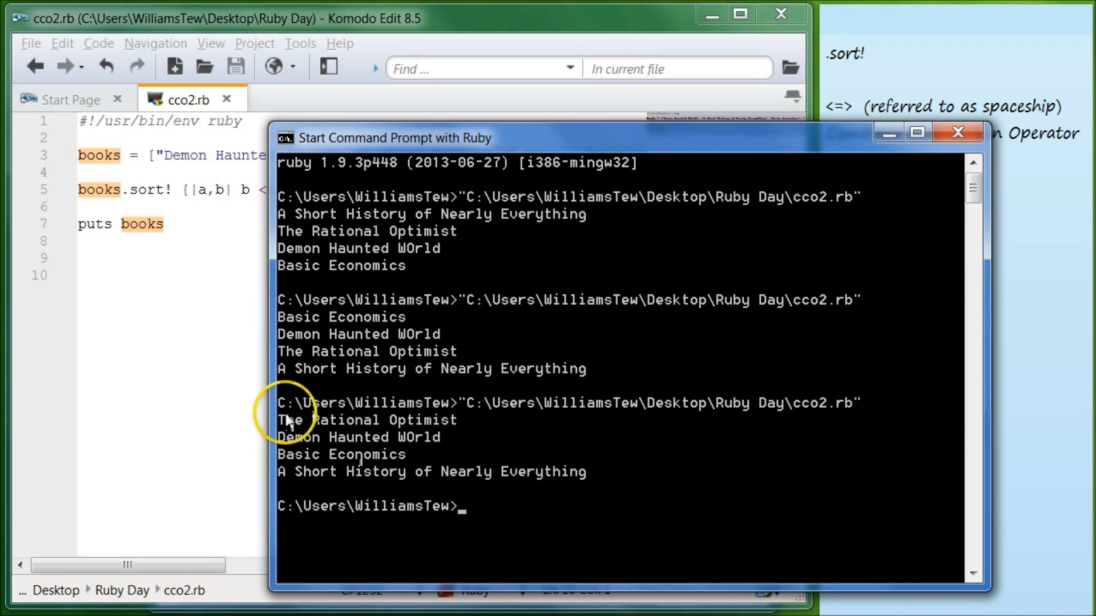
mouse_move(328, 447)
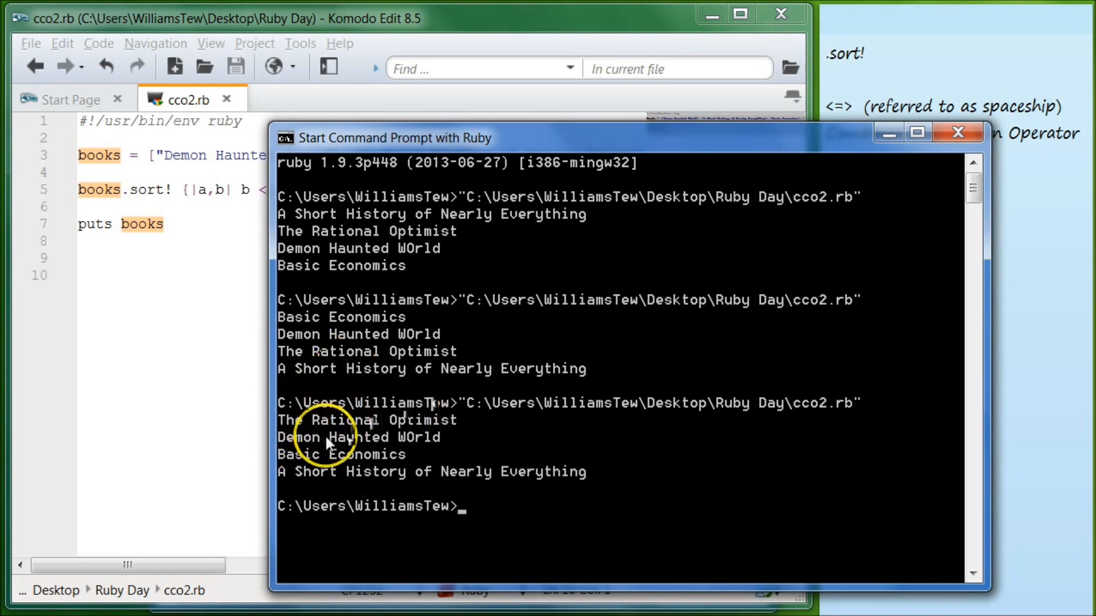
mouse_move(324, 464)
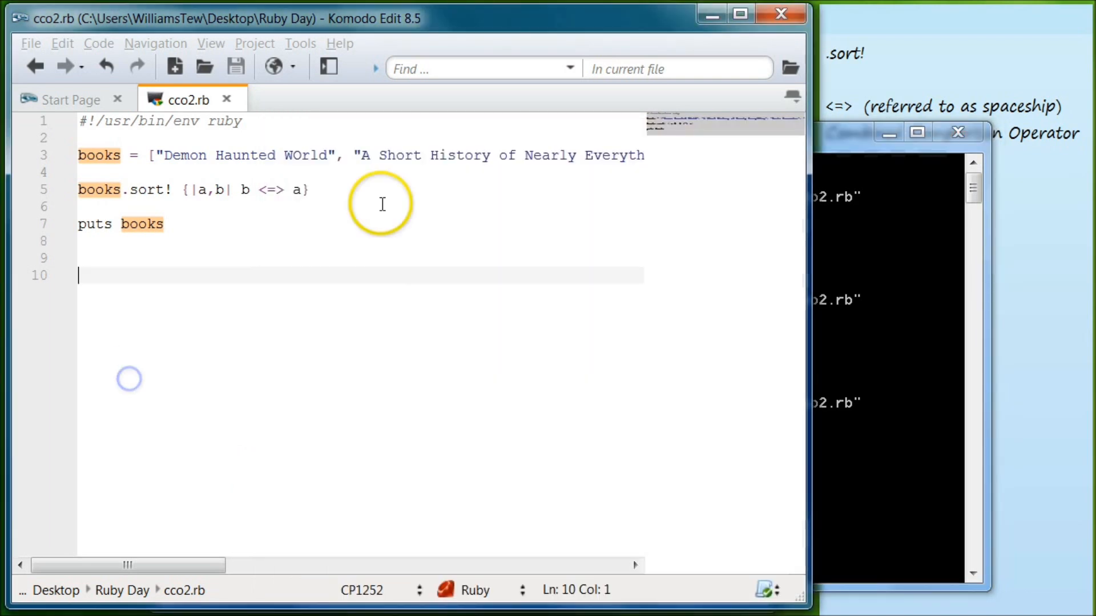
mouse_move(701, 165)
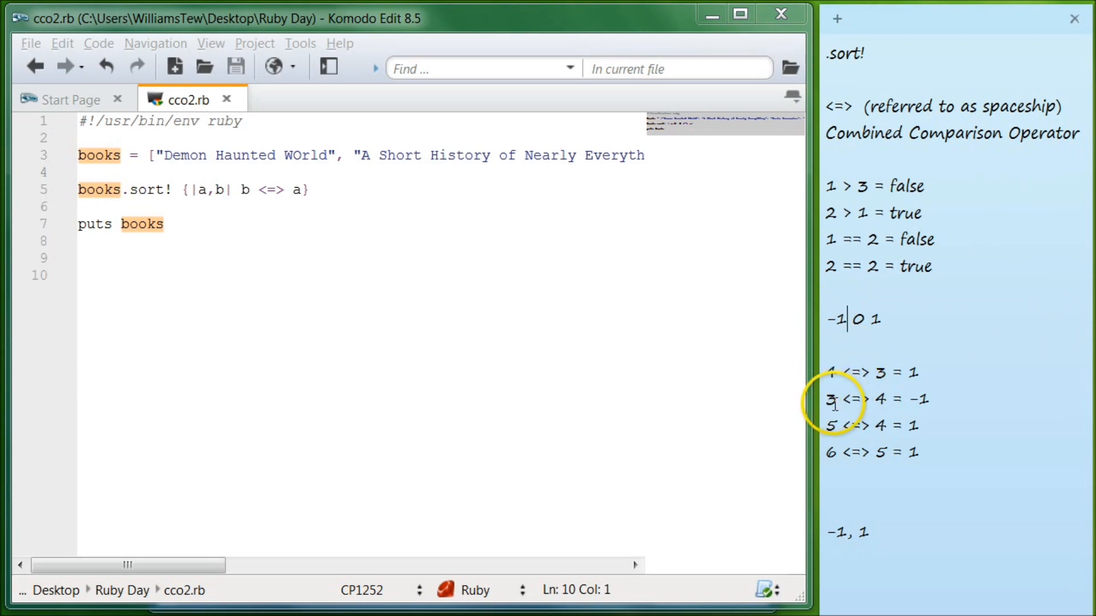
- Type the new sticky-note line 6 <=> 6 = 0 under 6 <=> 5 = 1
double_click(831, 400)
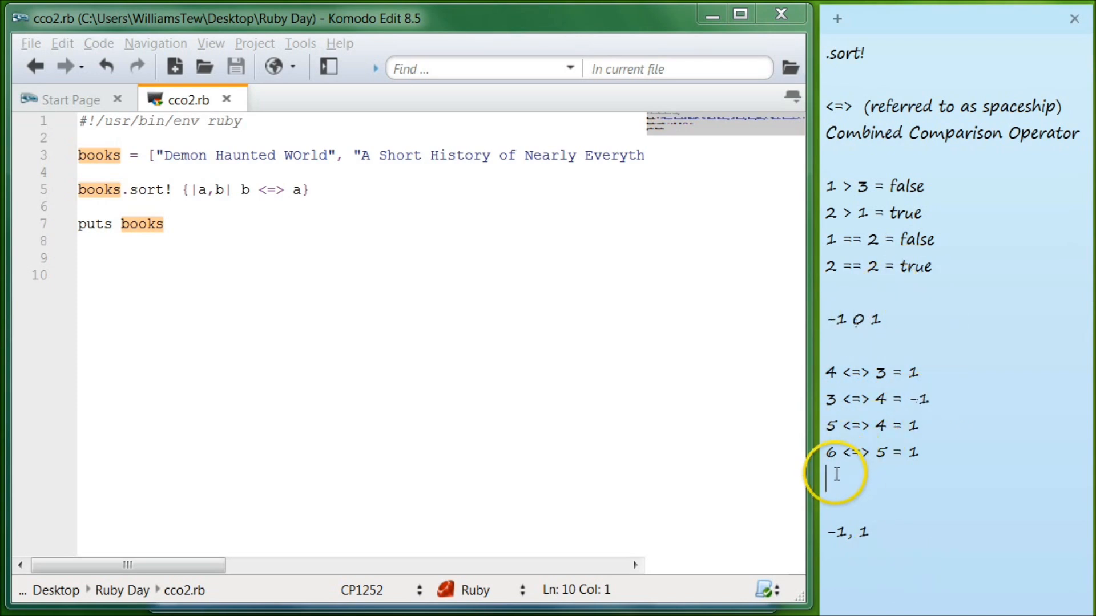
type("6")
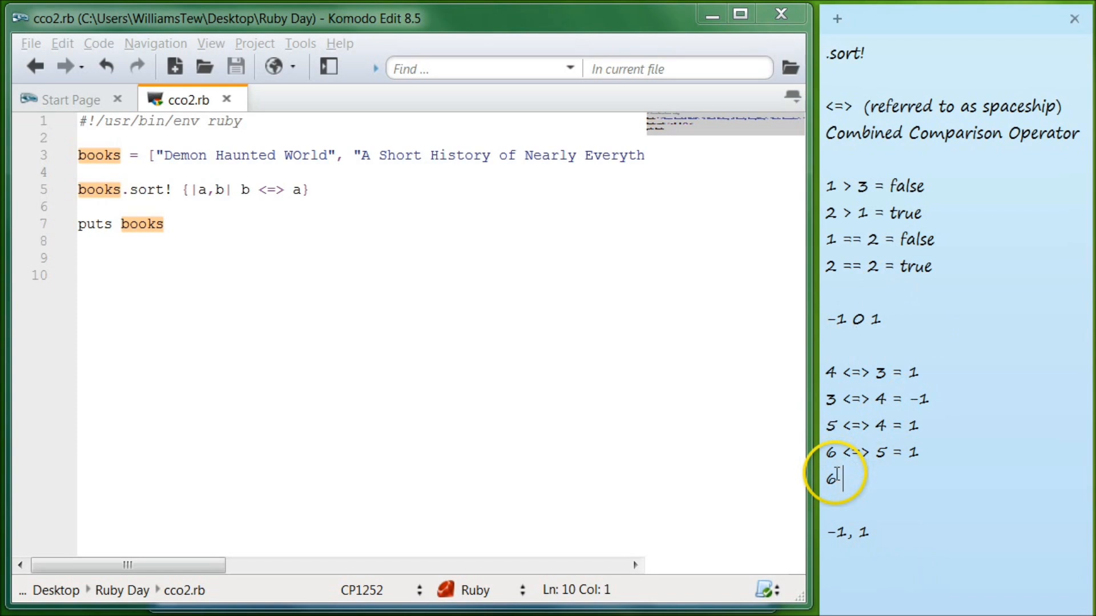
type("<>")
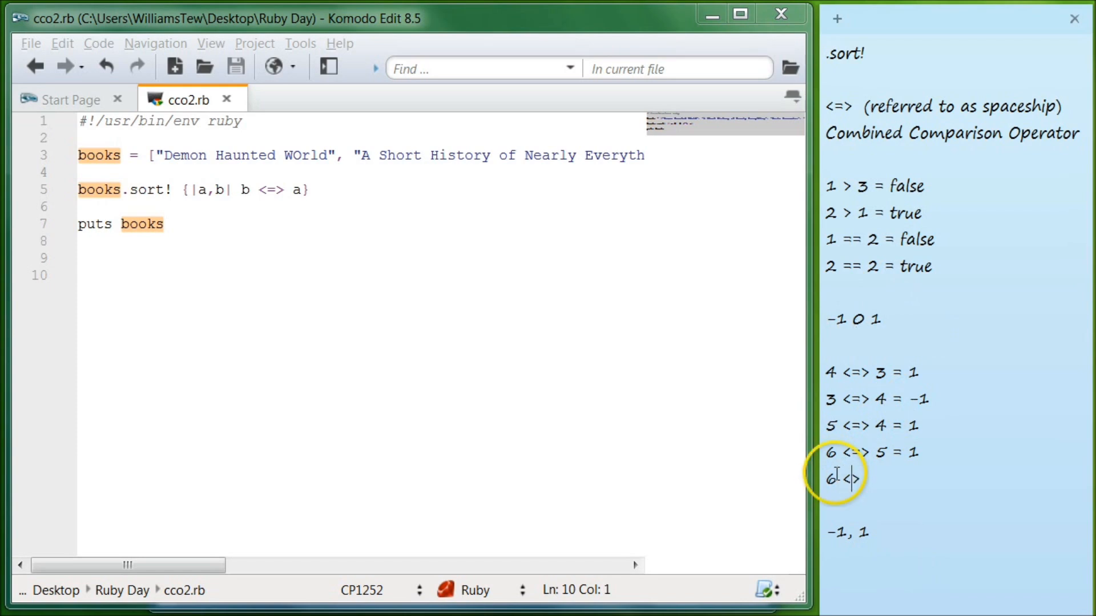
type("=")
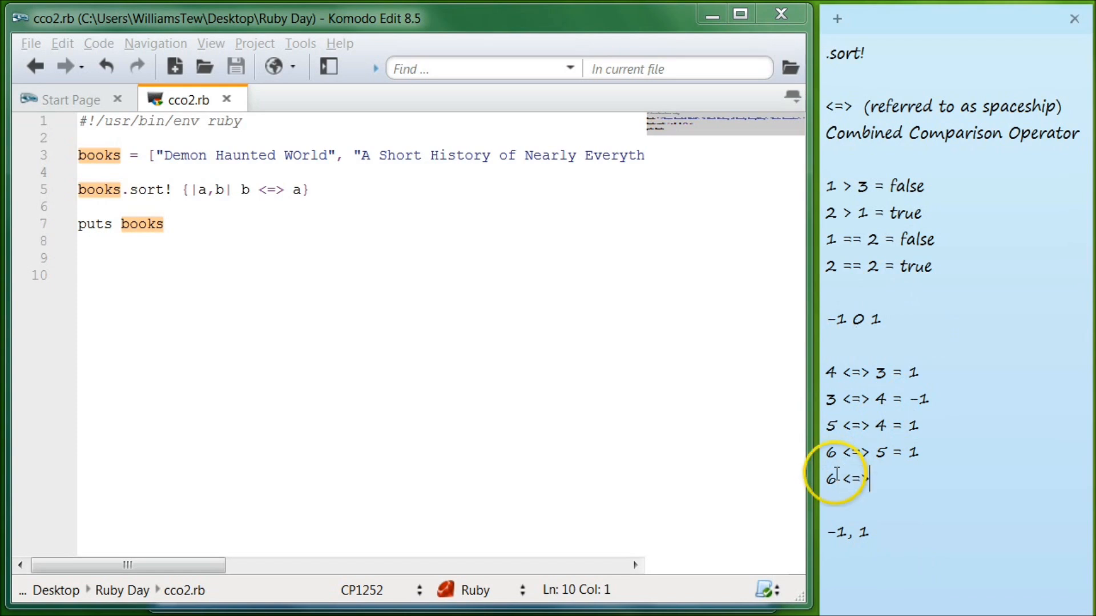
type("6")
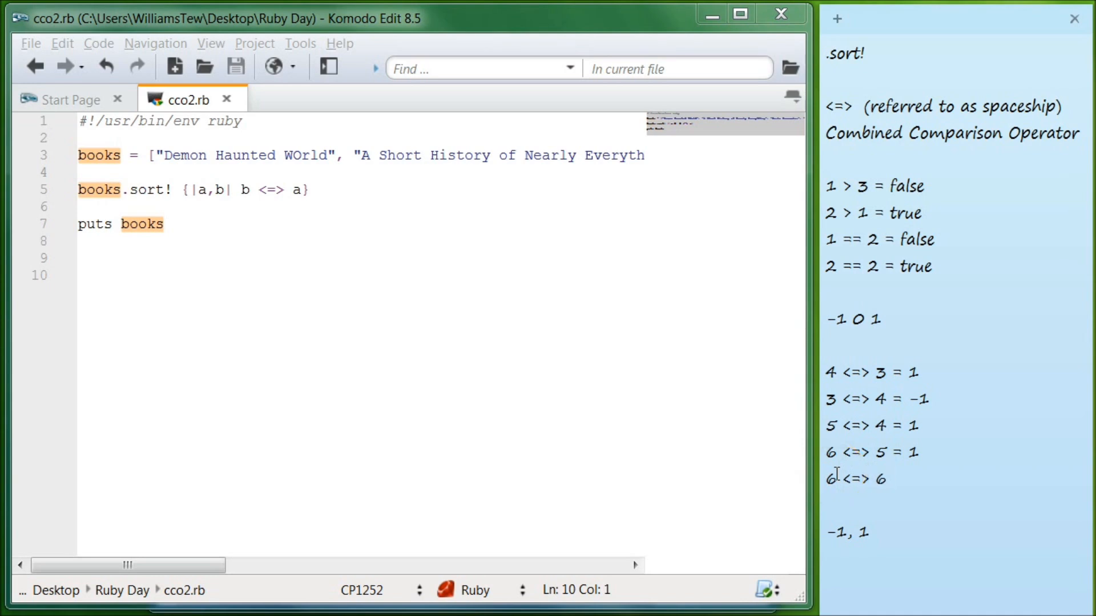
type("=")
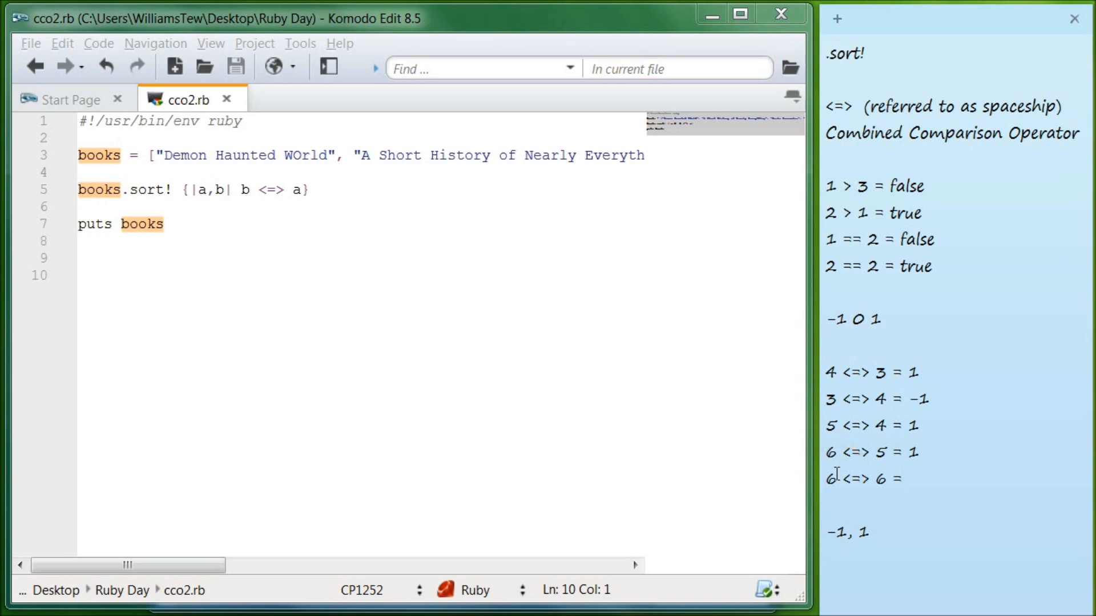
type("0")
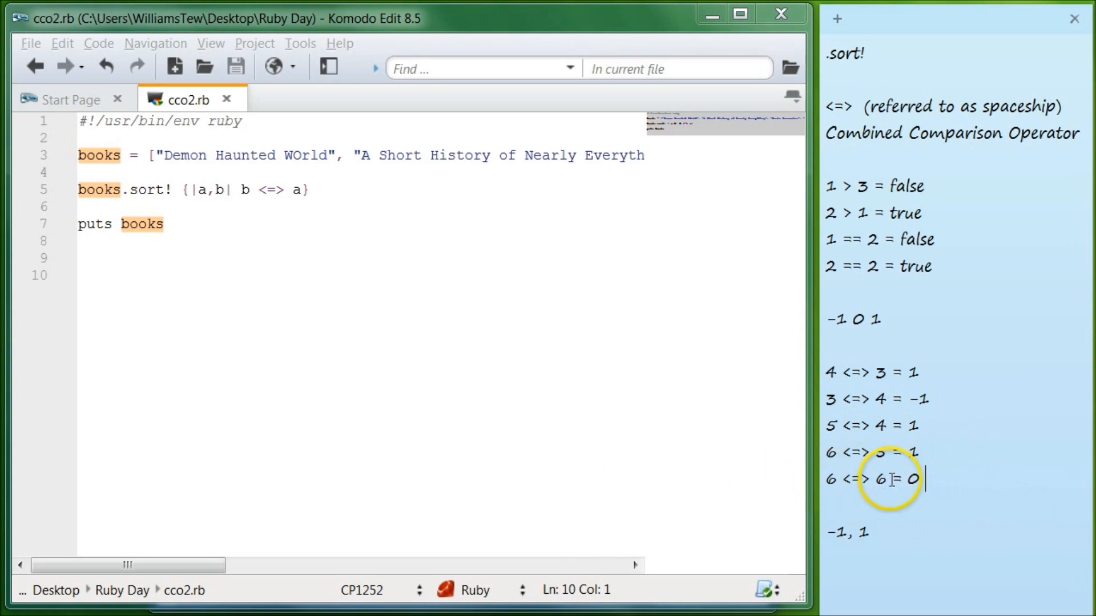
double_click(879, 481)
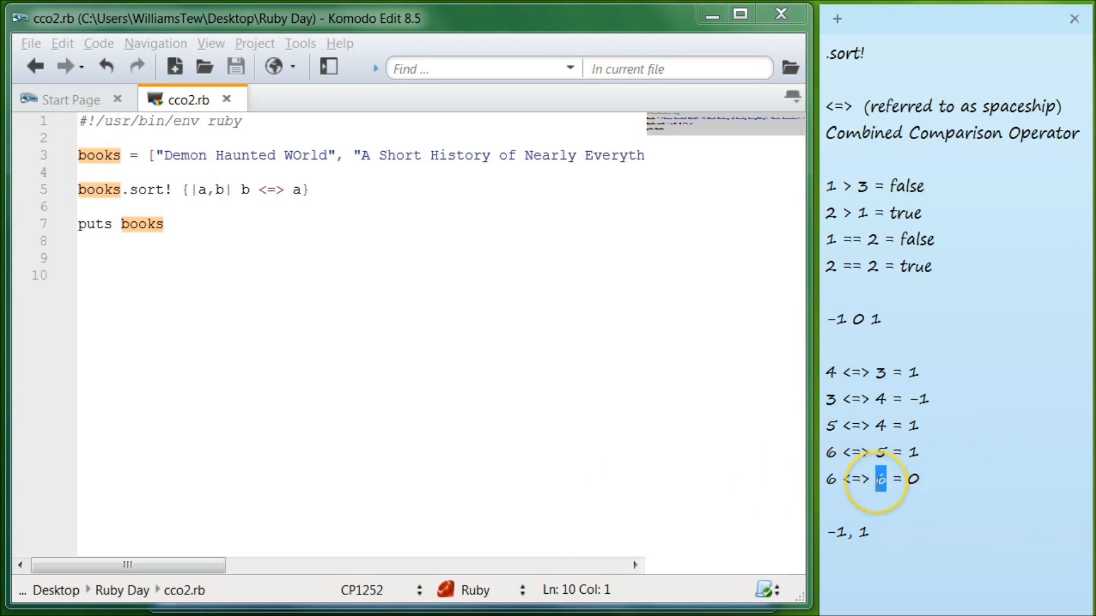